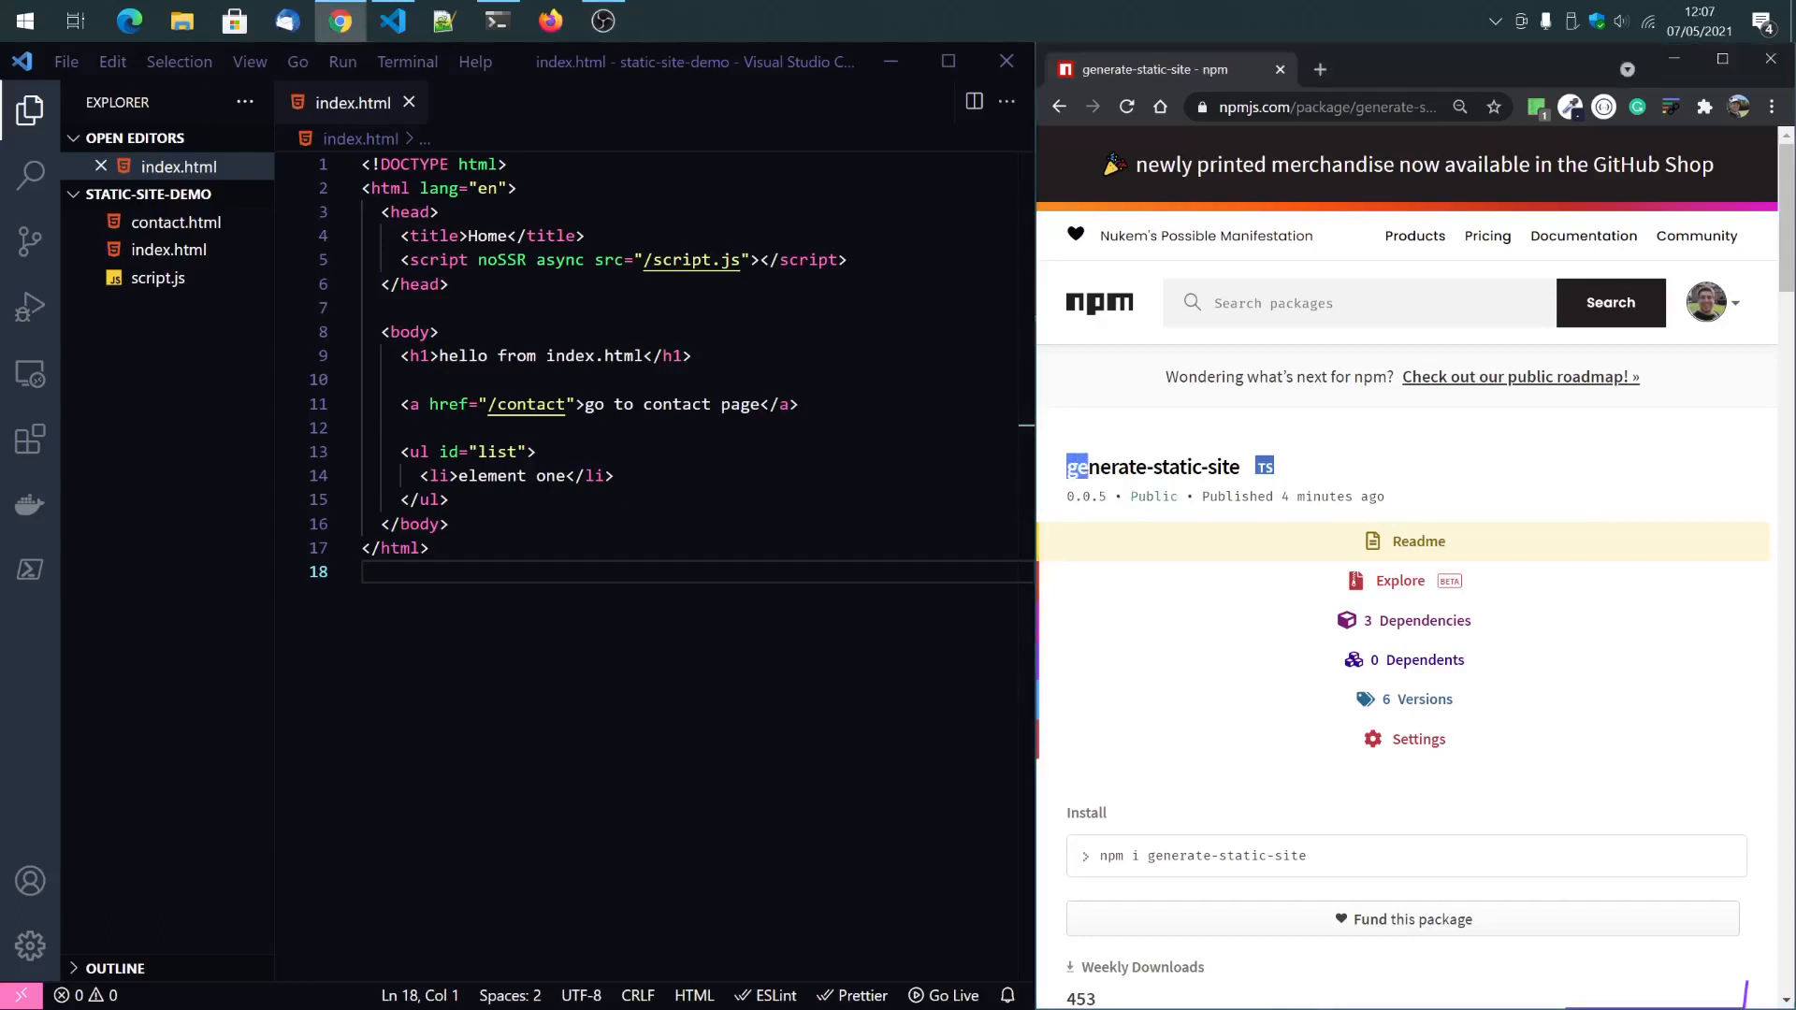
Browse contact.html and script.js, then delete the noSSR attribute from the script tag in index.html.
scroll(down, 3)
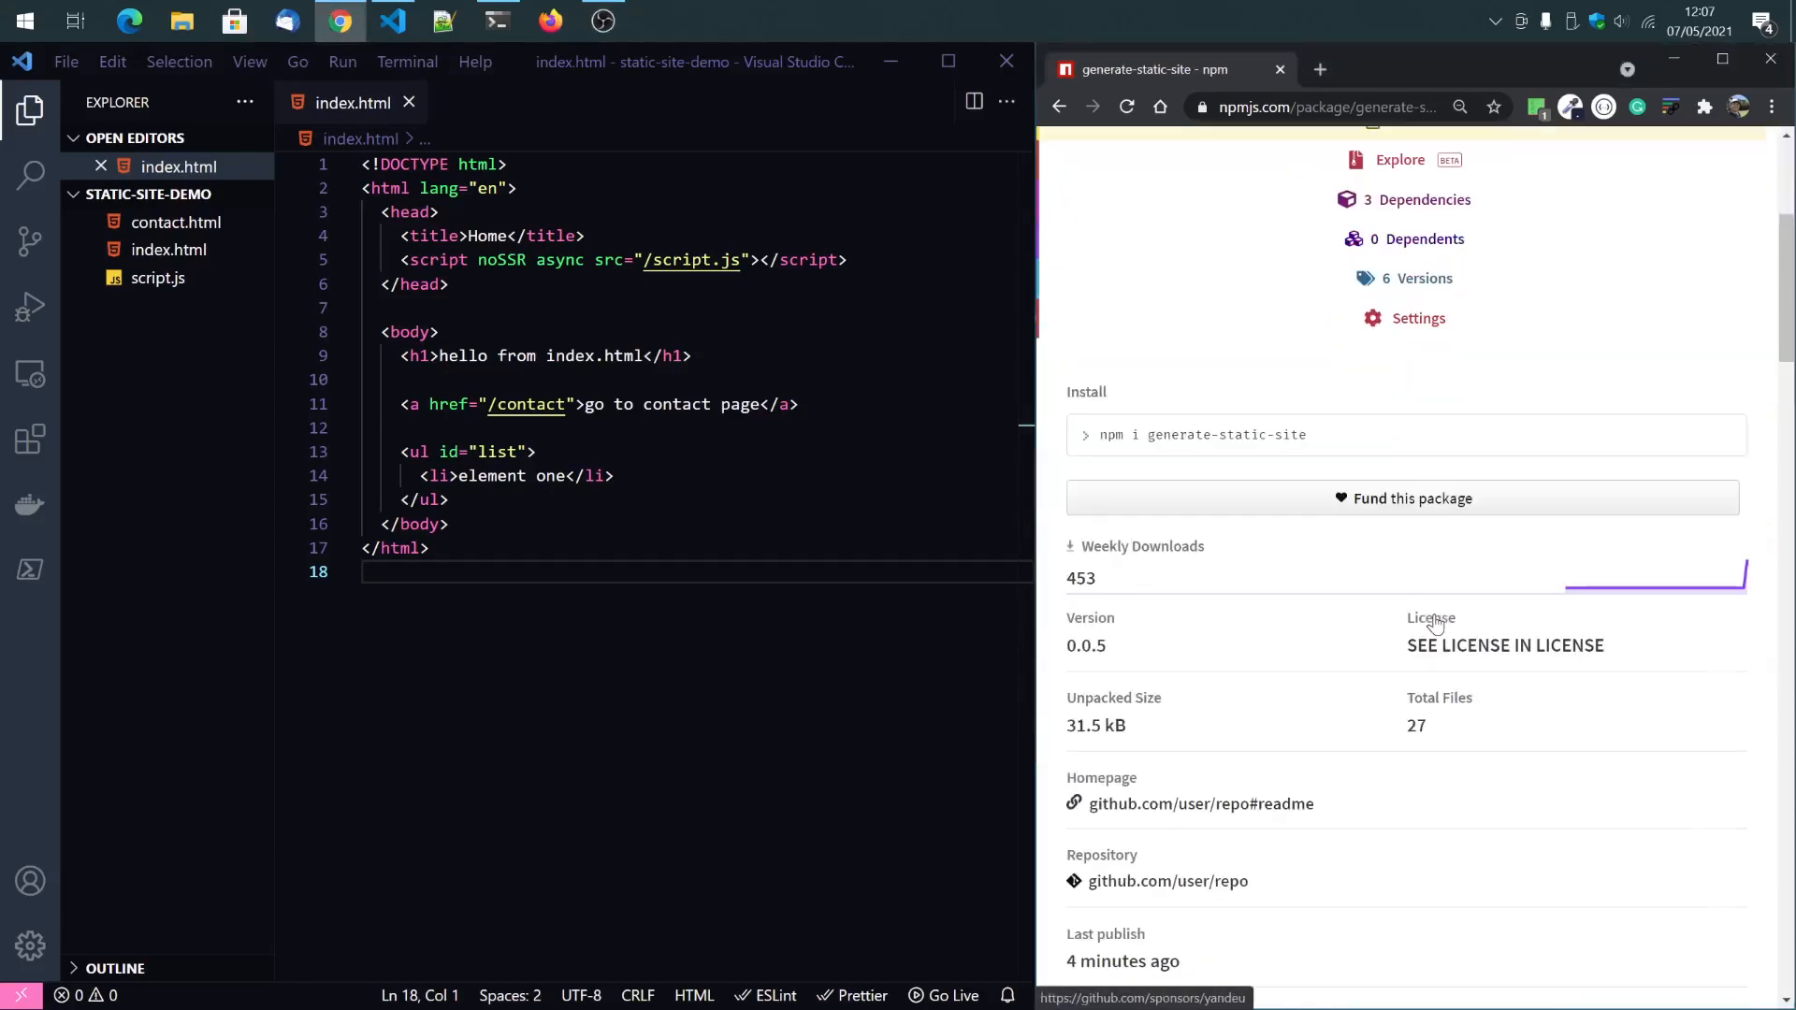
scroll(down, 3)
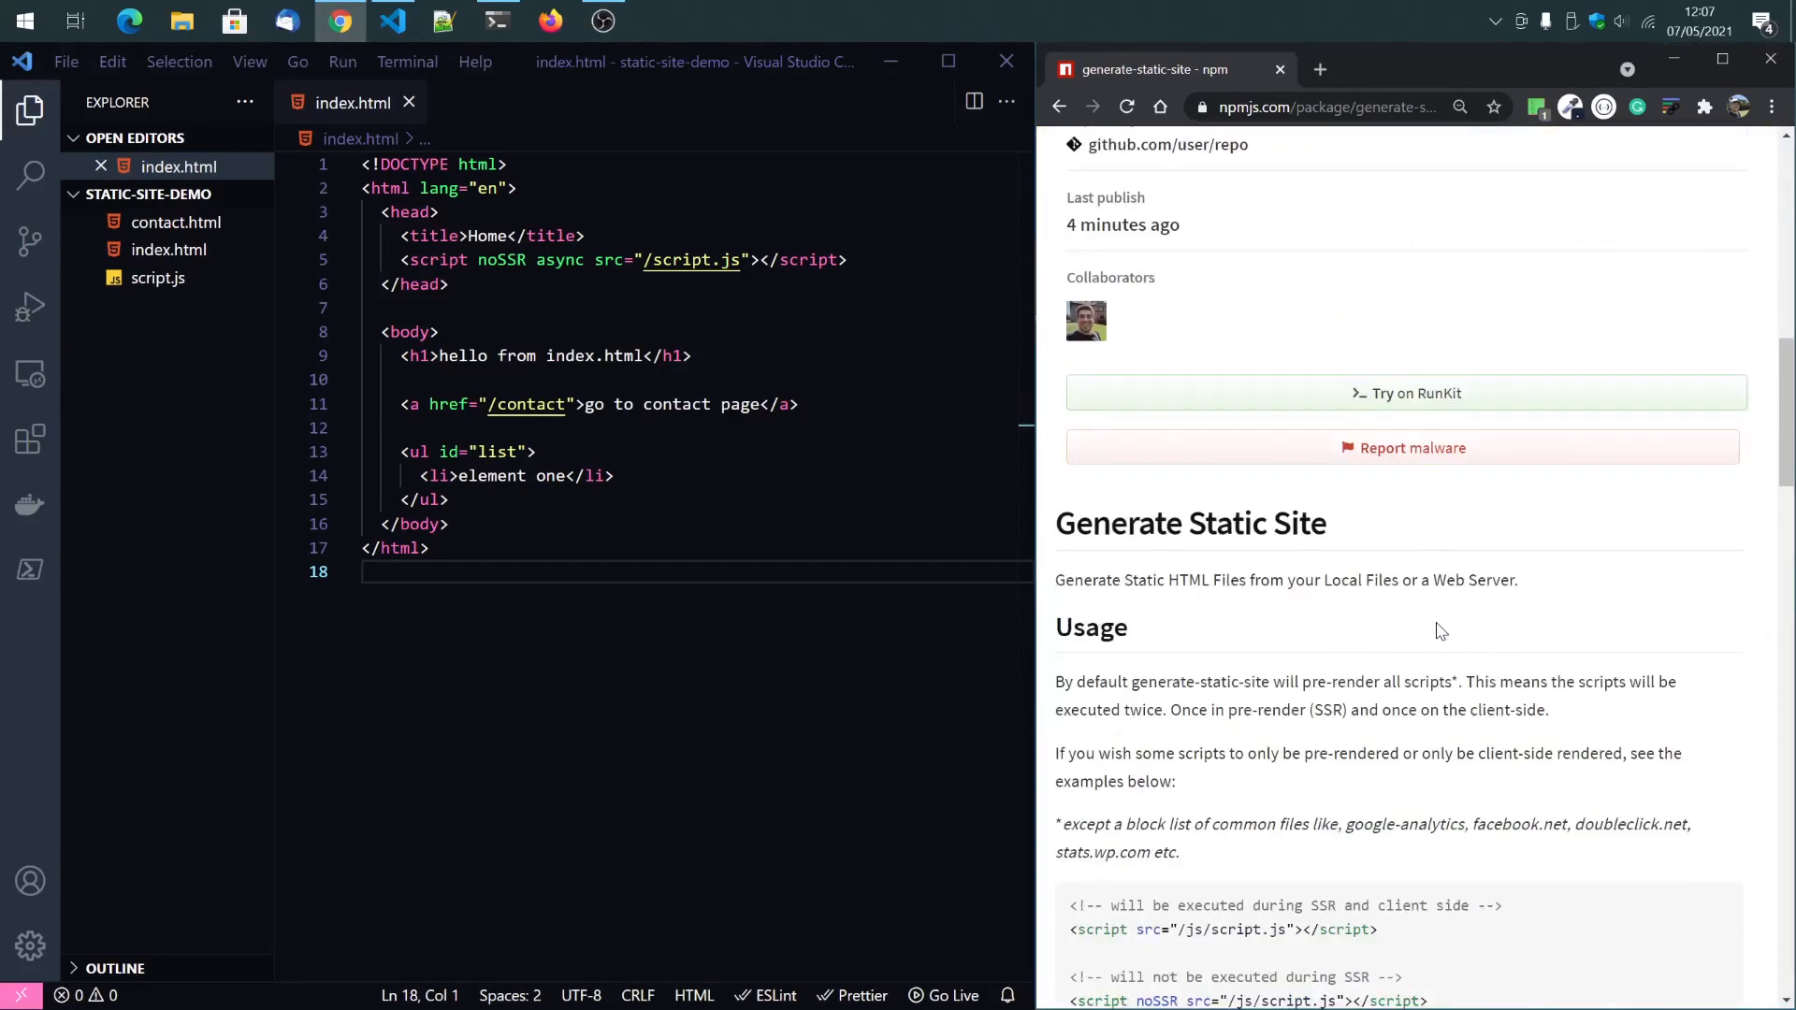
scroll(down, 3)
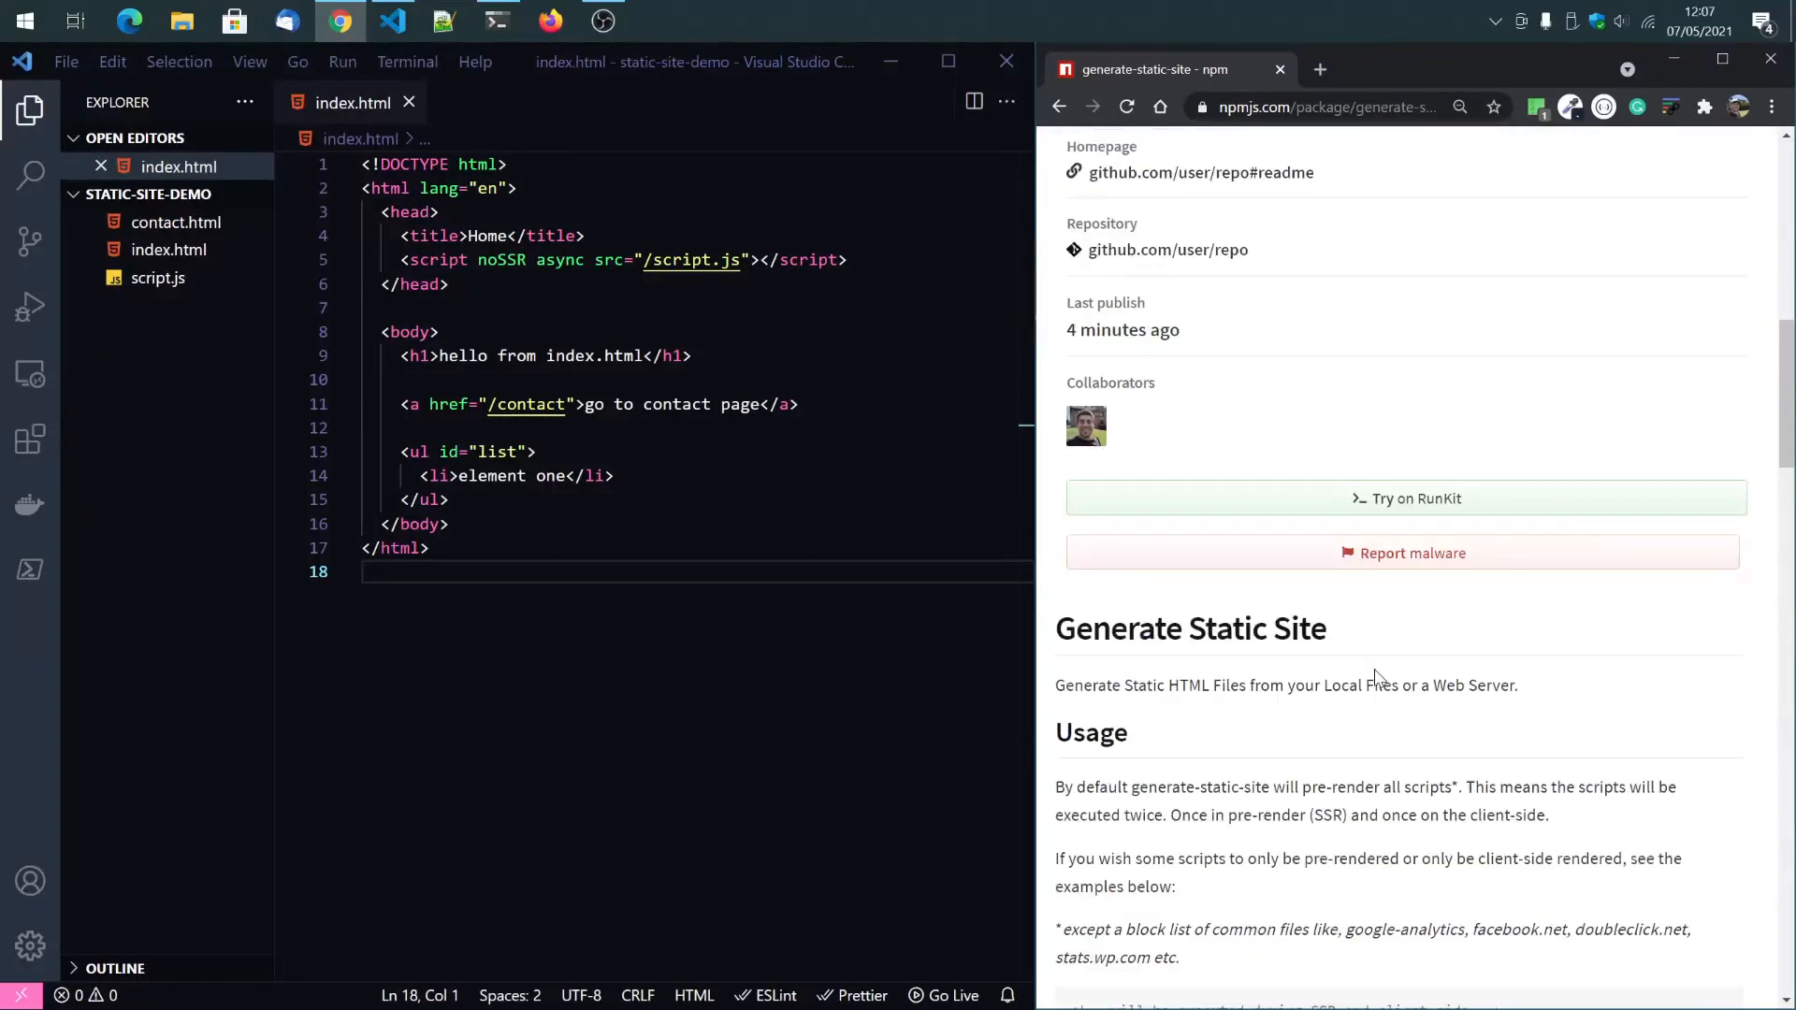
scroll(up, 3)
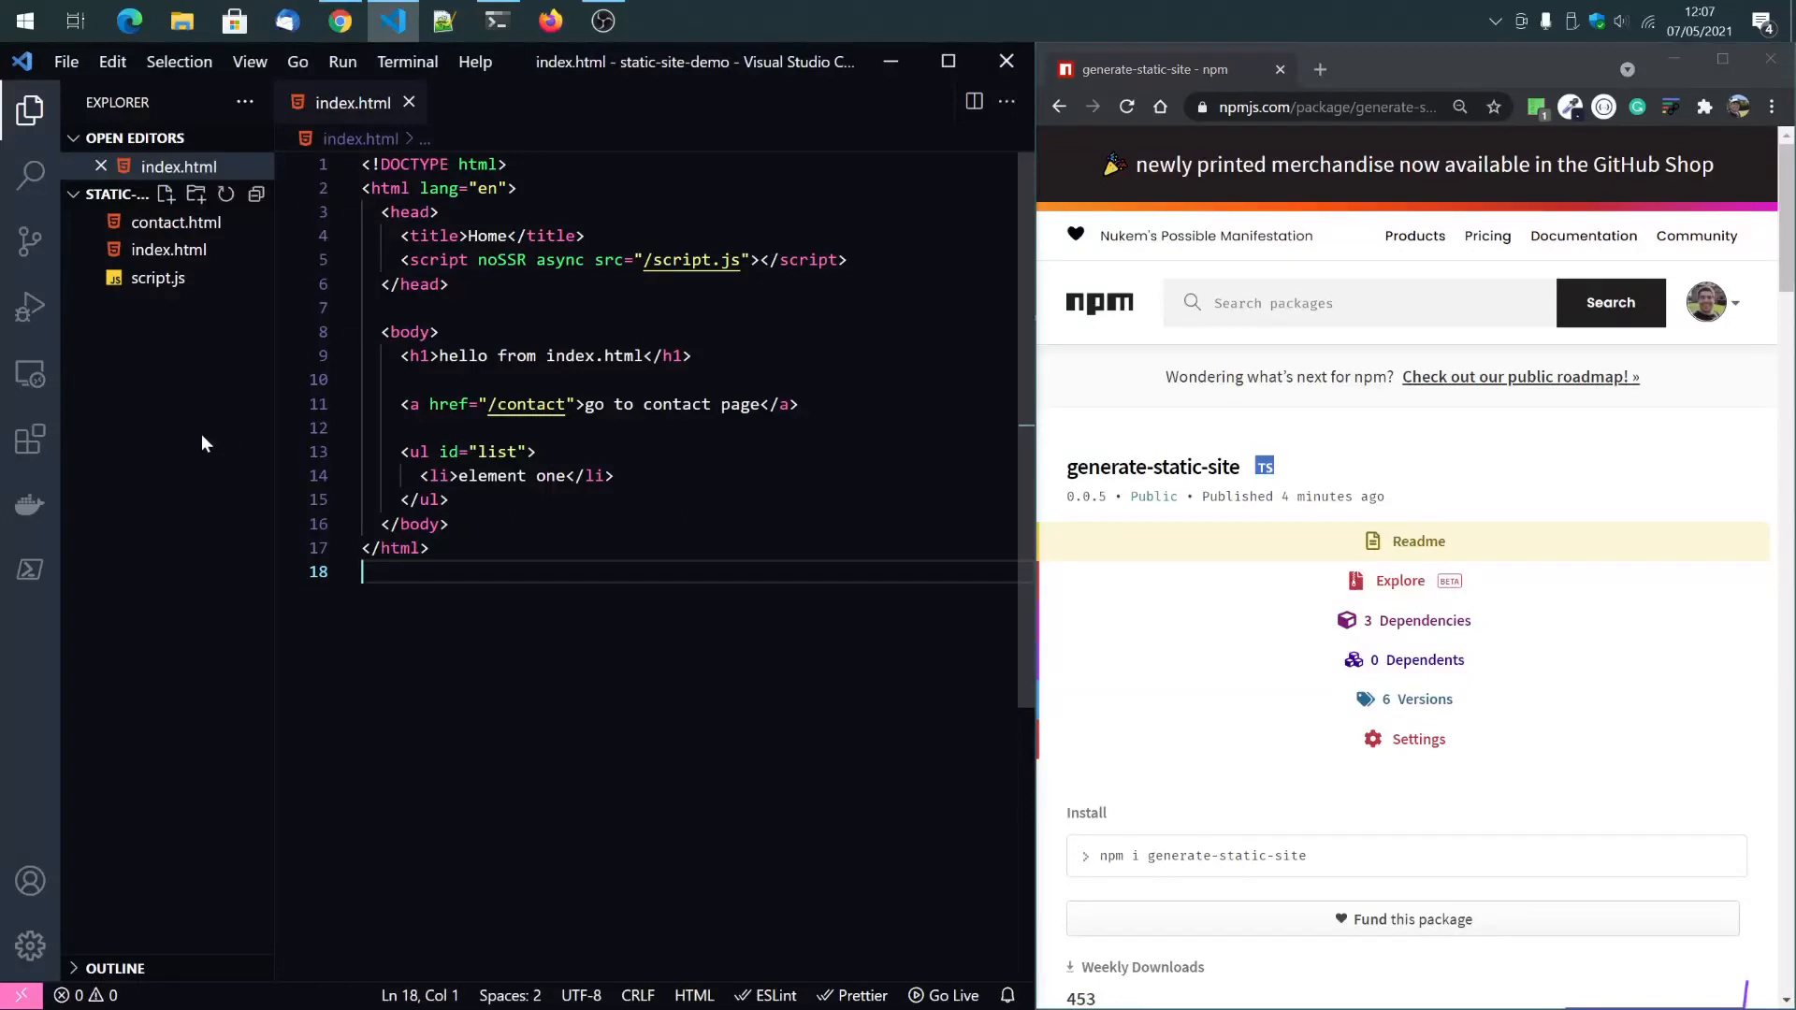
click(169, 250)
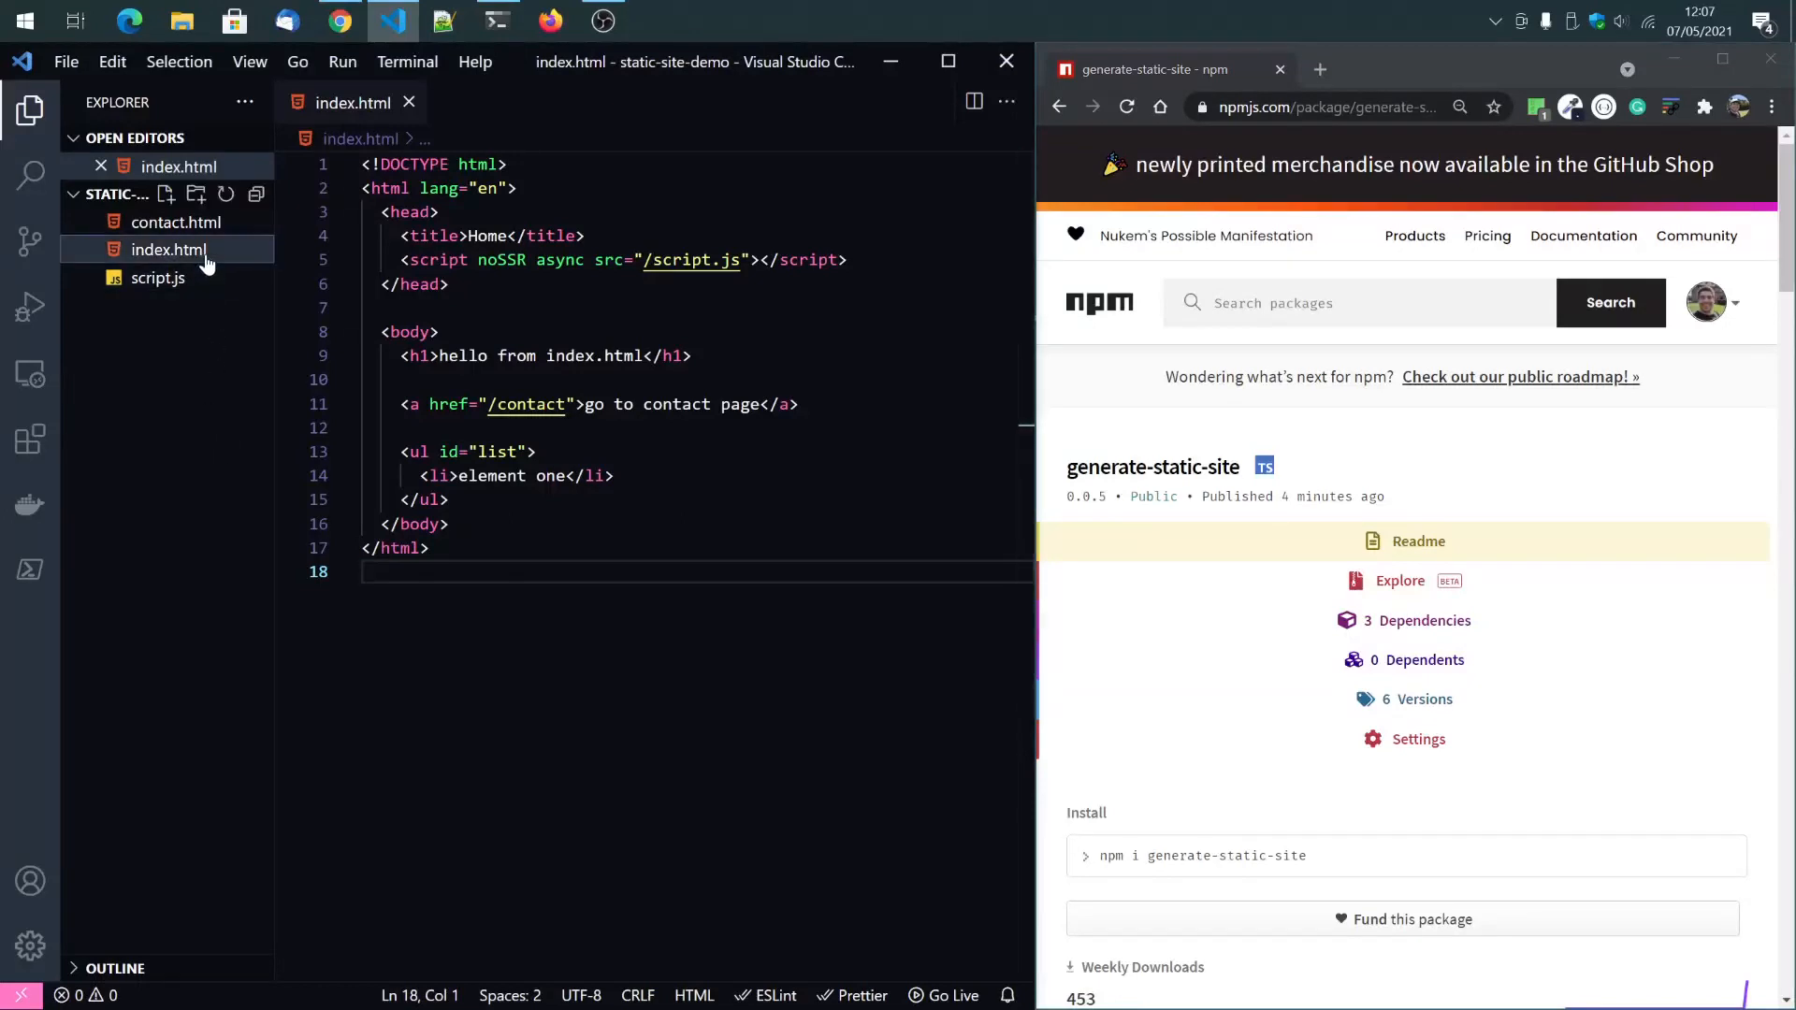
click(178, 222)
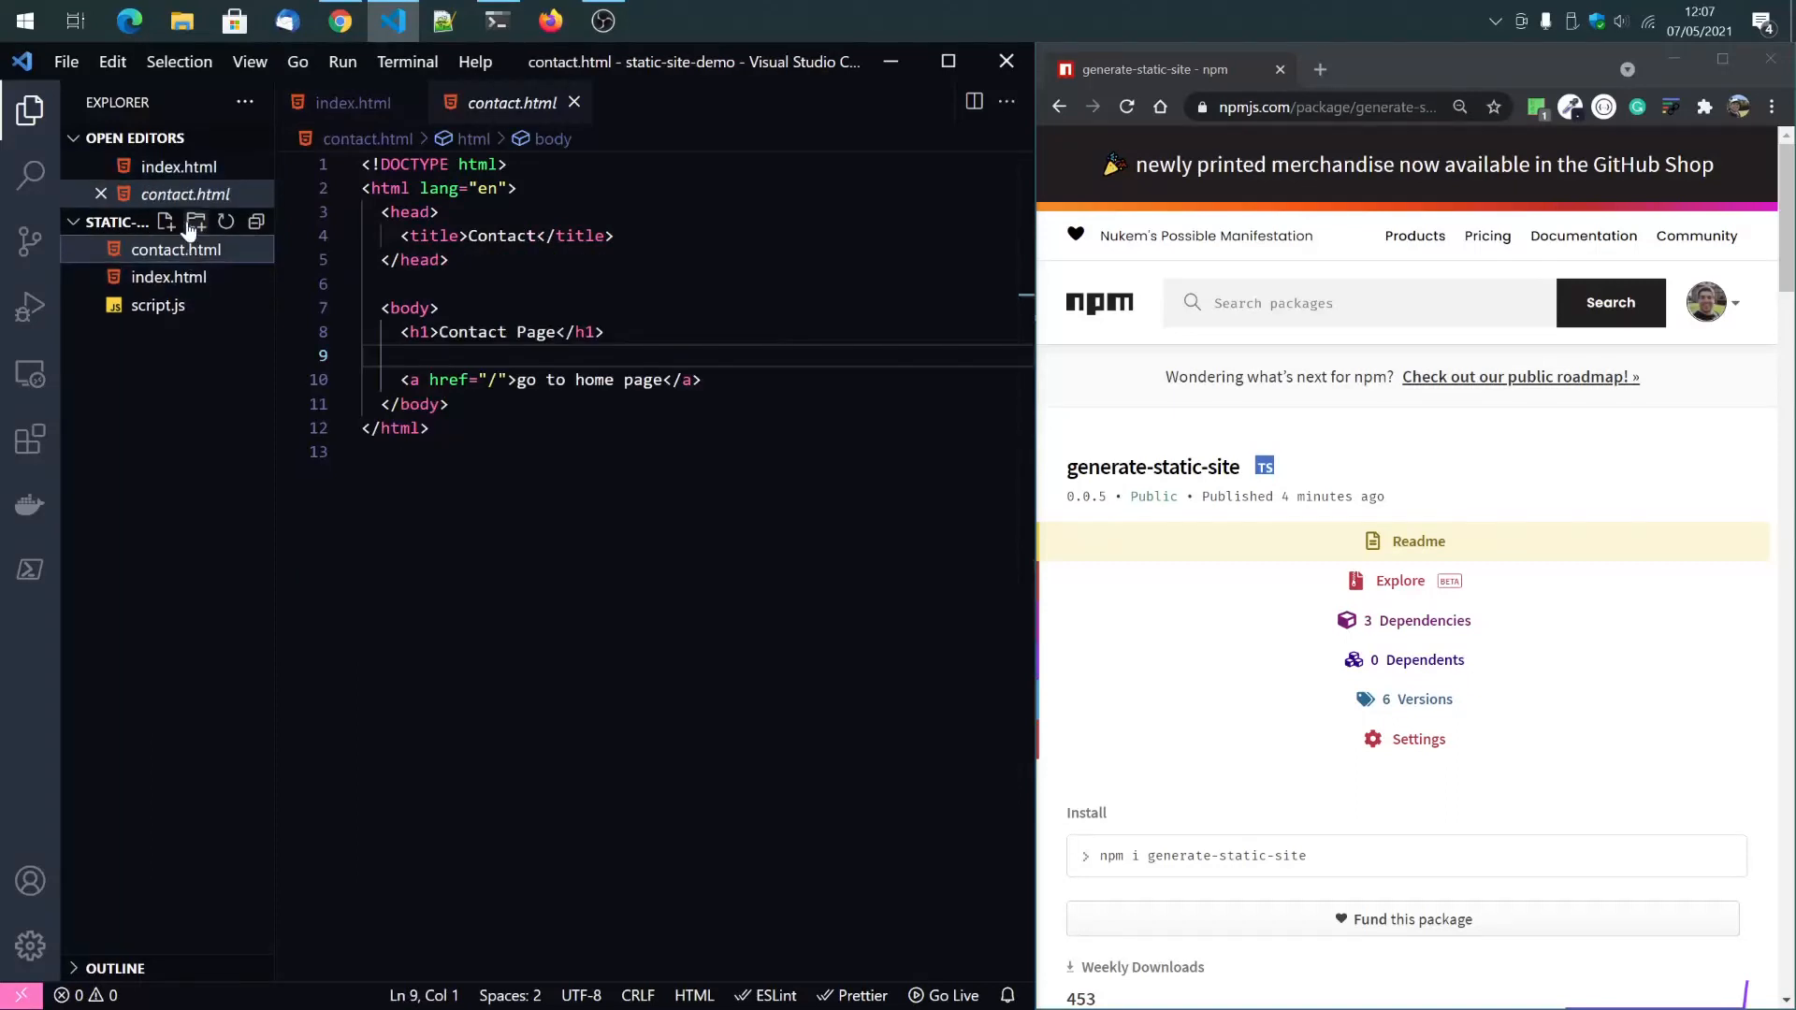
click(158, 306)
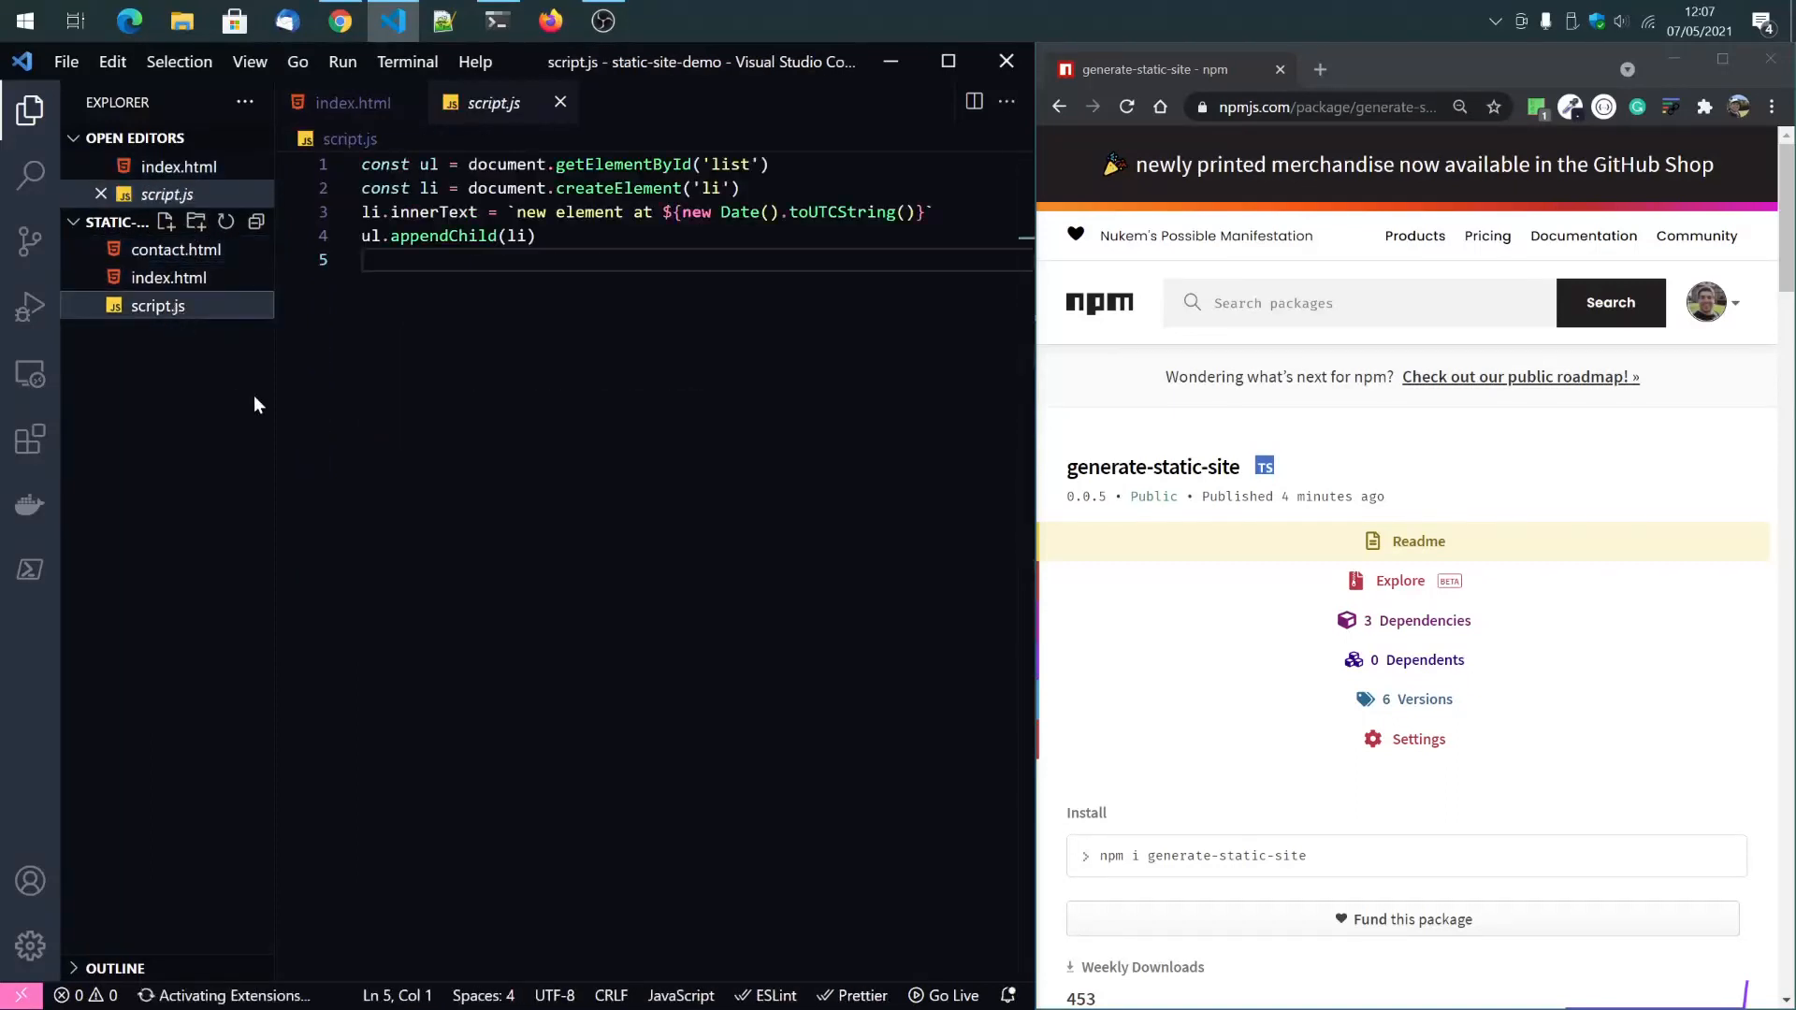
click(353, 103)
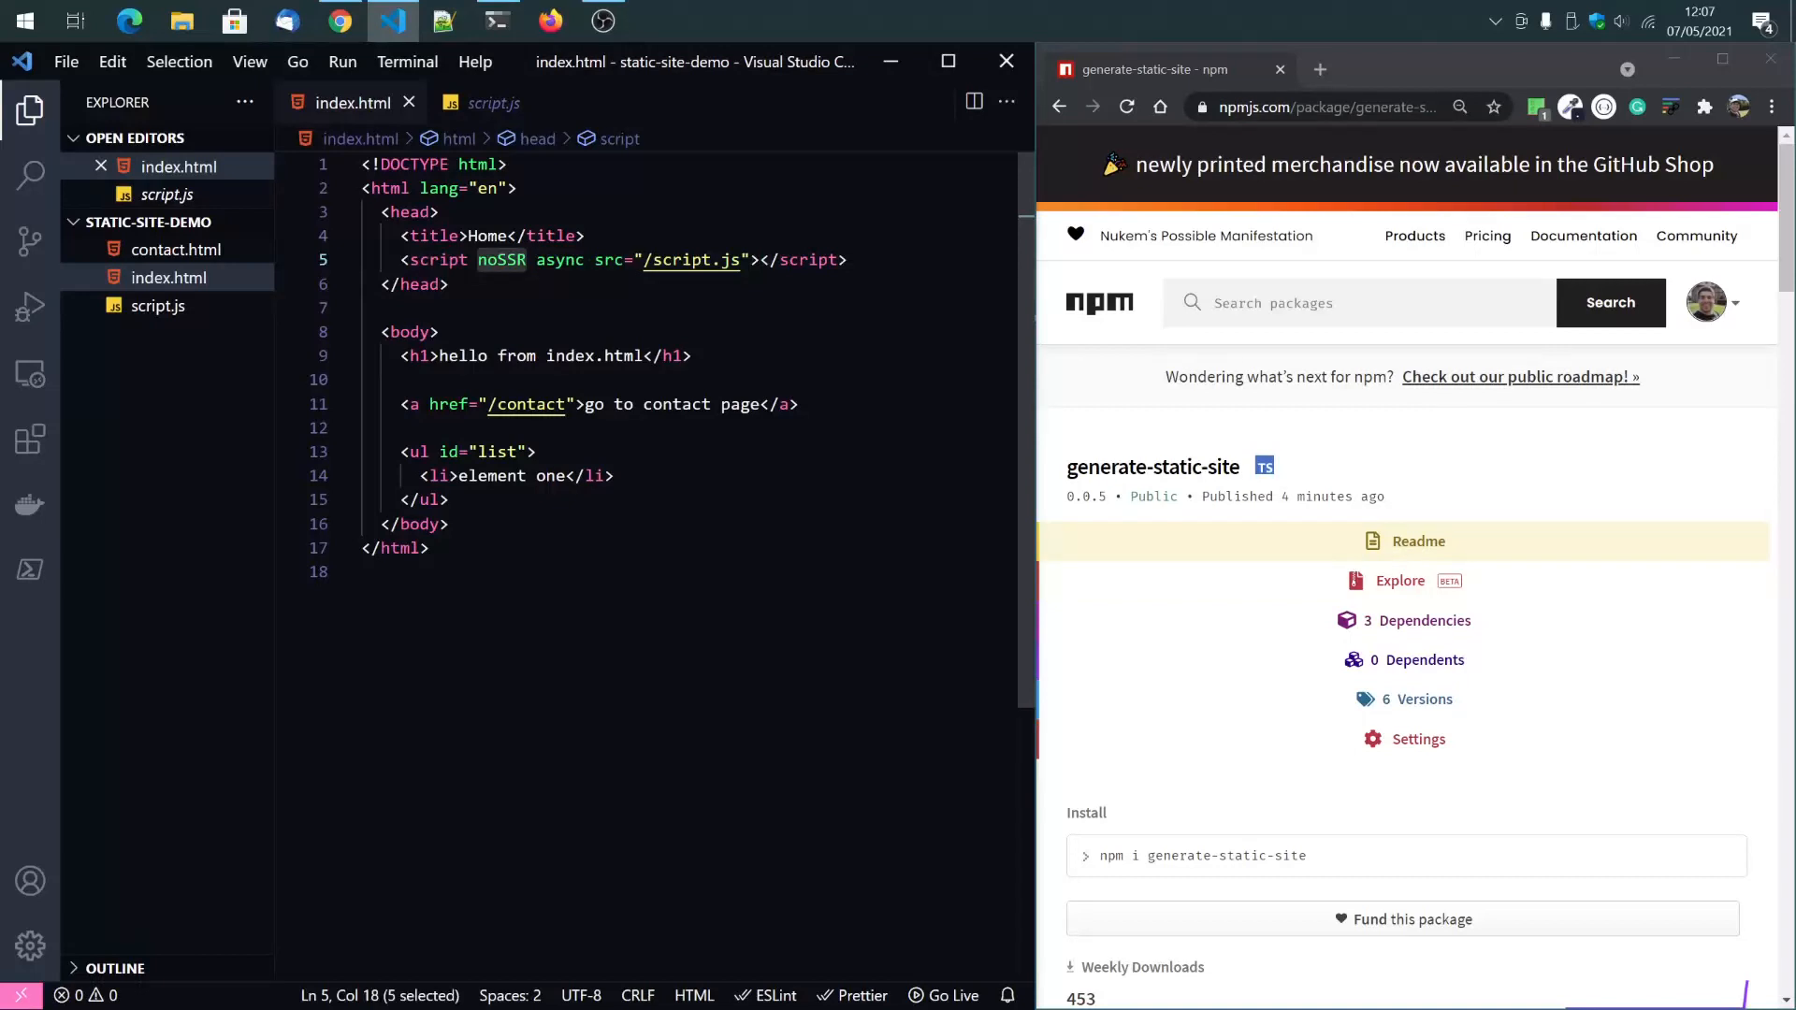
key(Delete)
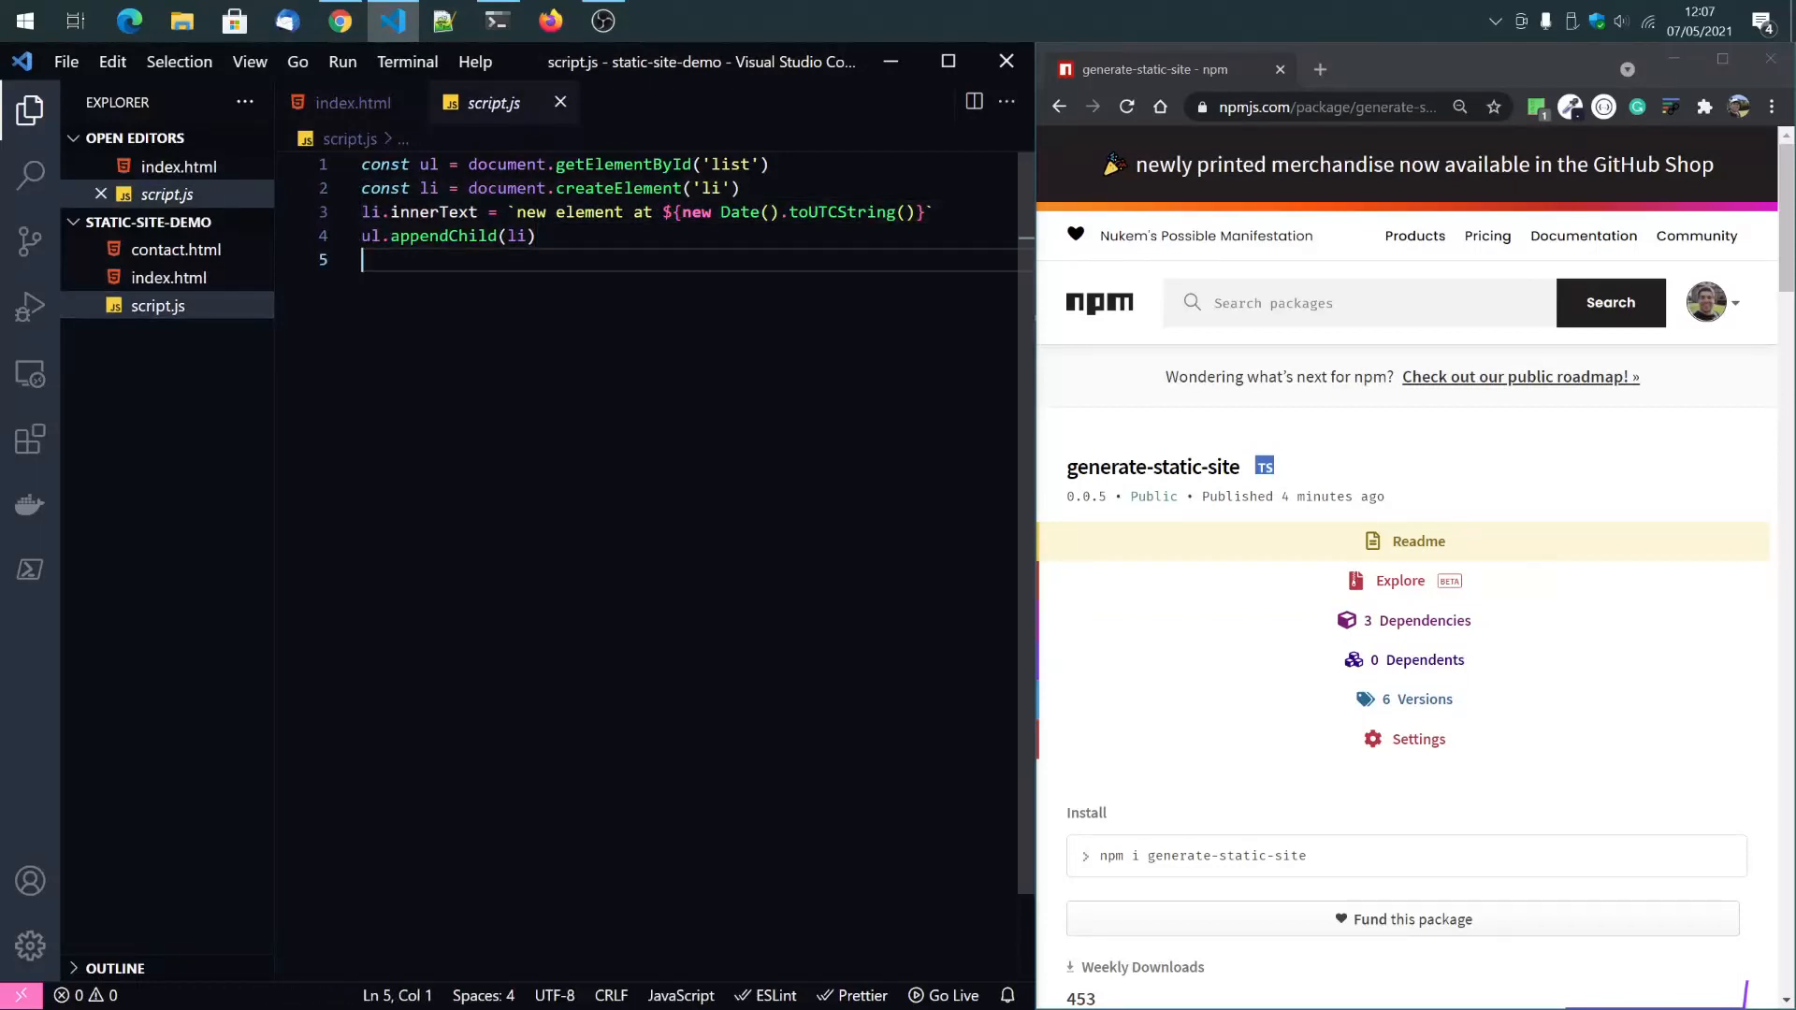
Switch to contact.html and start the Five Server live preview from the status bar.
click(169, 277)
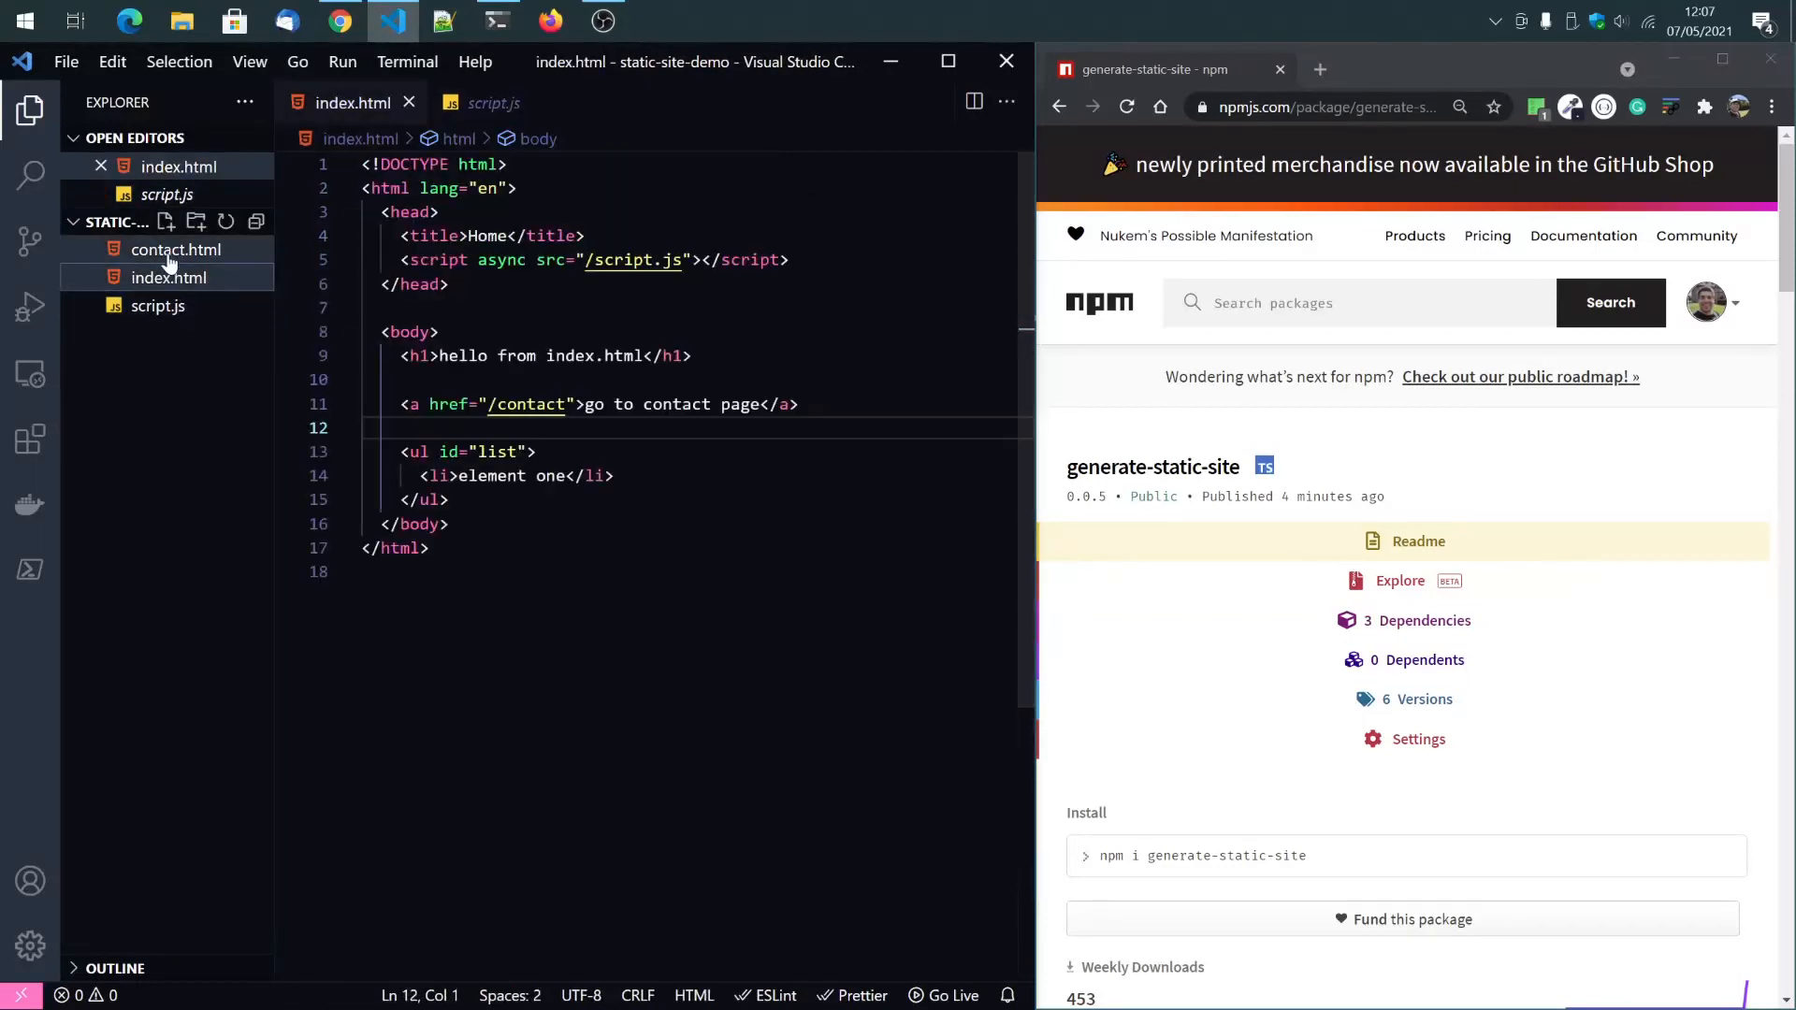
click(177, 250)
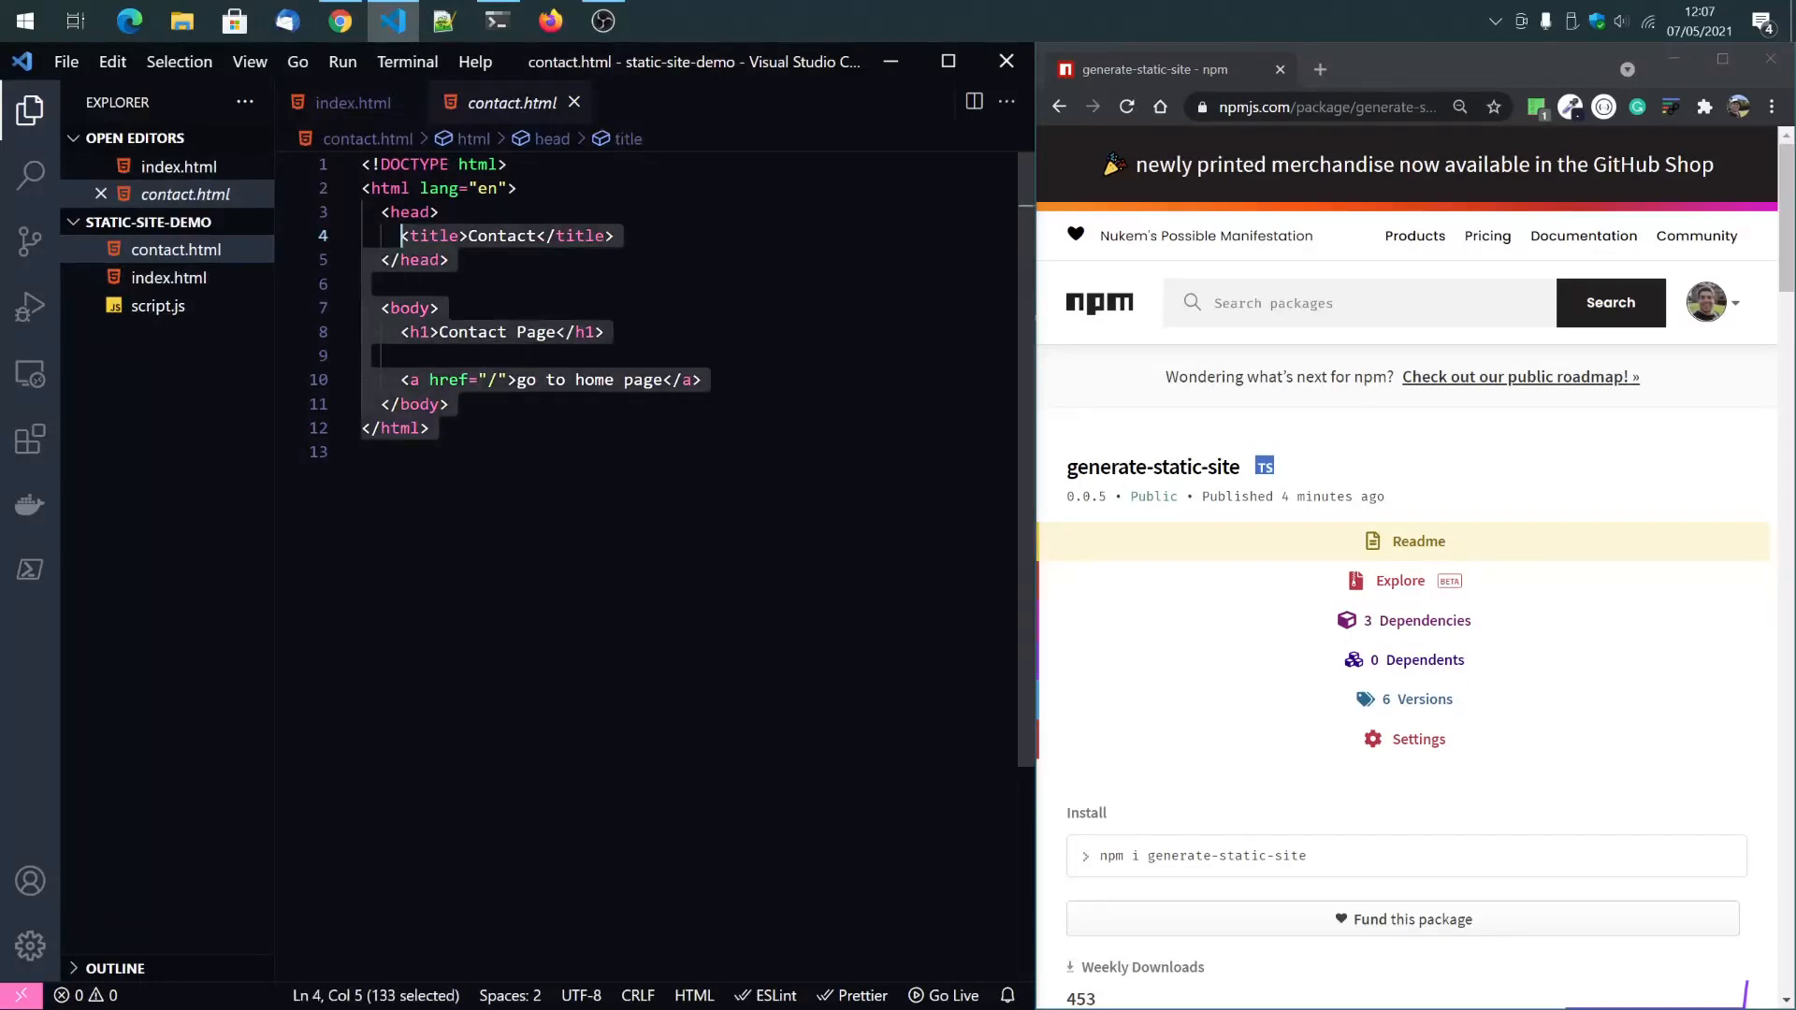
click(450, 404)
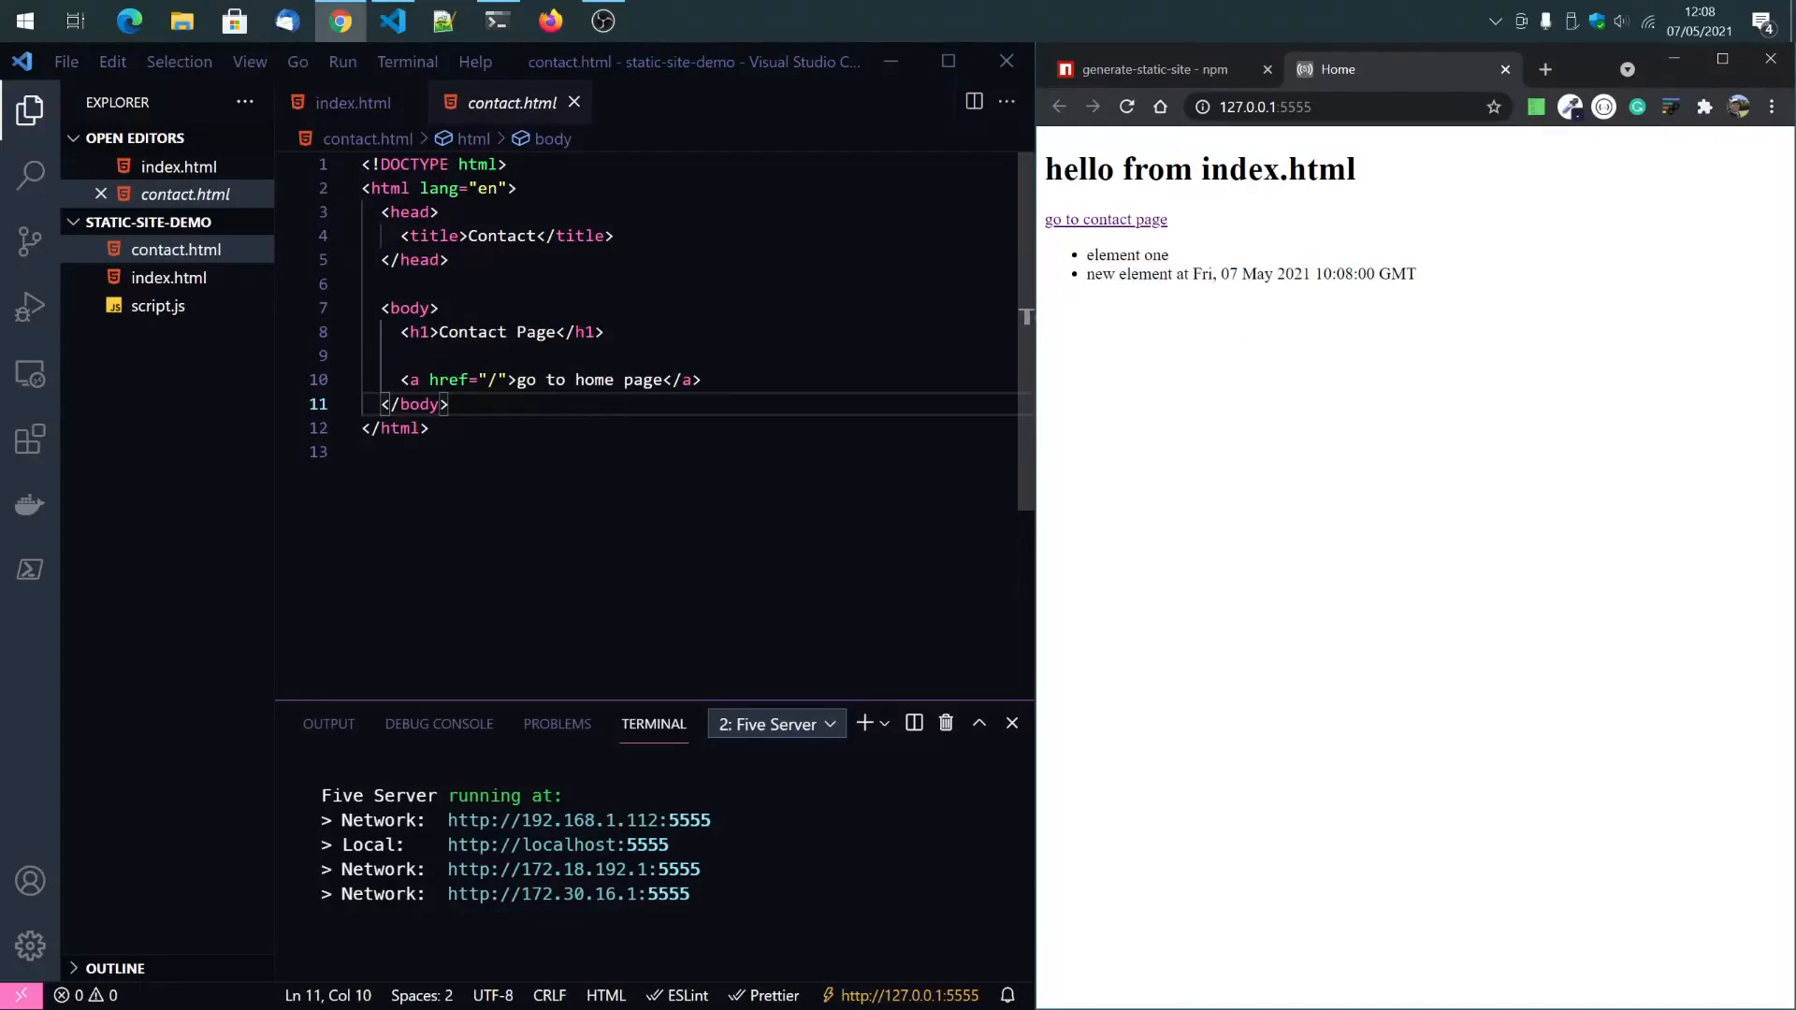
Check the script-added list item on the served home page at 127.0.0.1:5555 and reload it.
drag(1086, 274, 1363, 274)
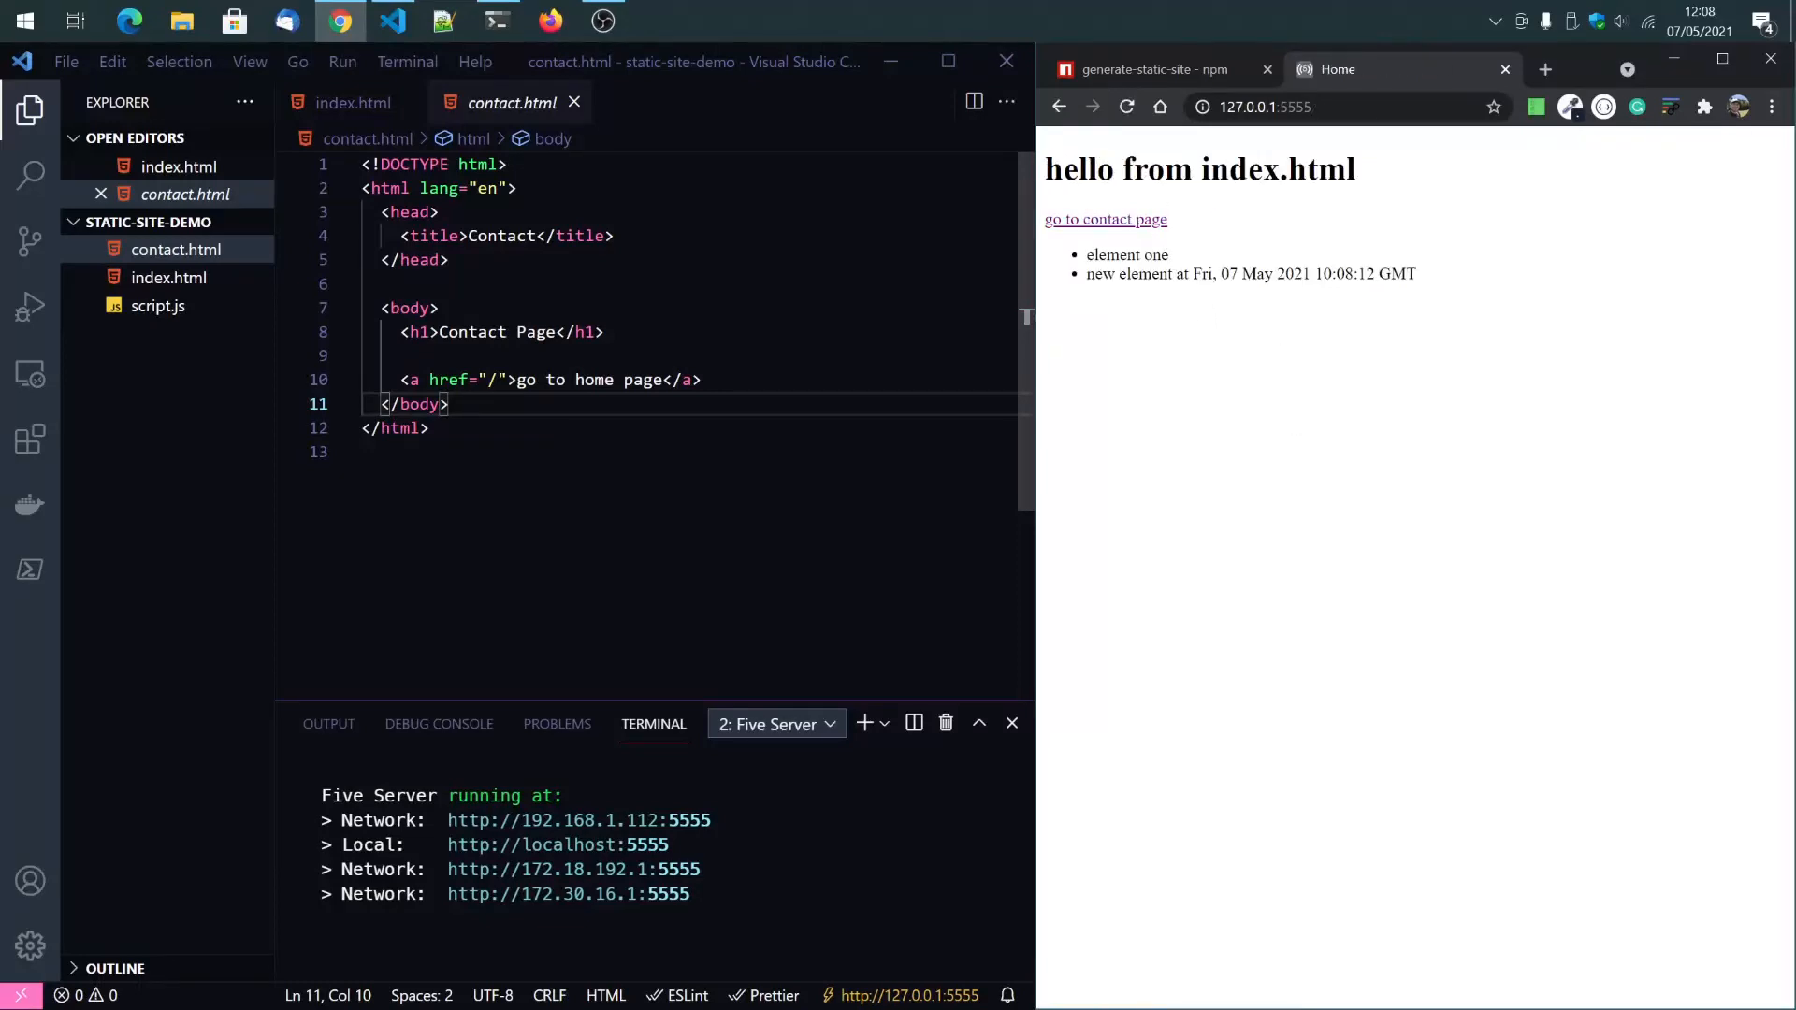
mouse_move(1151, 68)
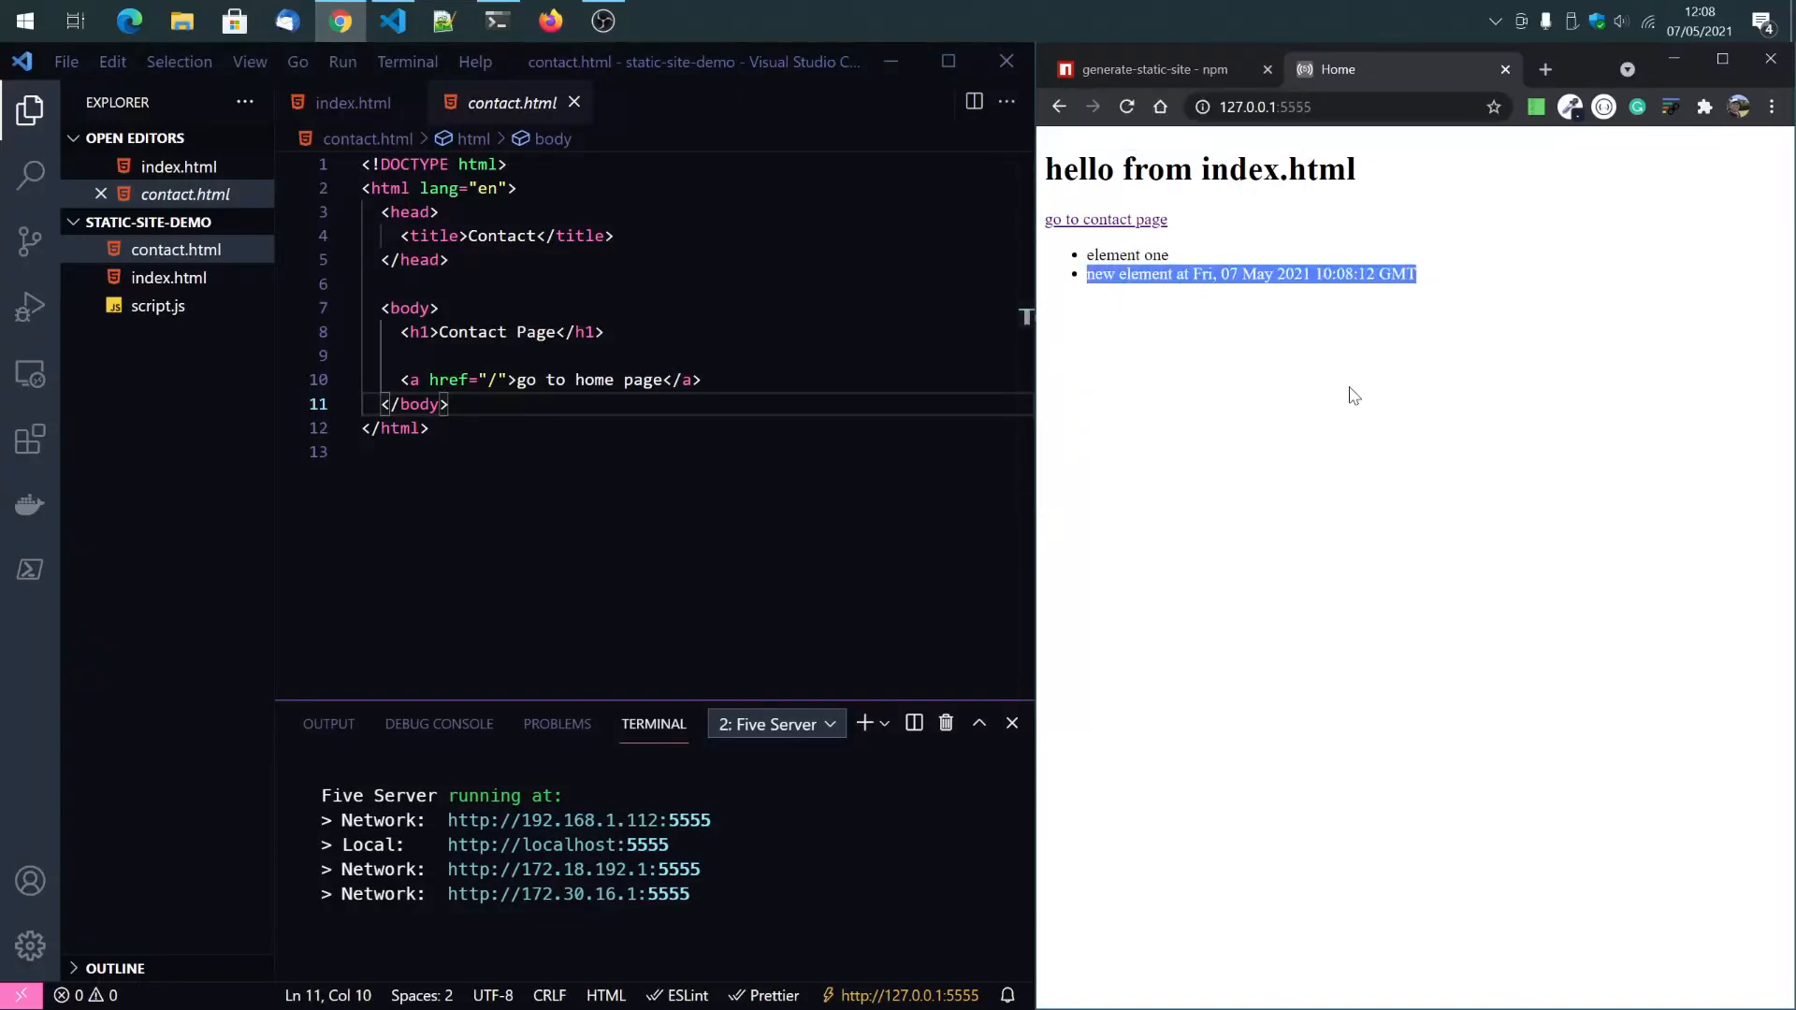
click(1353, 394)
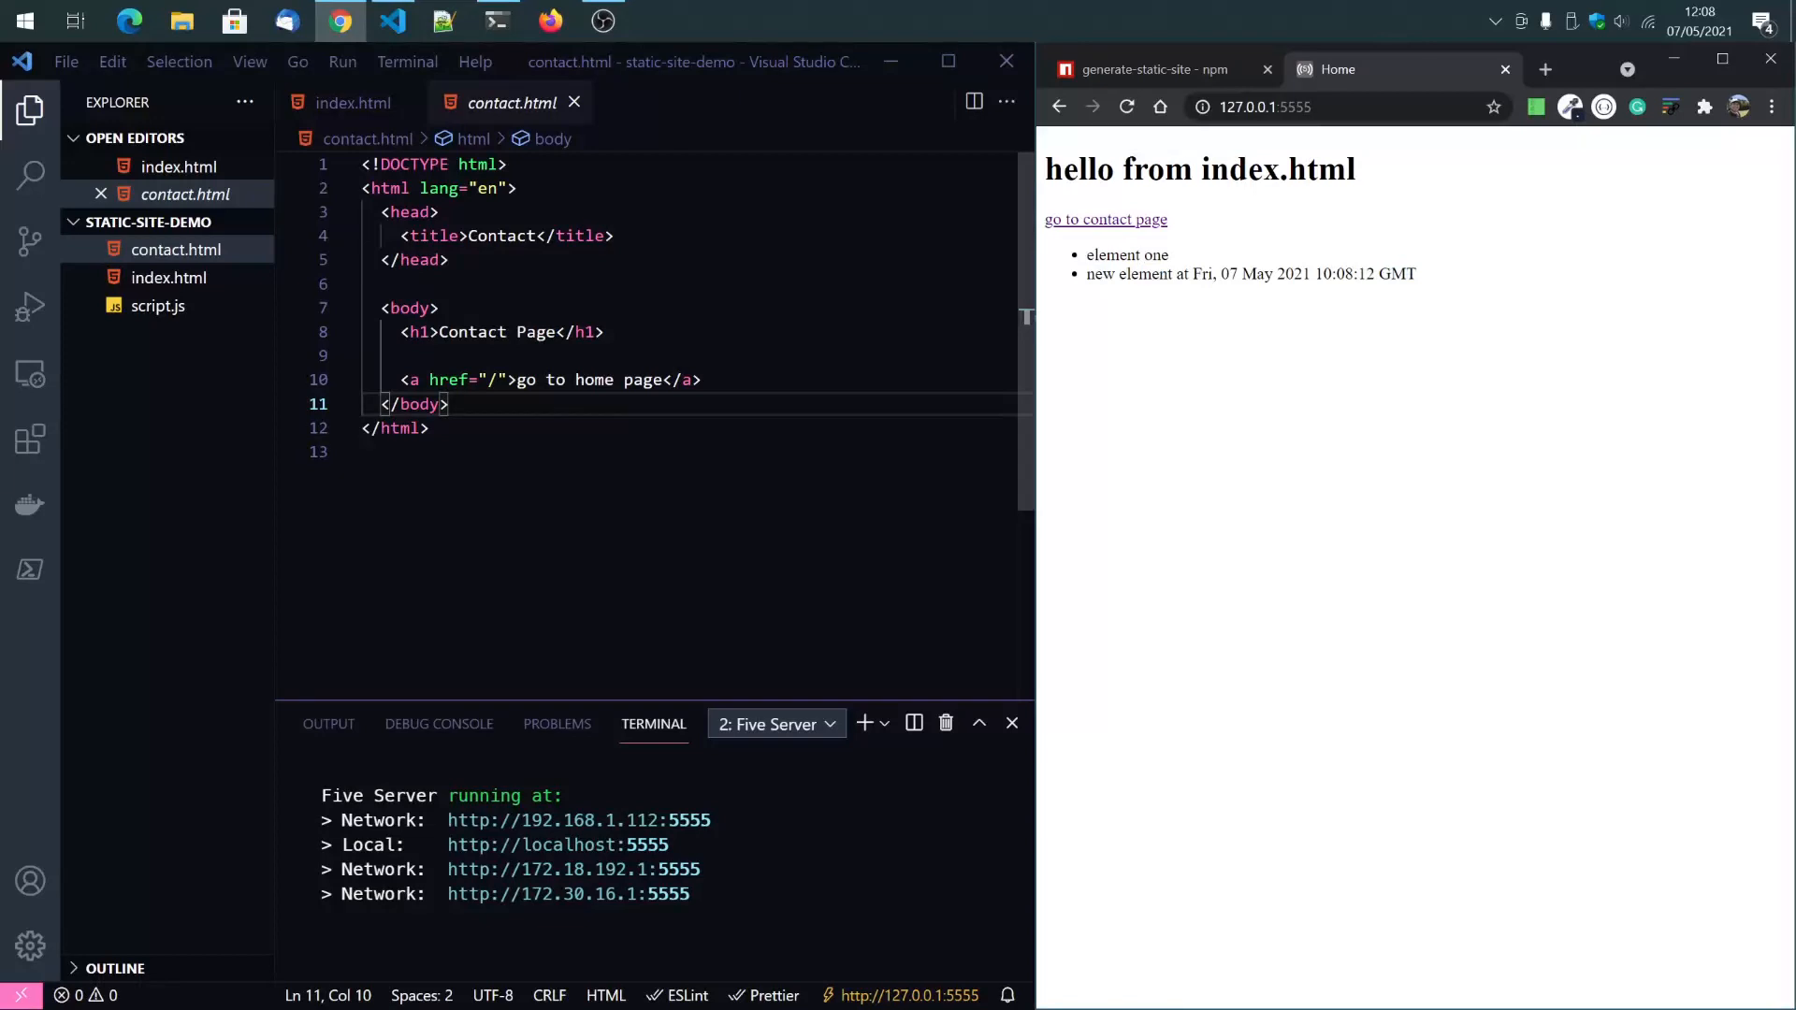
click(1145, 68)
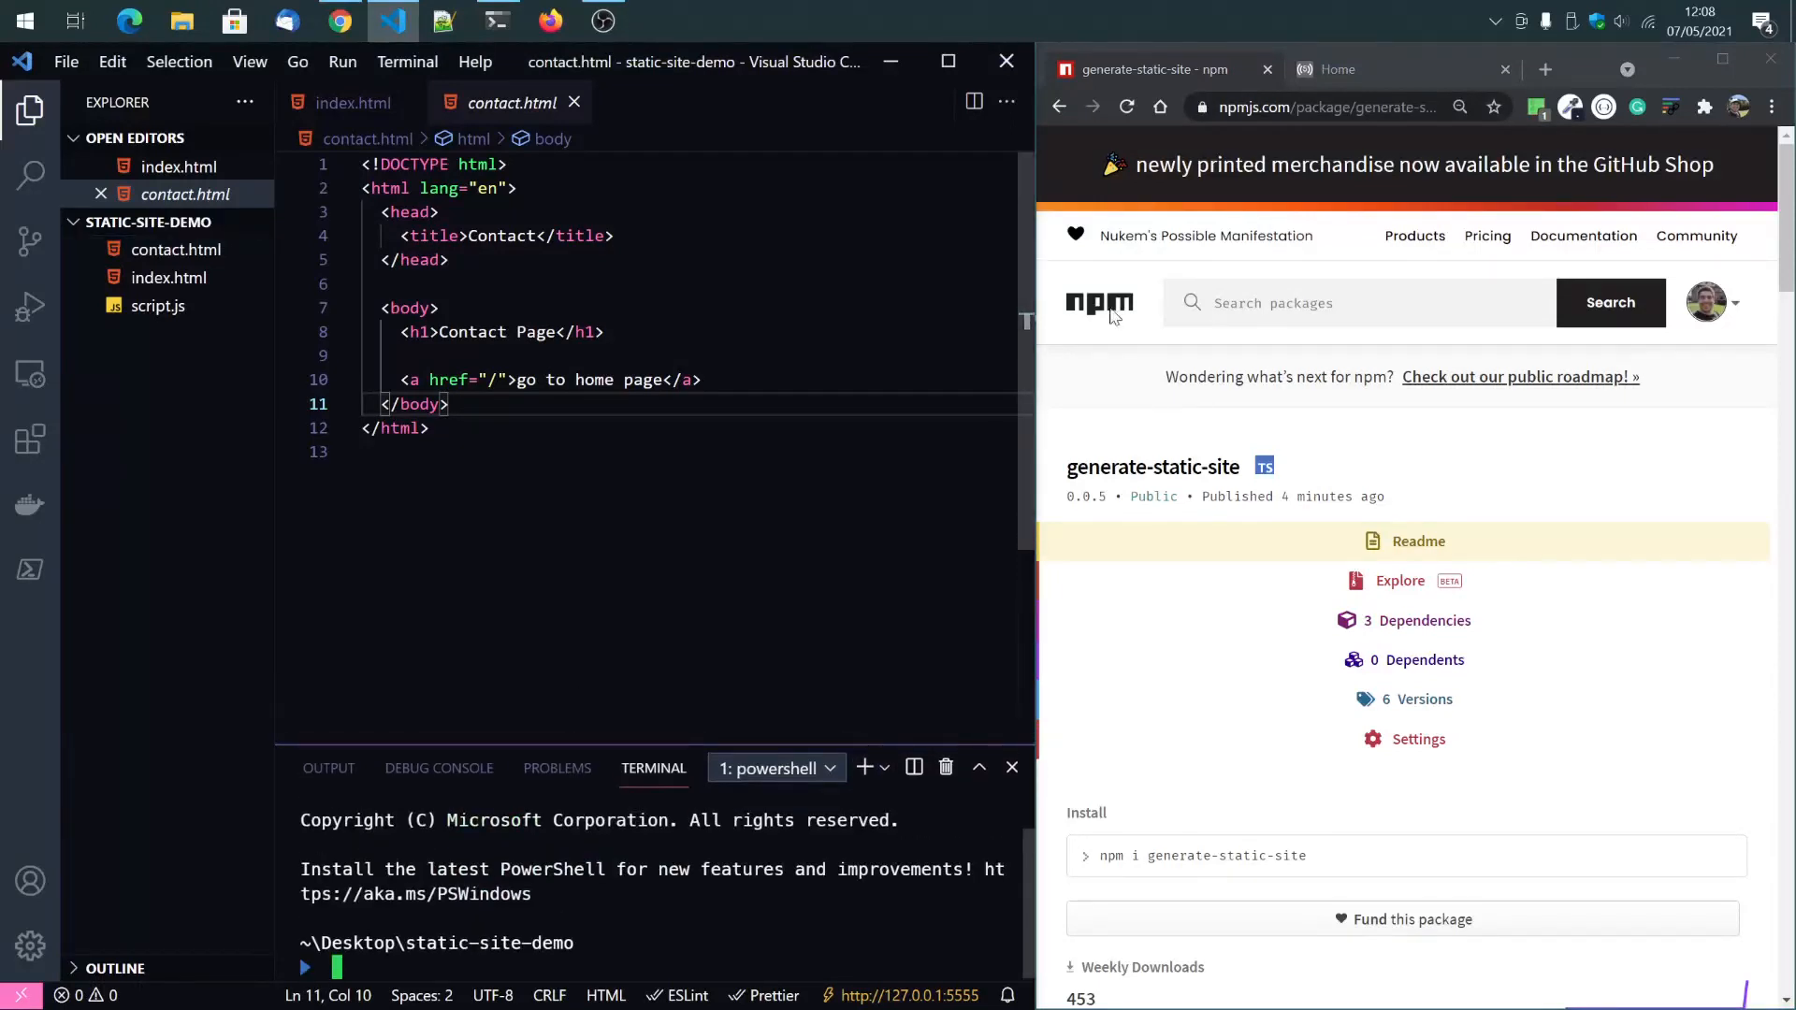
Scroll the npm docs to the CLI Examples and run npm install in the PowerShell terminal.
scroll(down, 3)
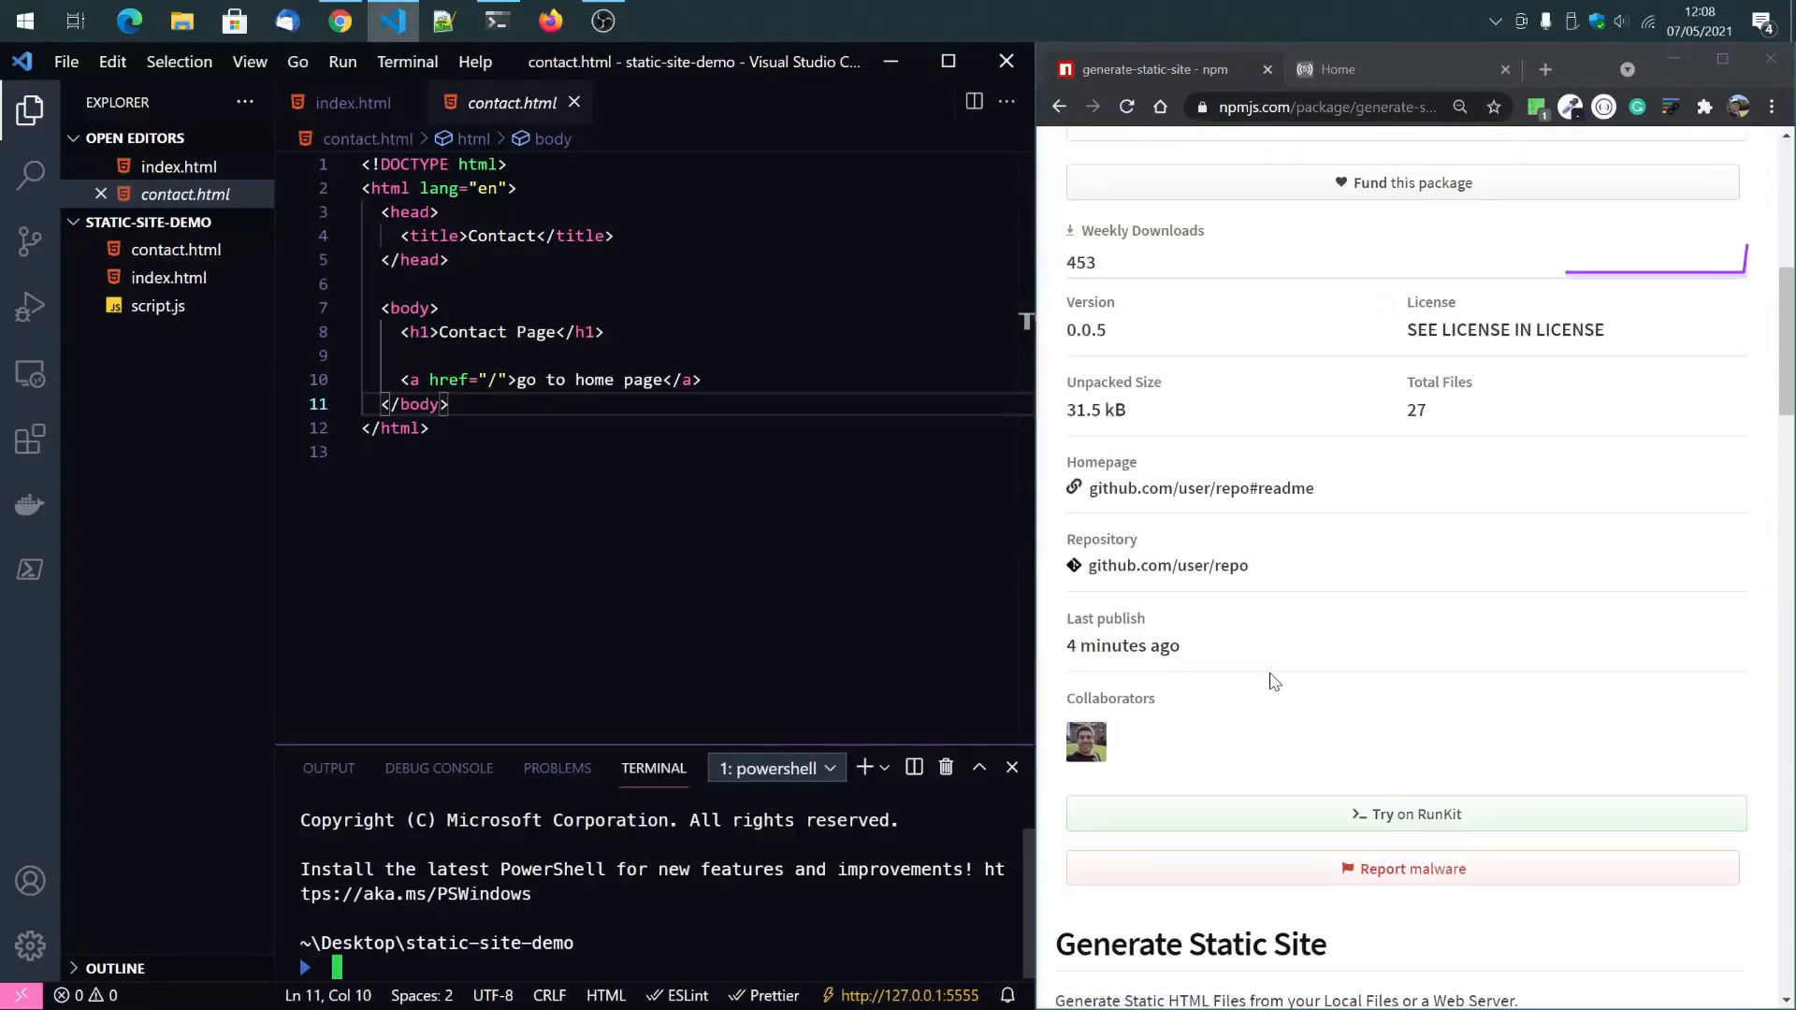
scroll(down, 3)
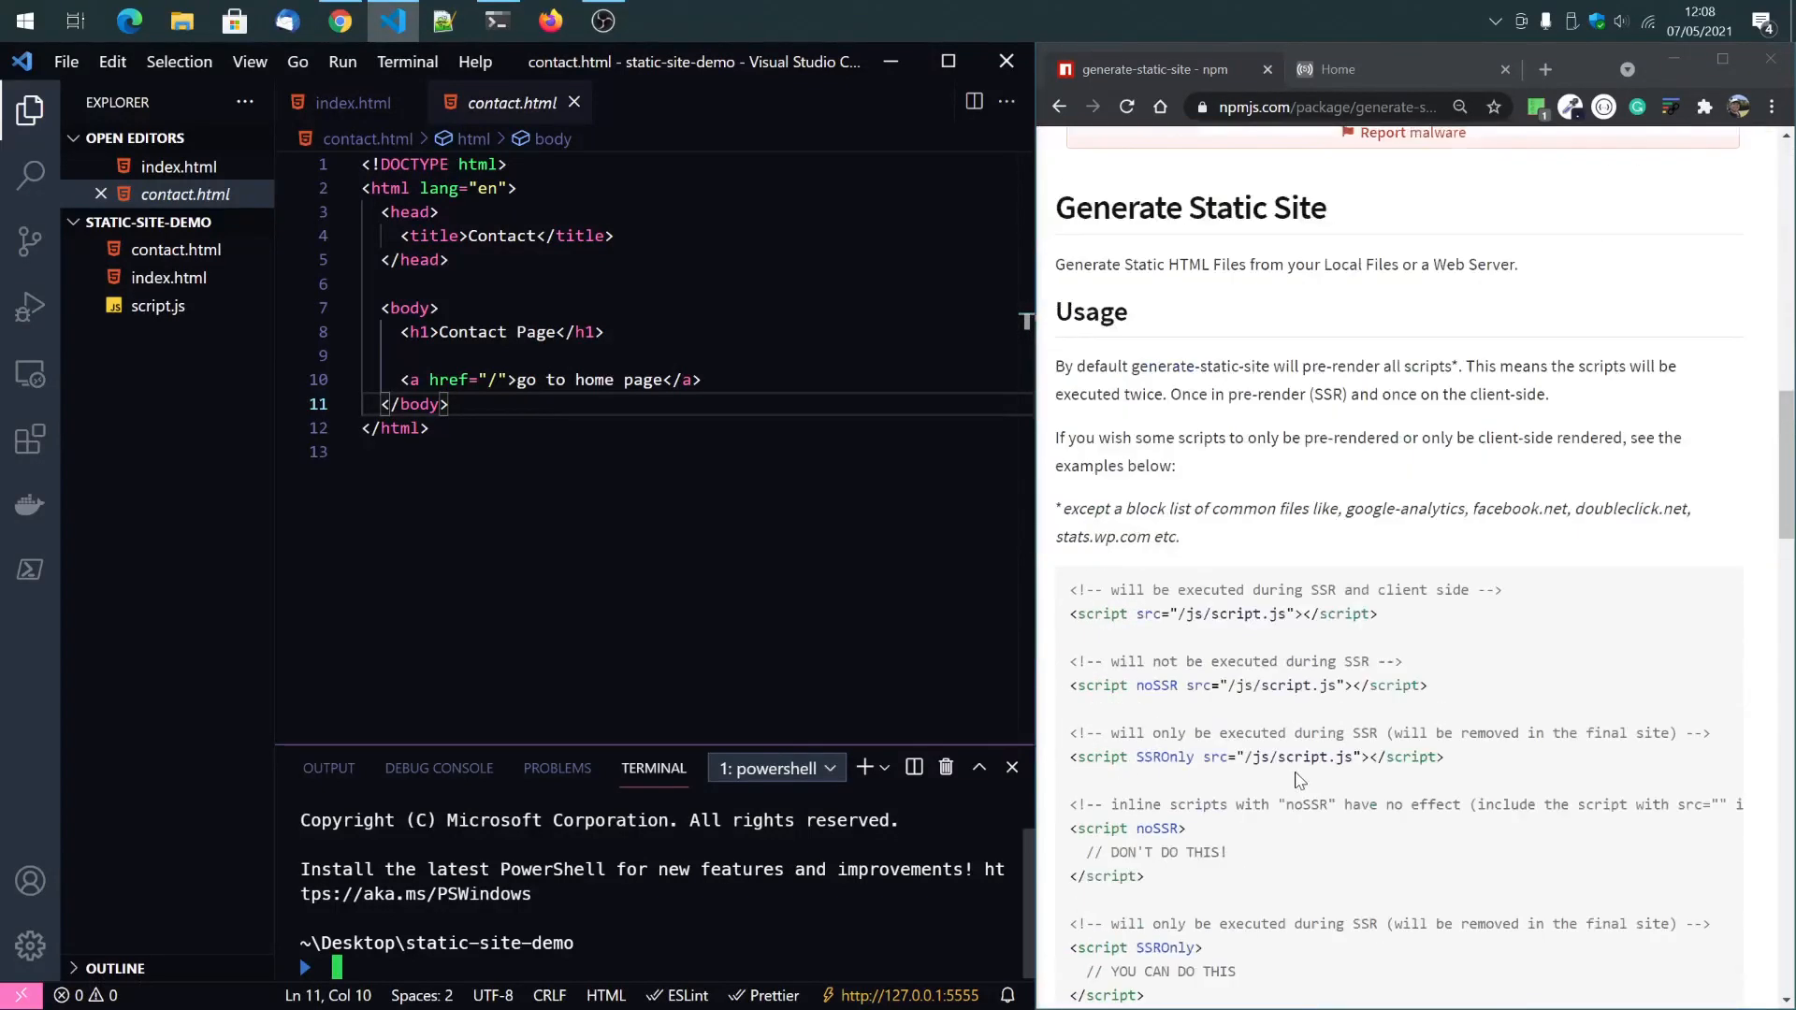
scroll(down, 3)
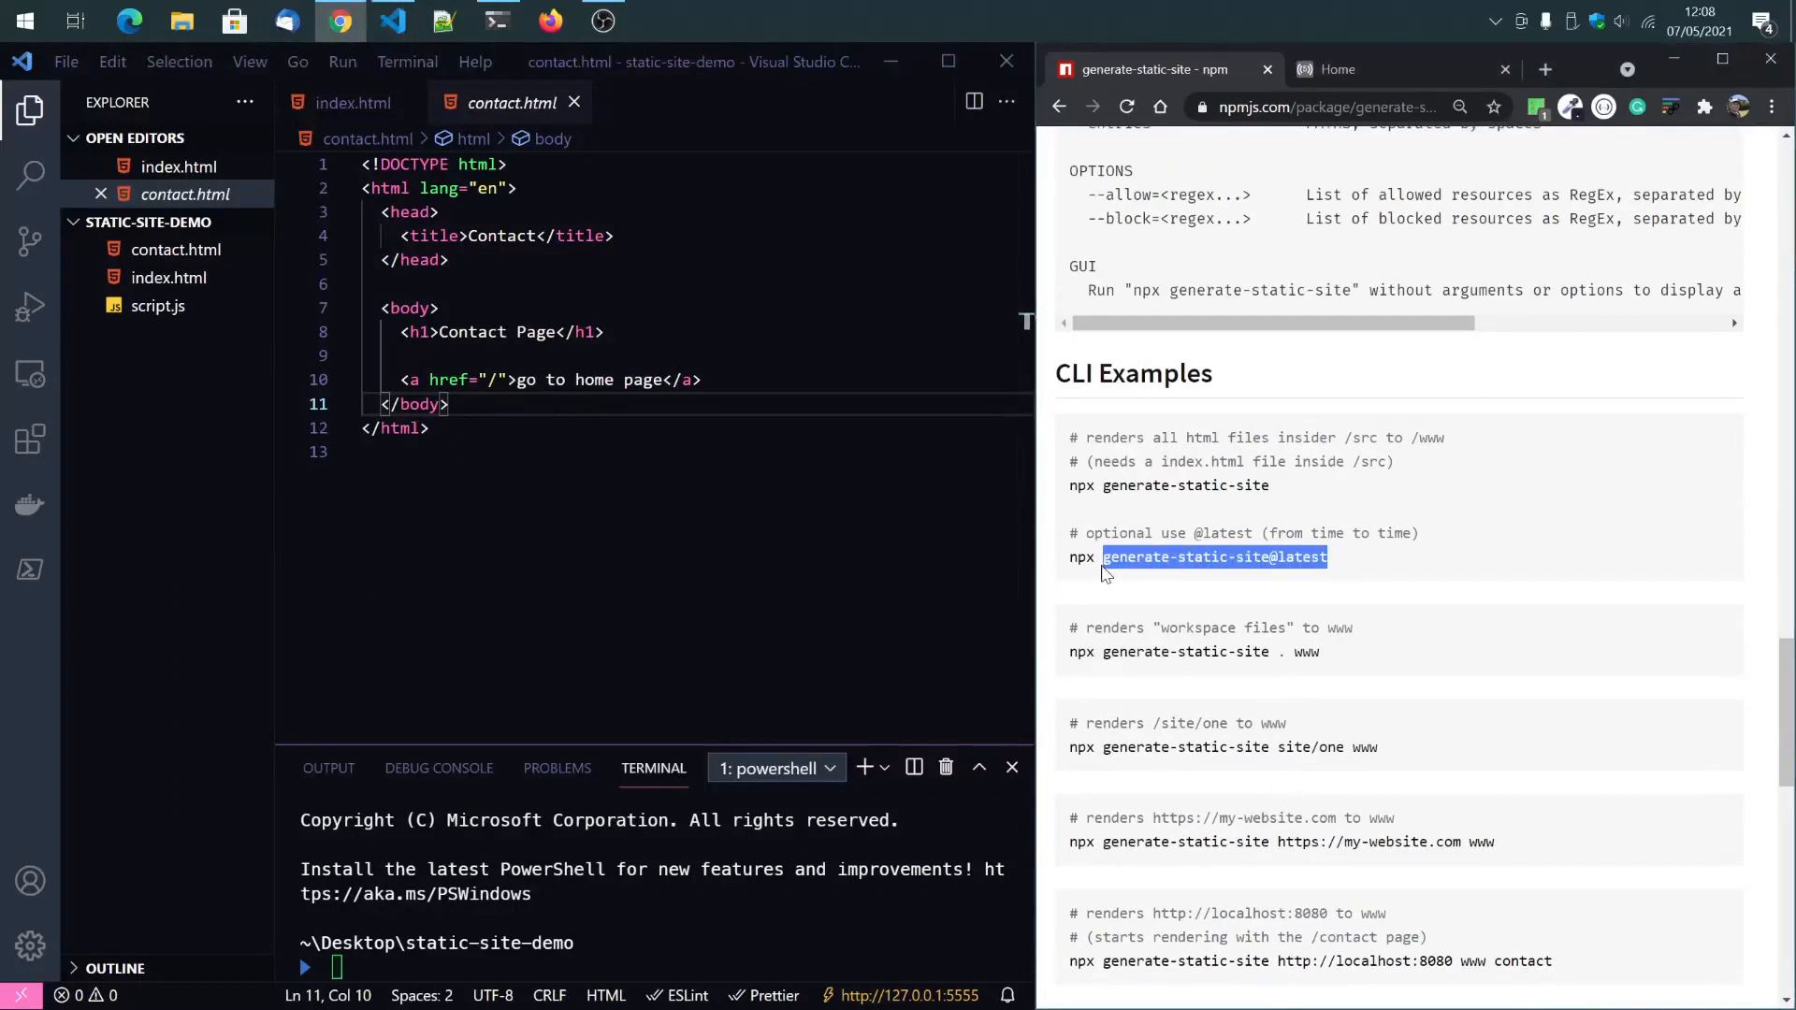
text(np)
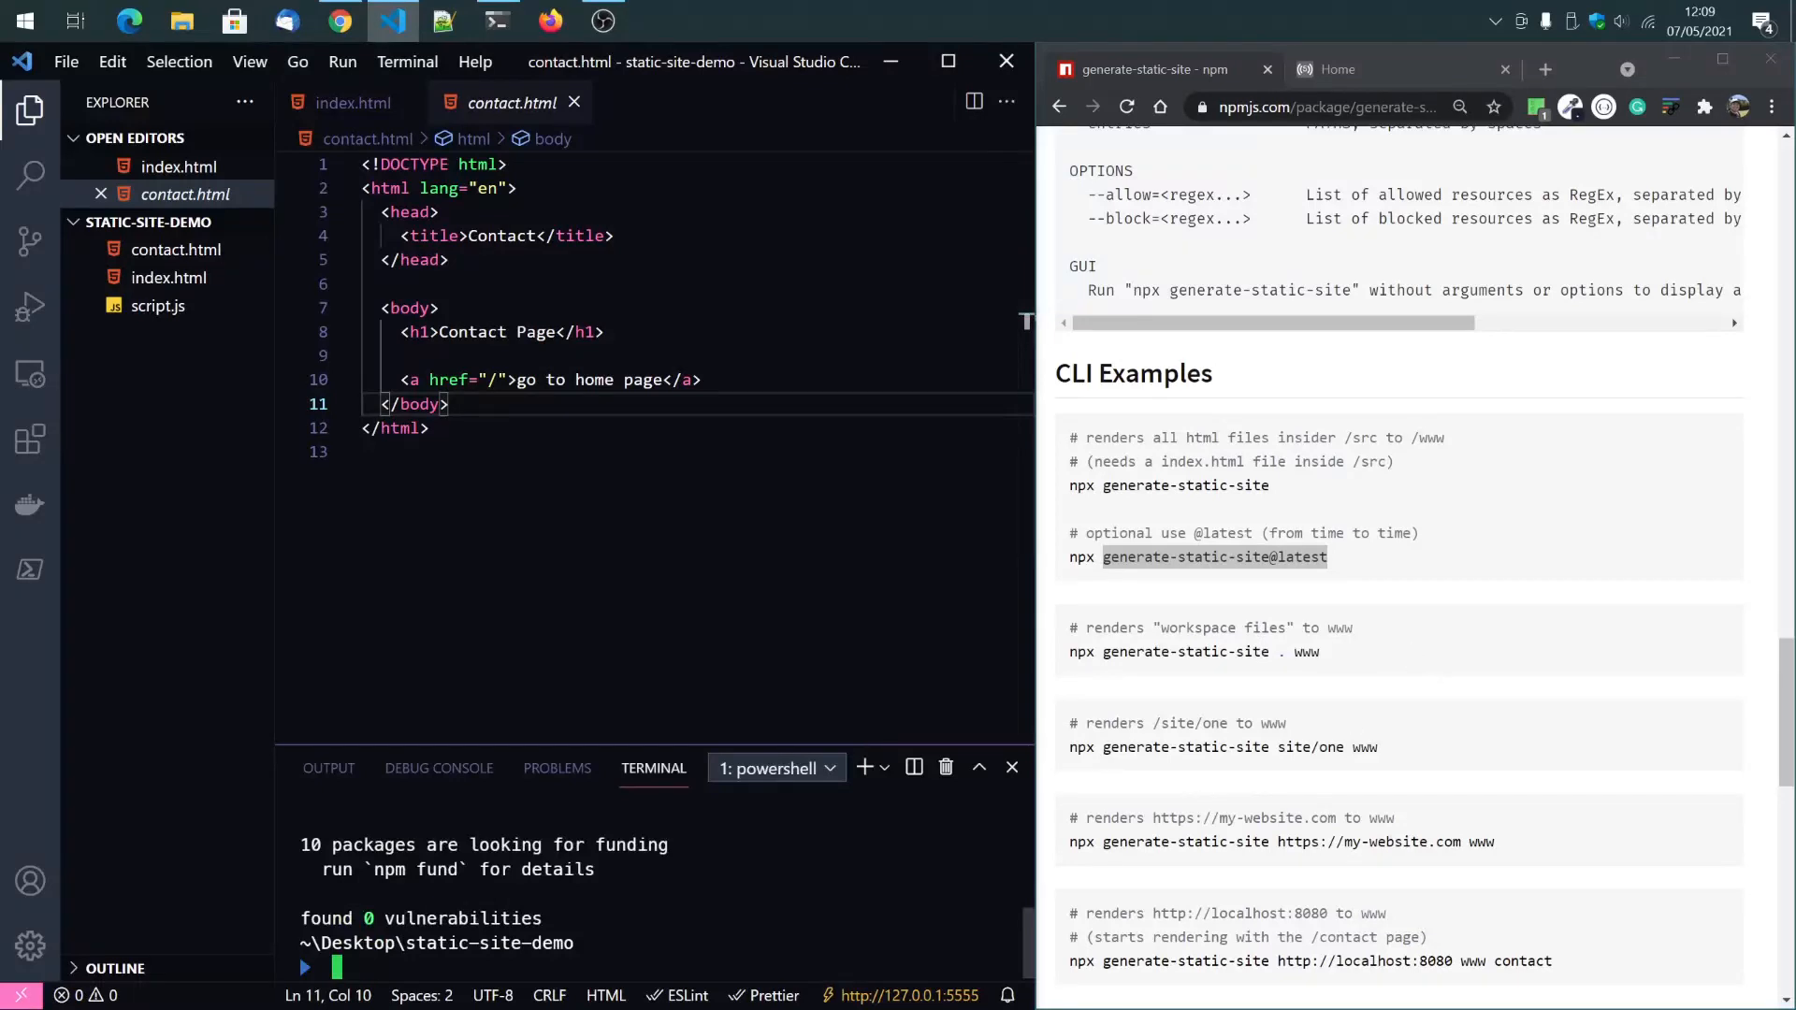
right_click(1186, 652)
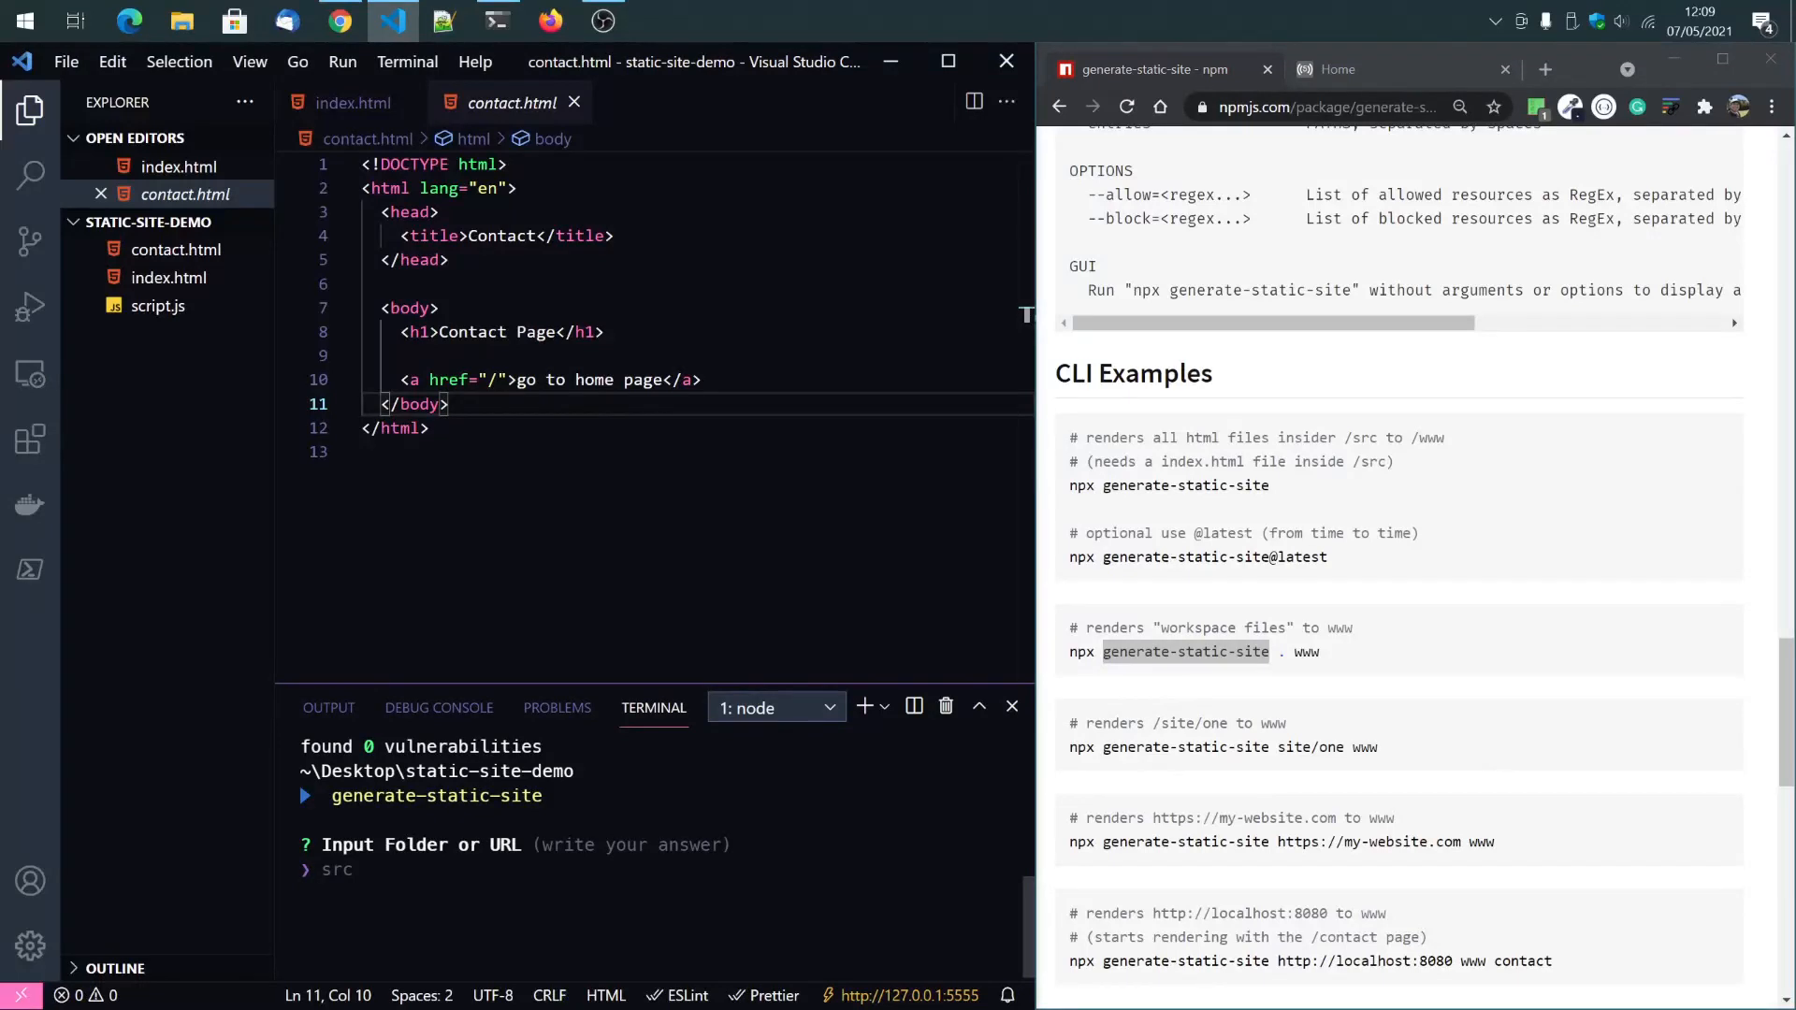
text(.)
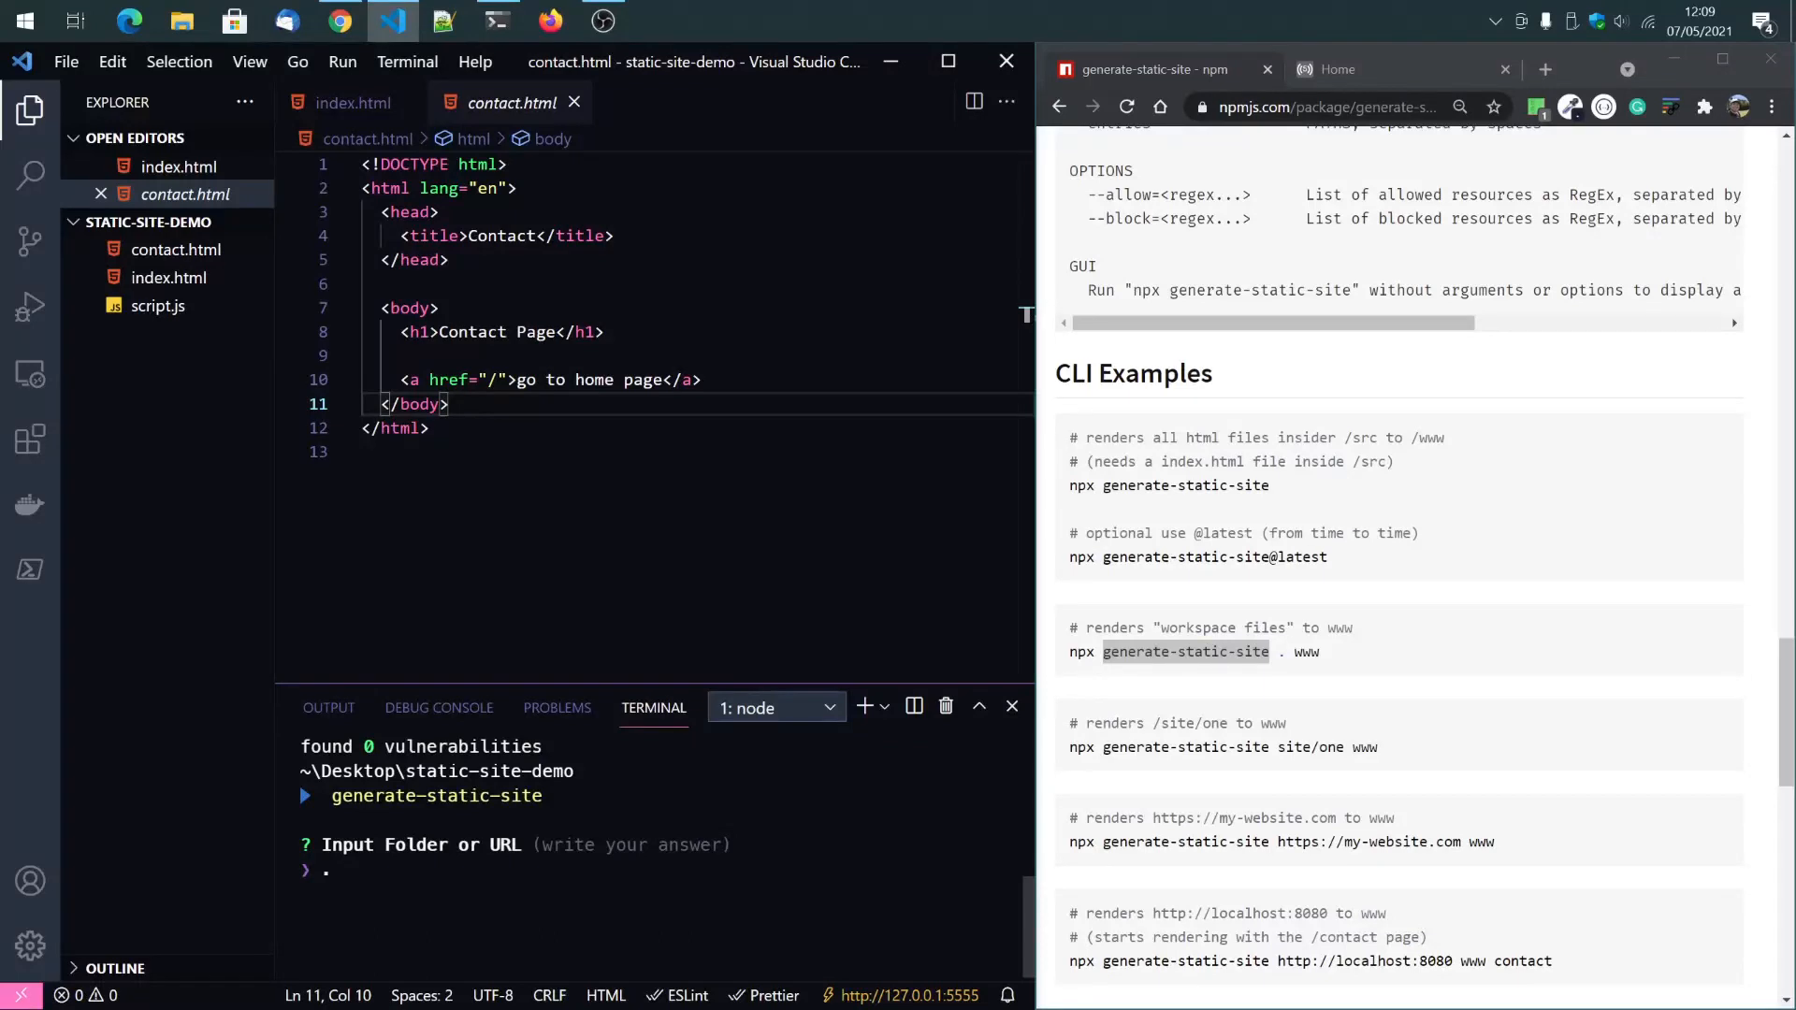
text(ww)
text(/)
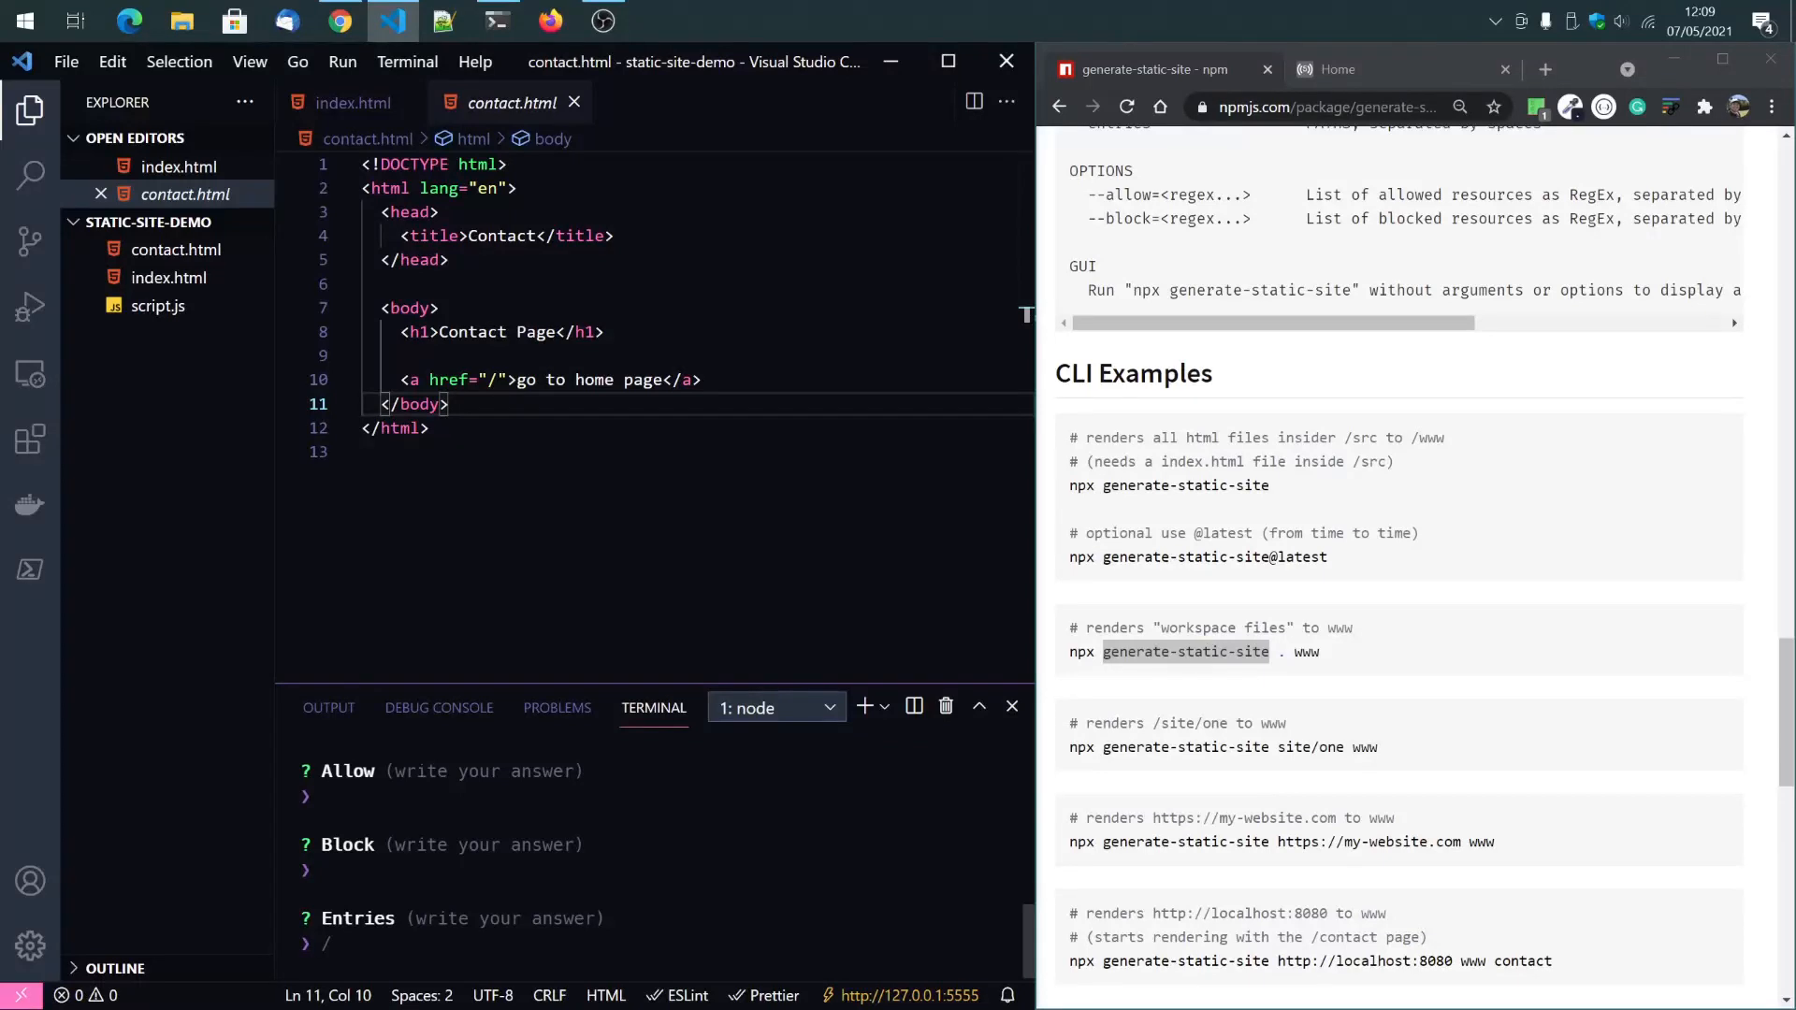
click(351, 102)
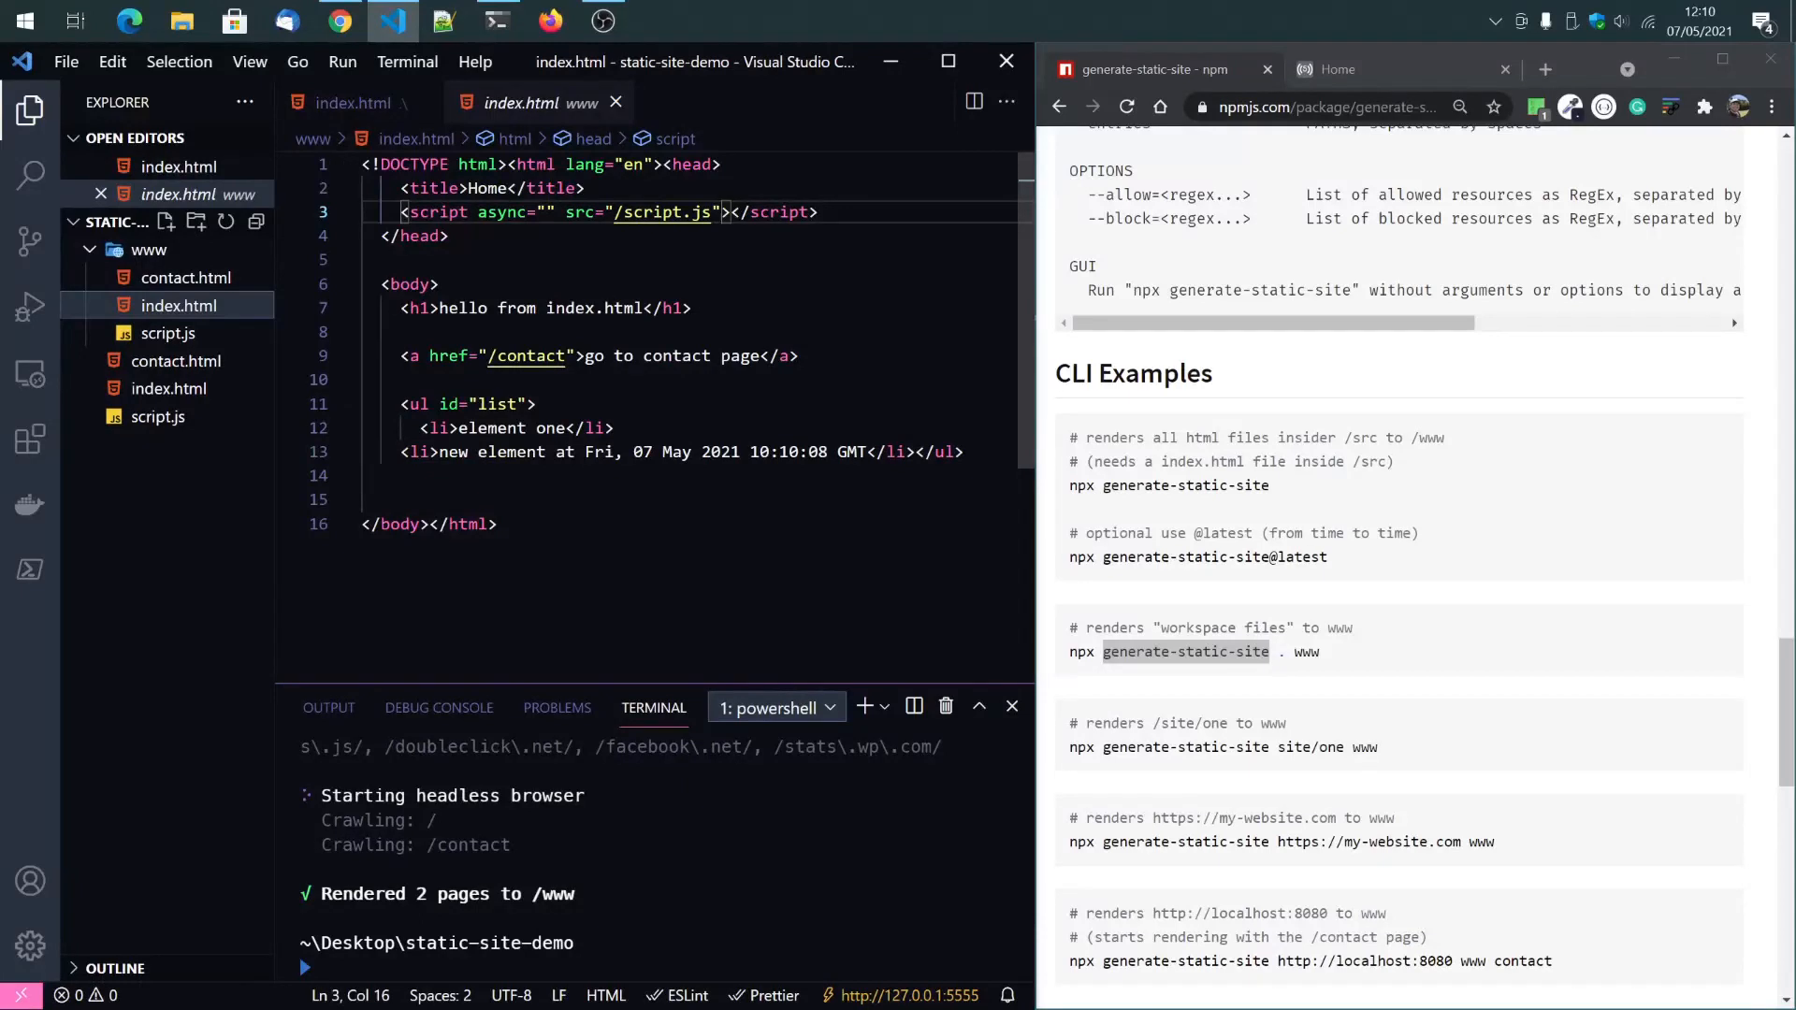
Serve www/index.html with Live Server to inspect it, then return to the source index.html.
right_click(664, 213)
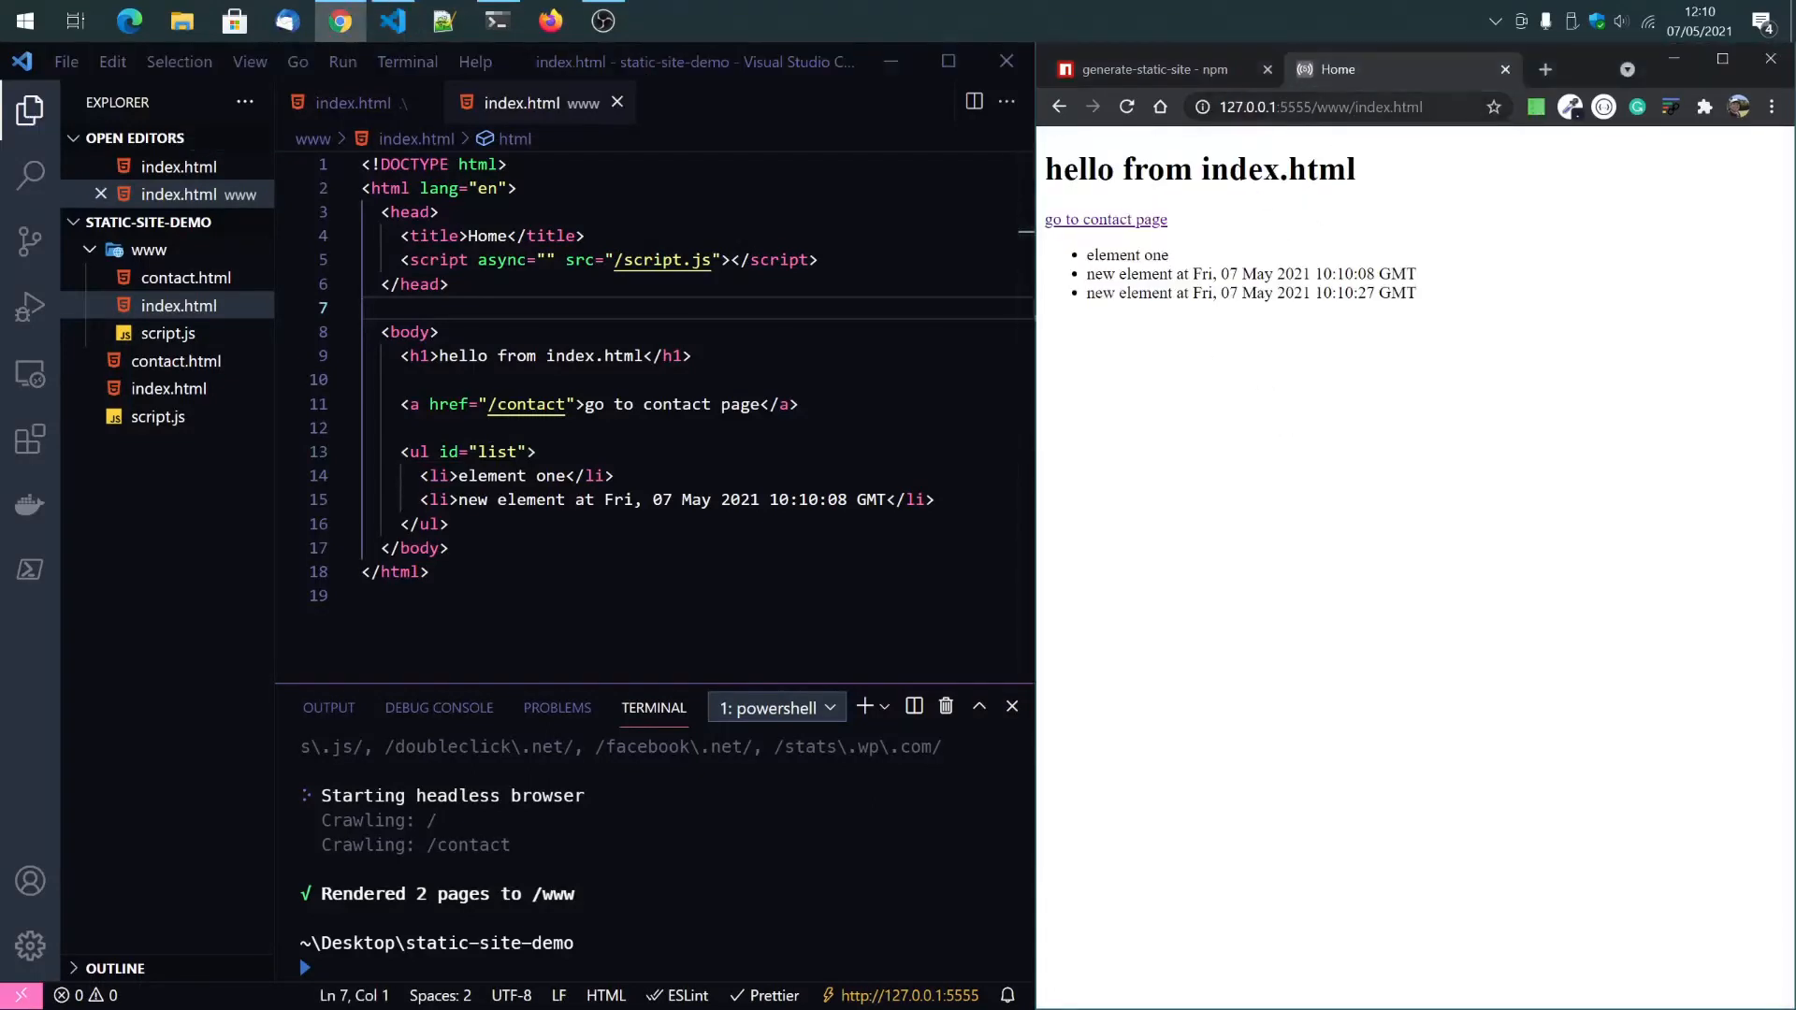
click(185, 277)
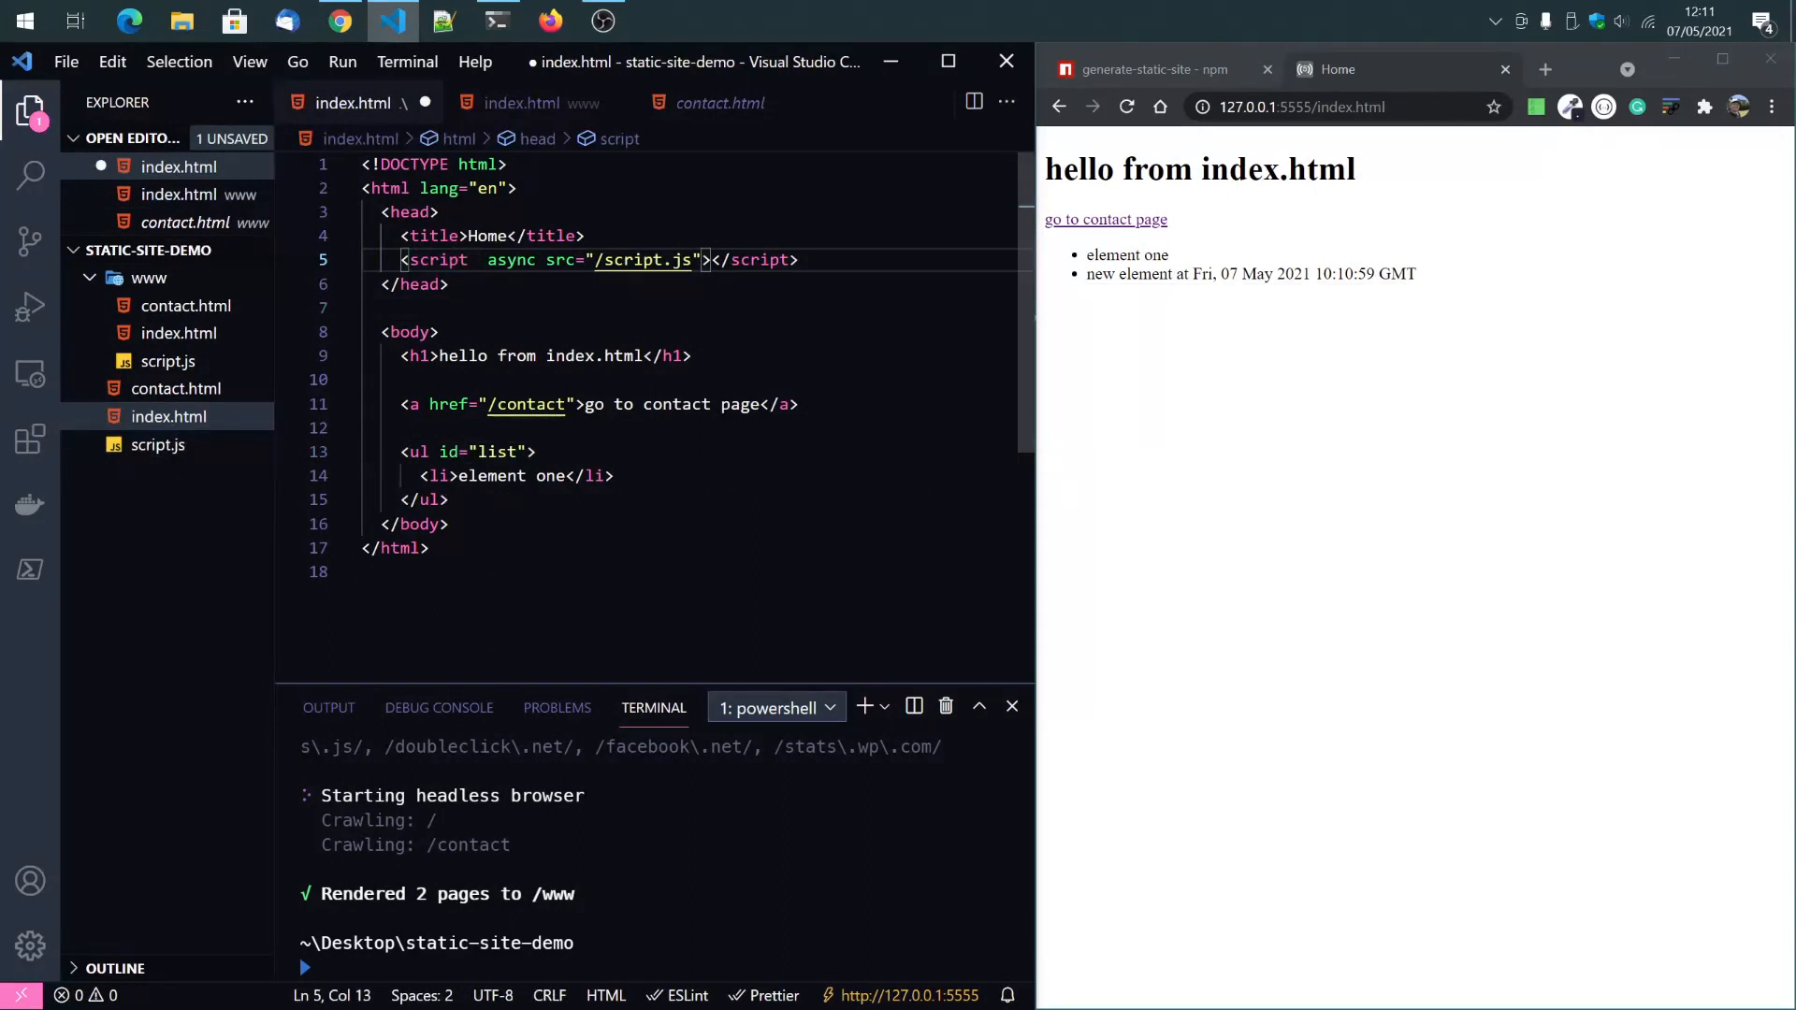
text(noss)
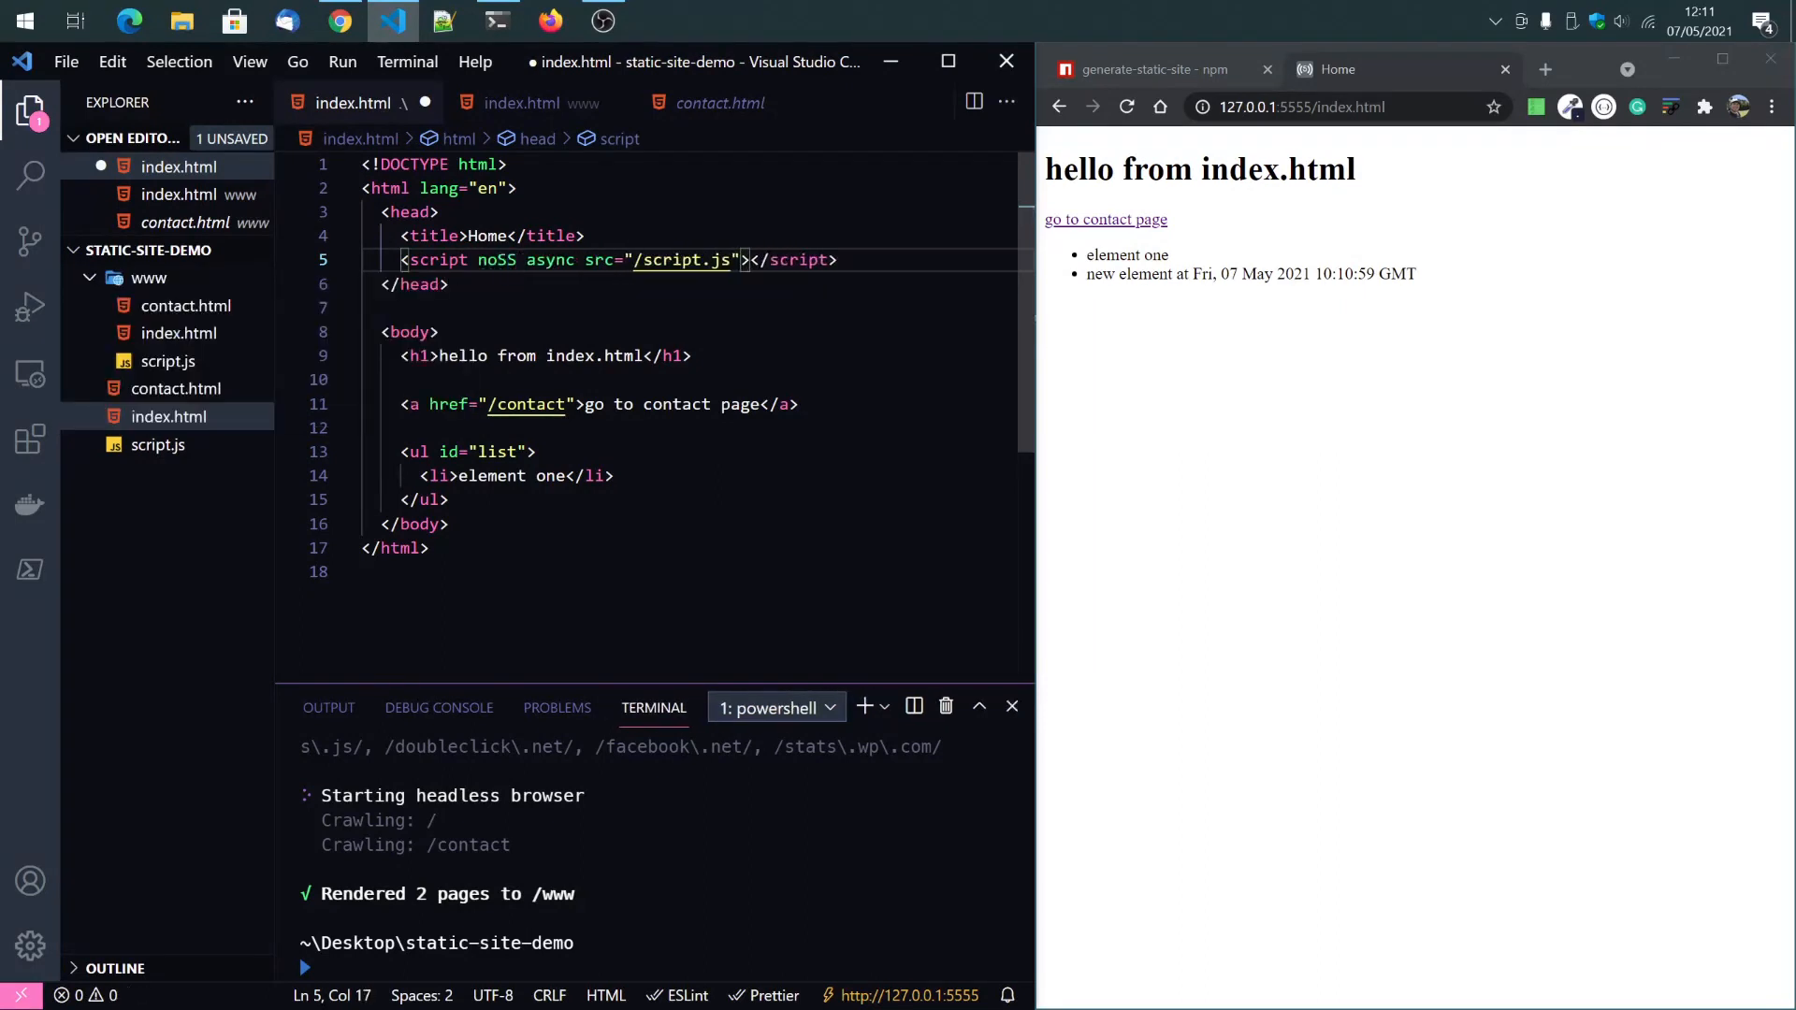
text(R)
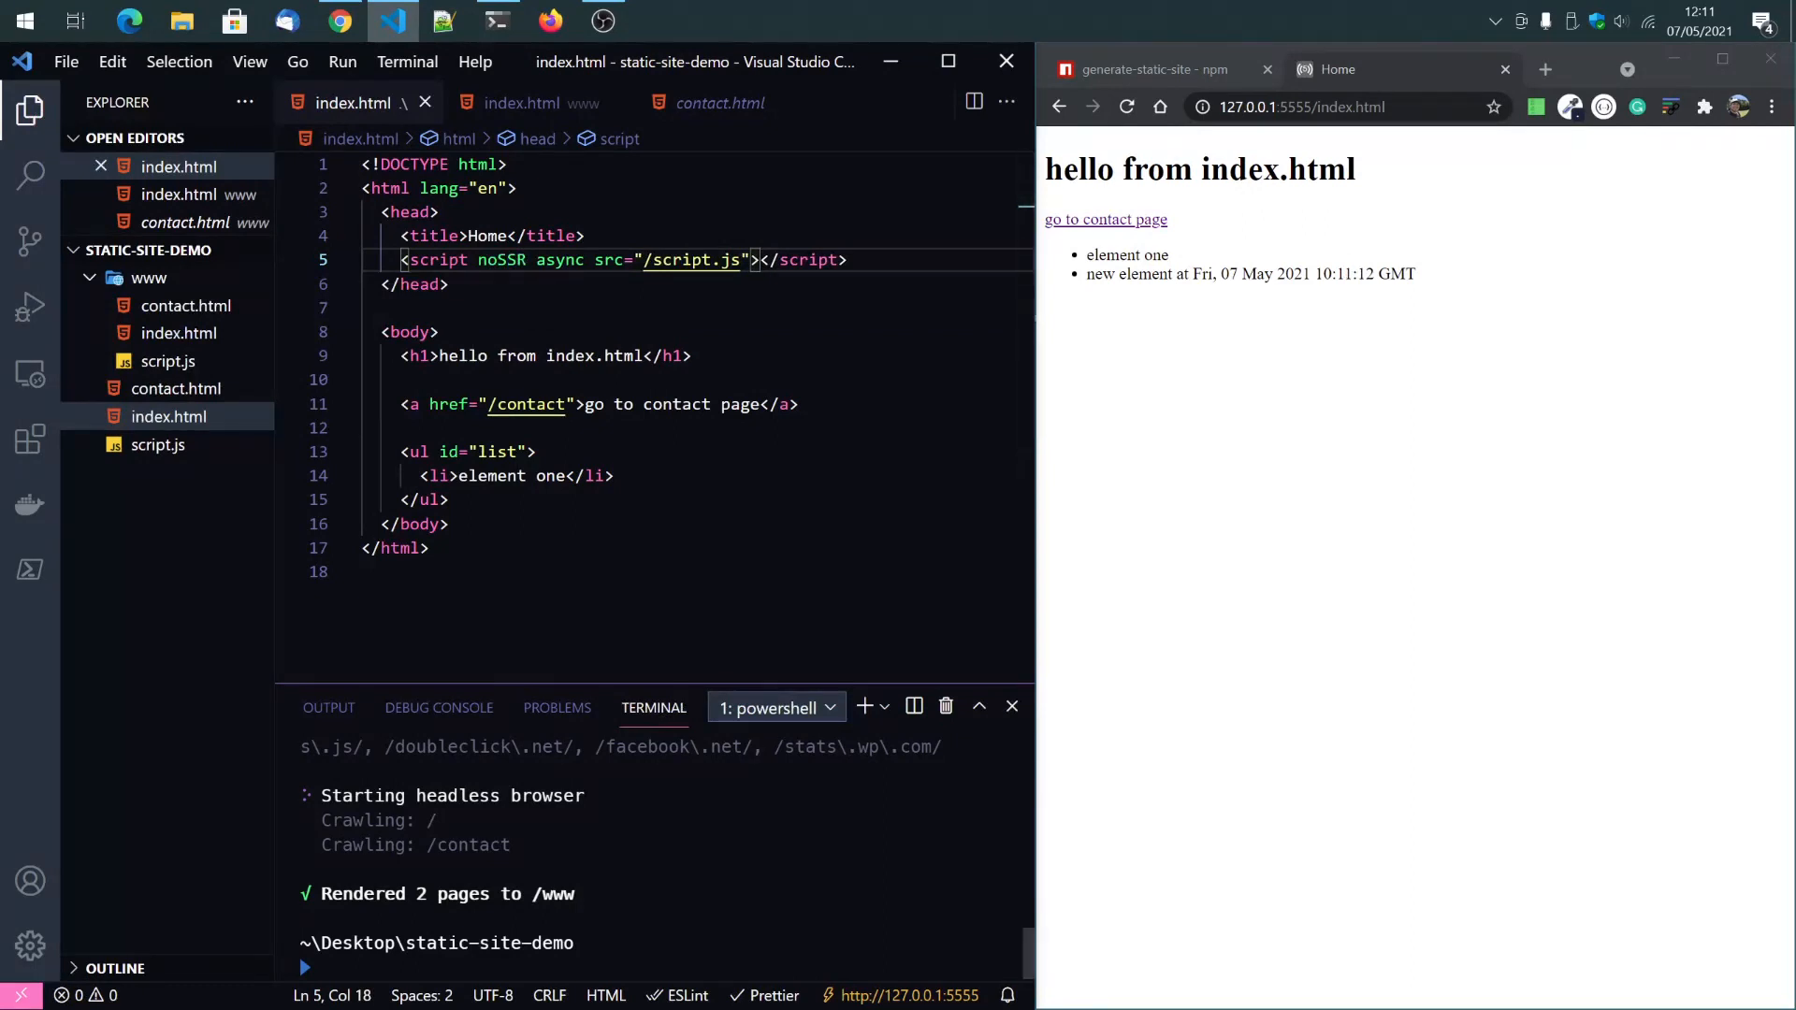
text(generate-static-site)
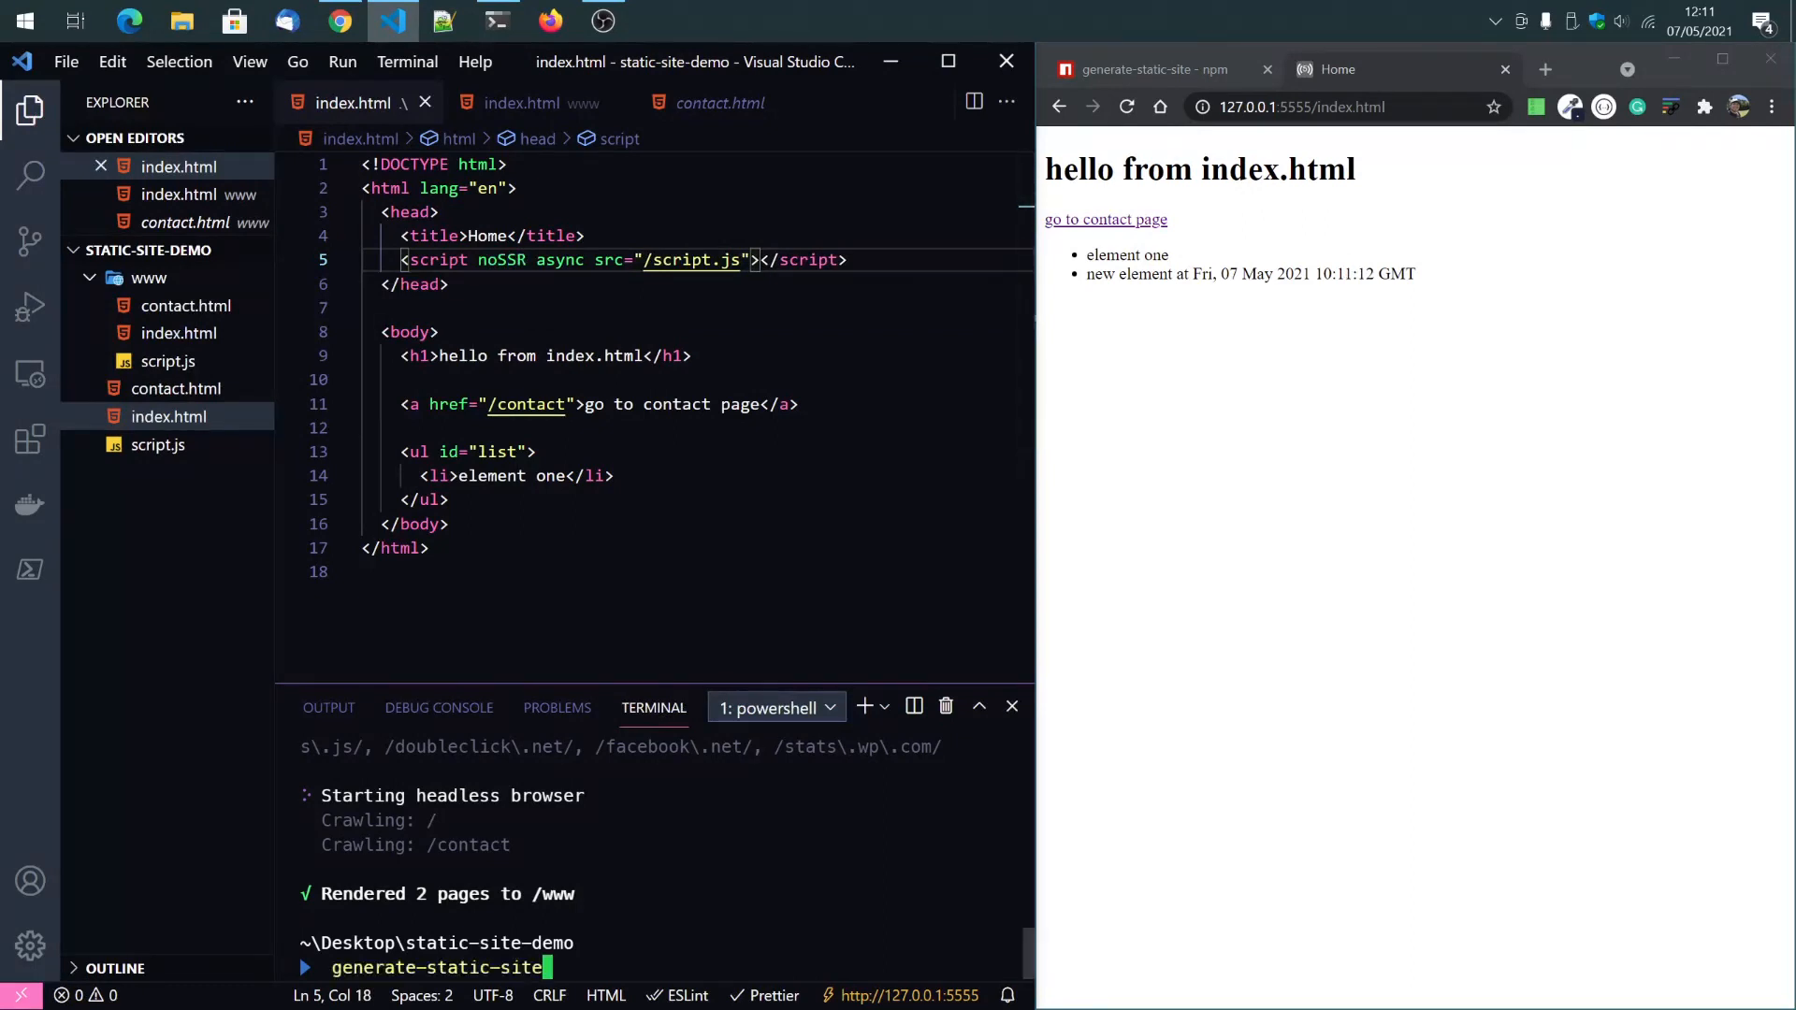
text(.)
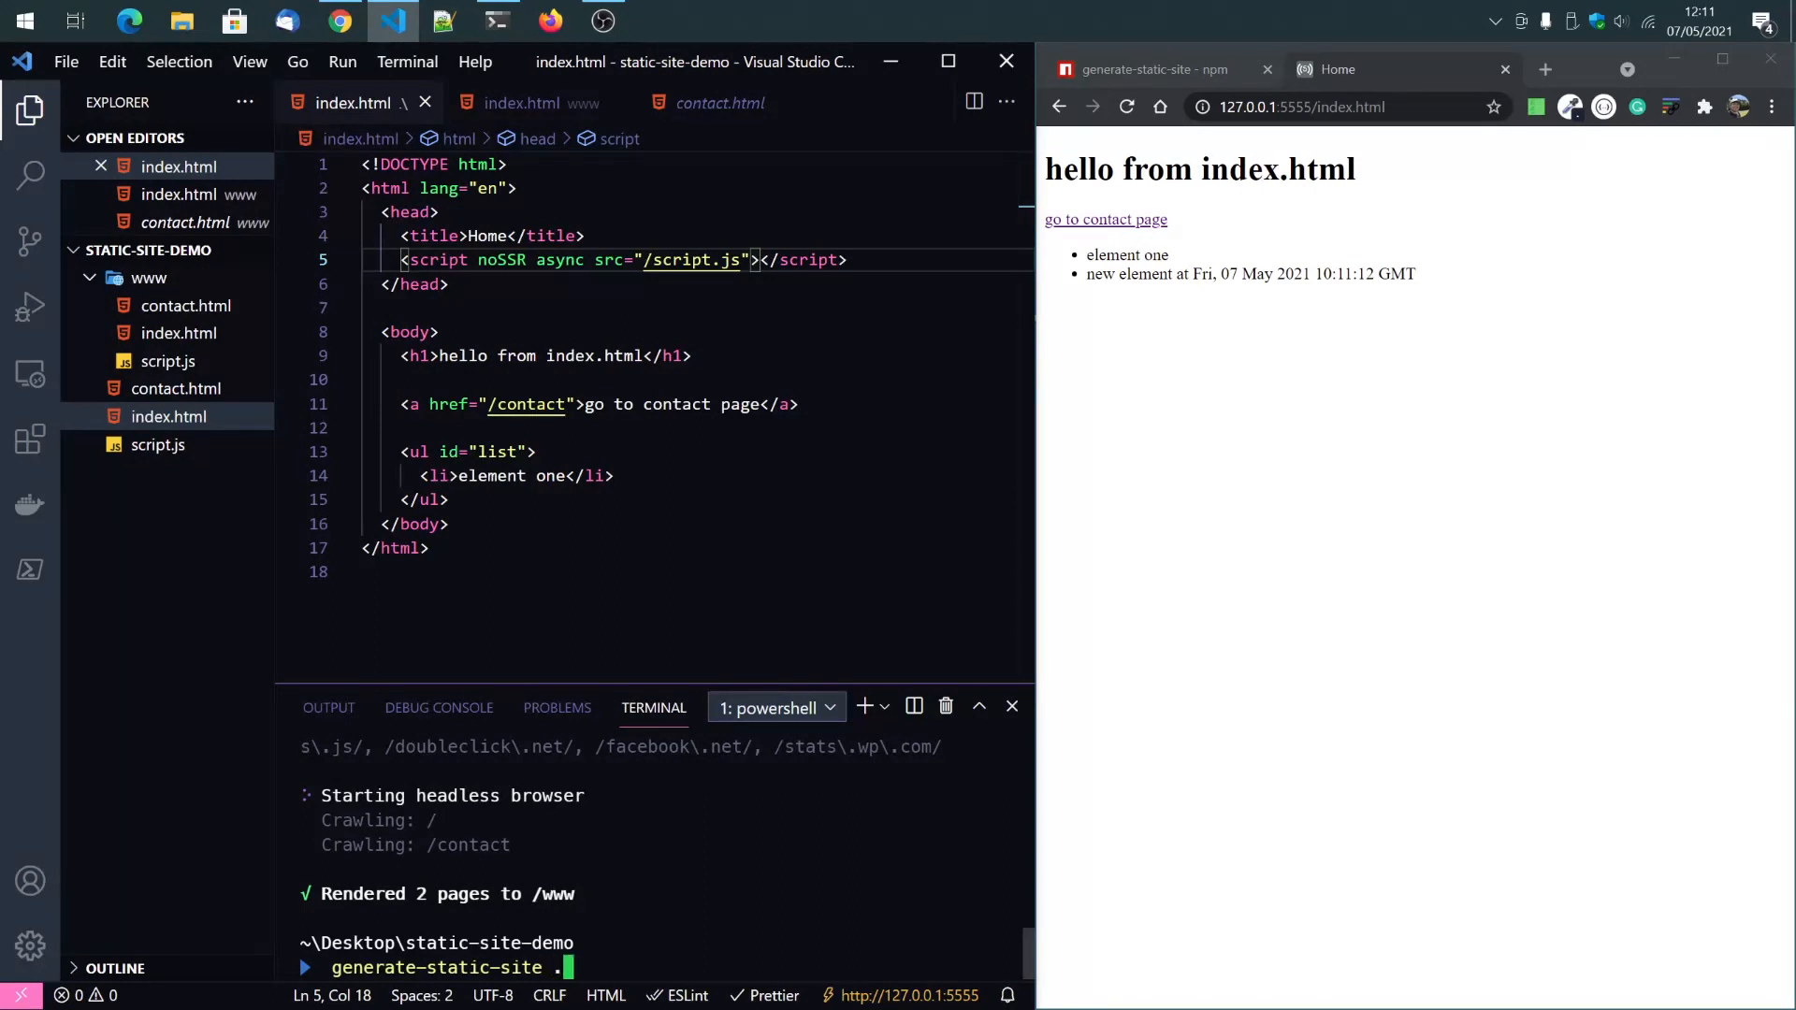
text(www)
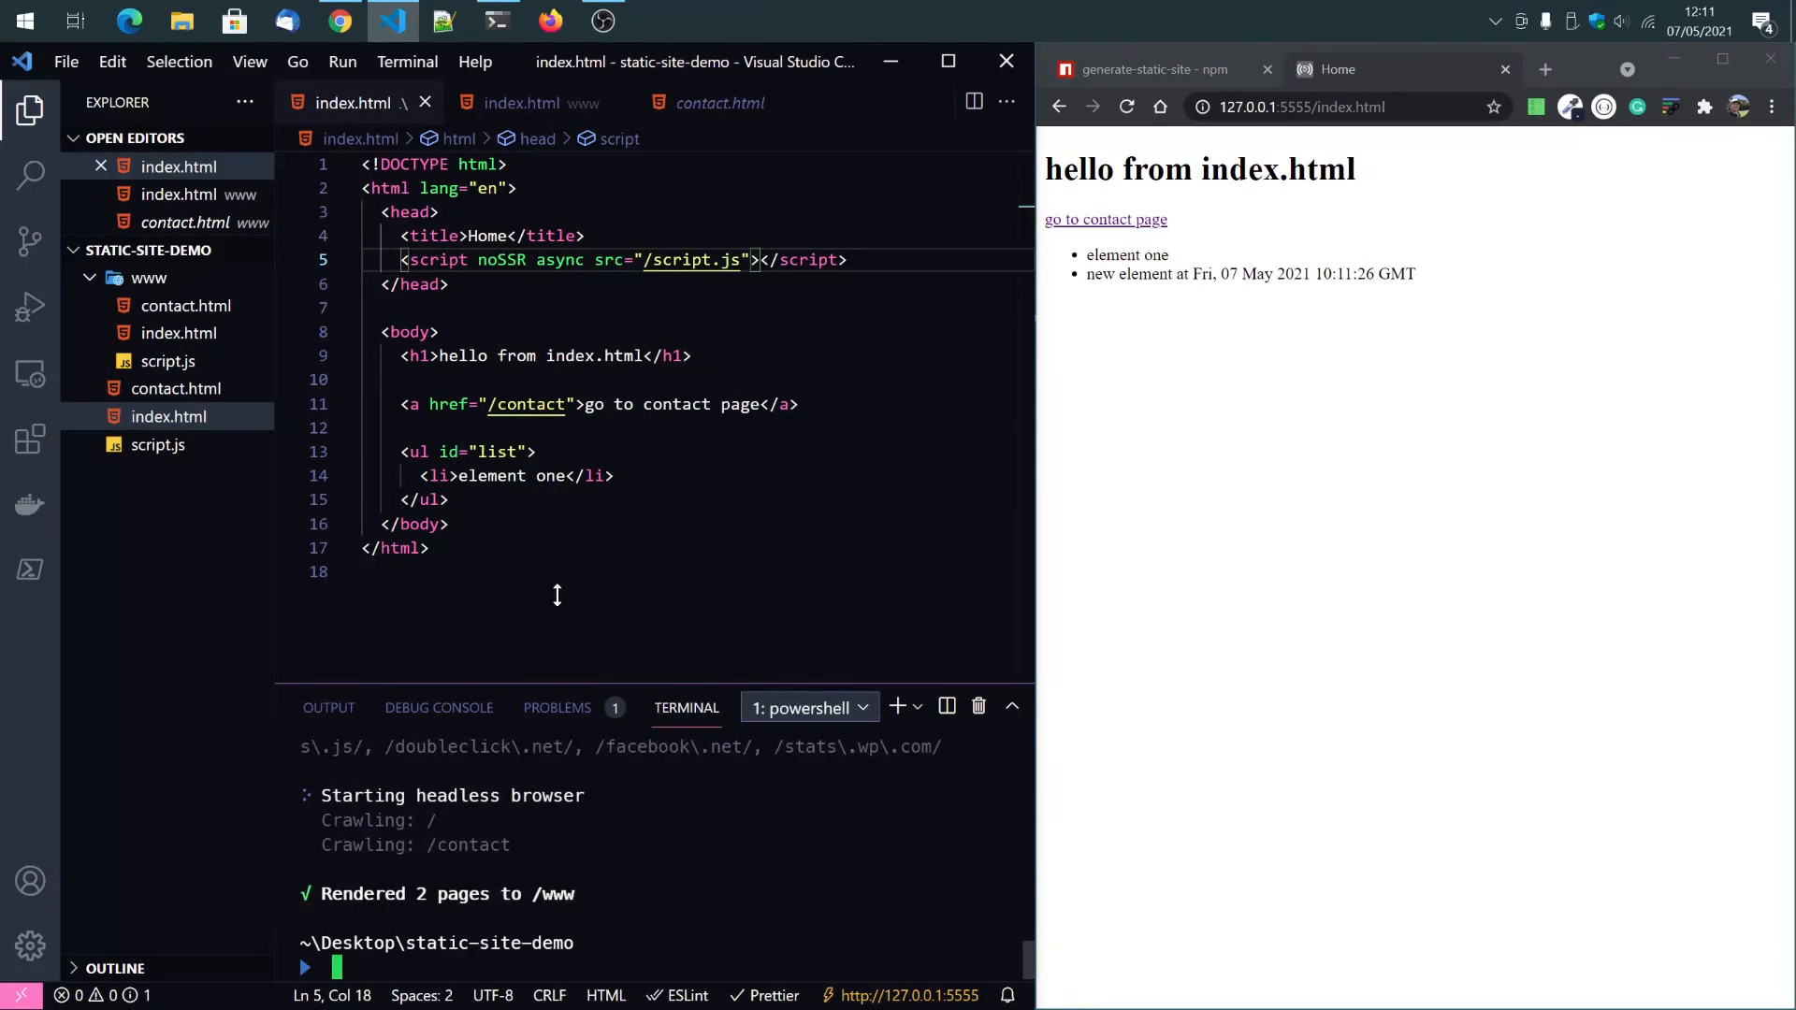
click(519, 103)
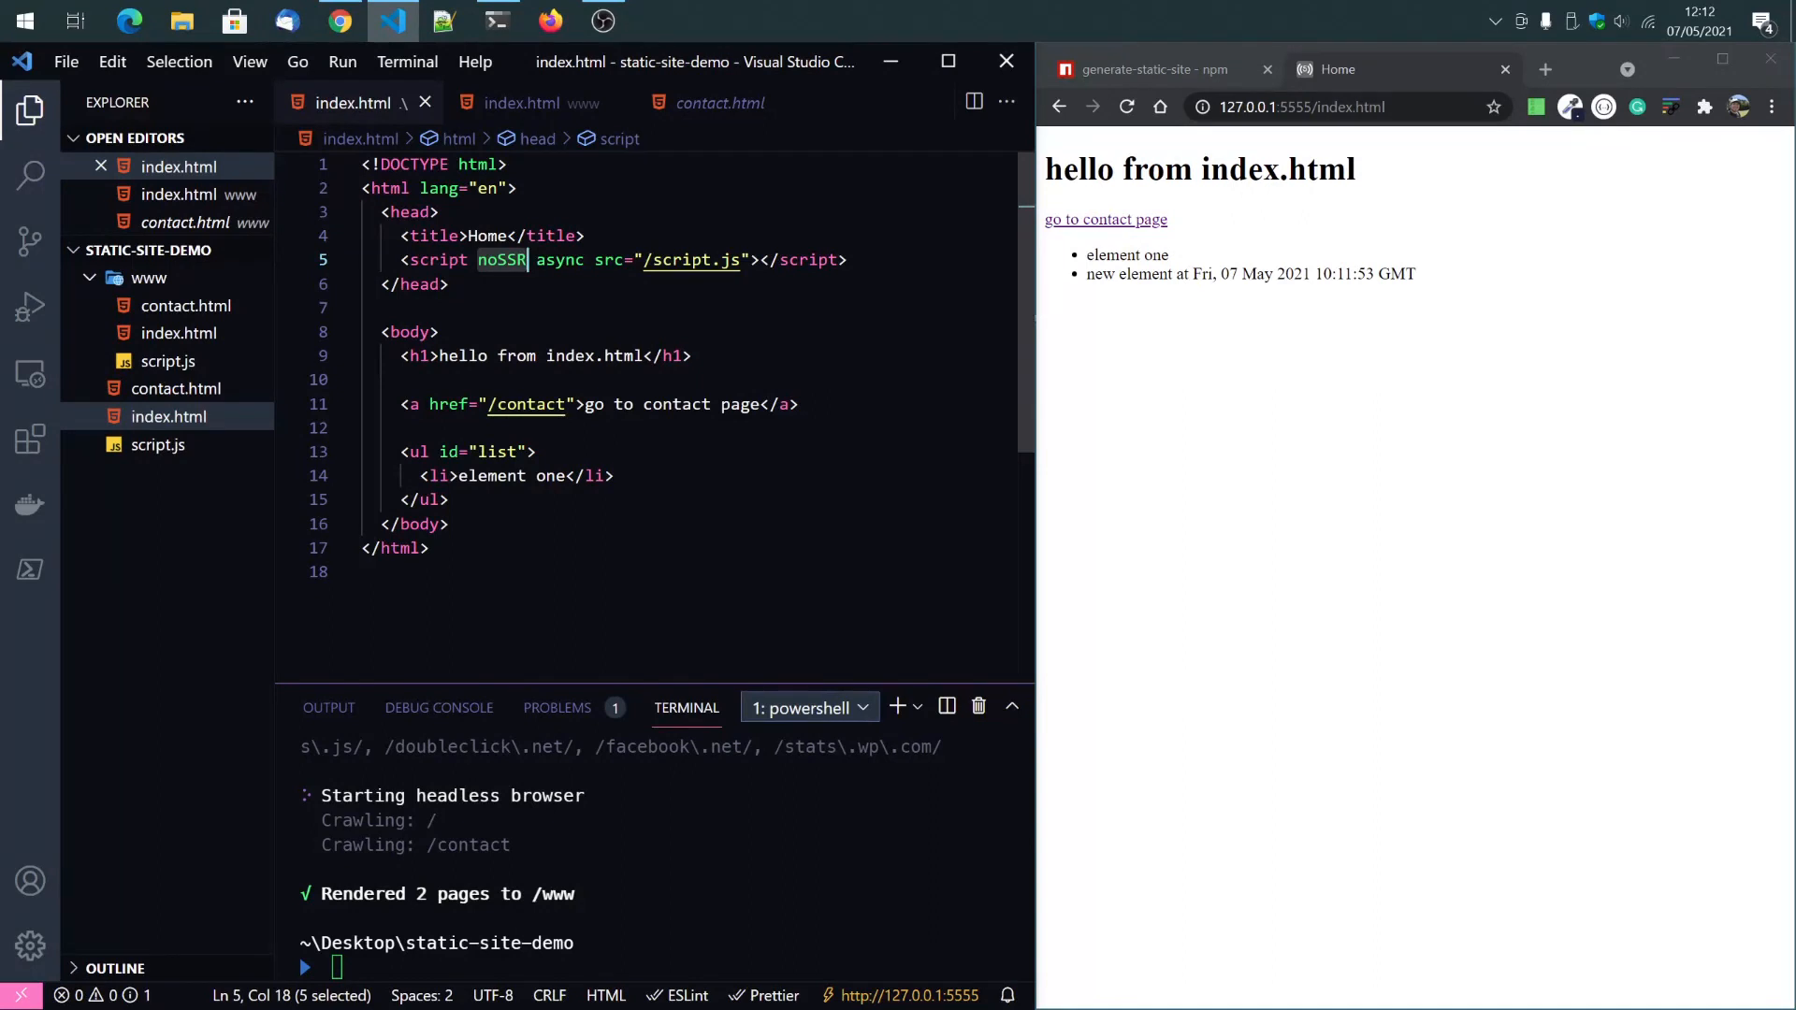
text(s)
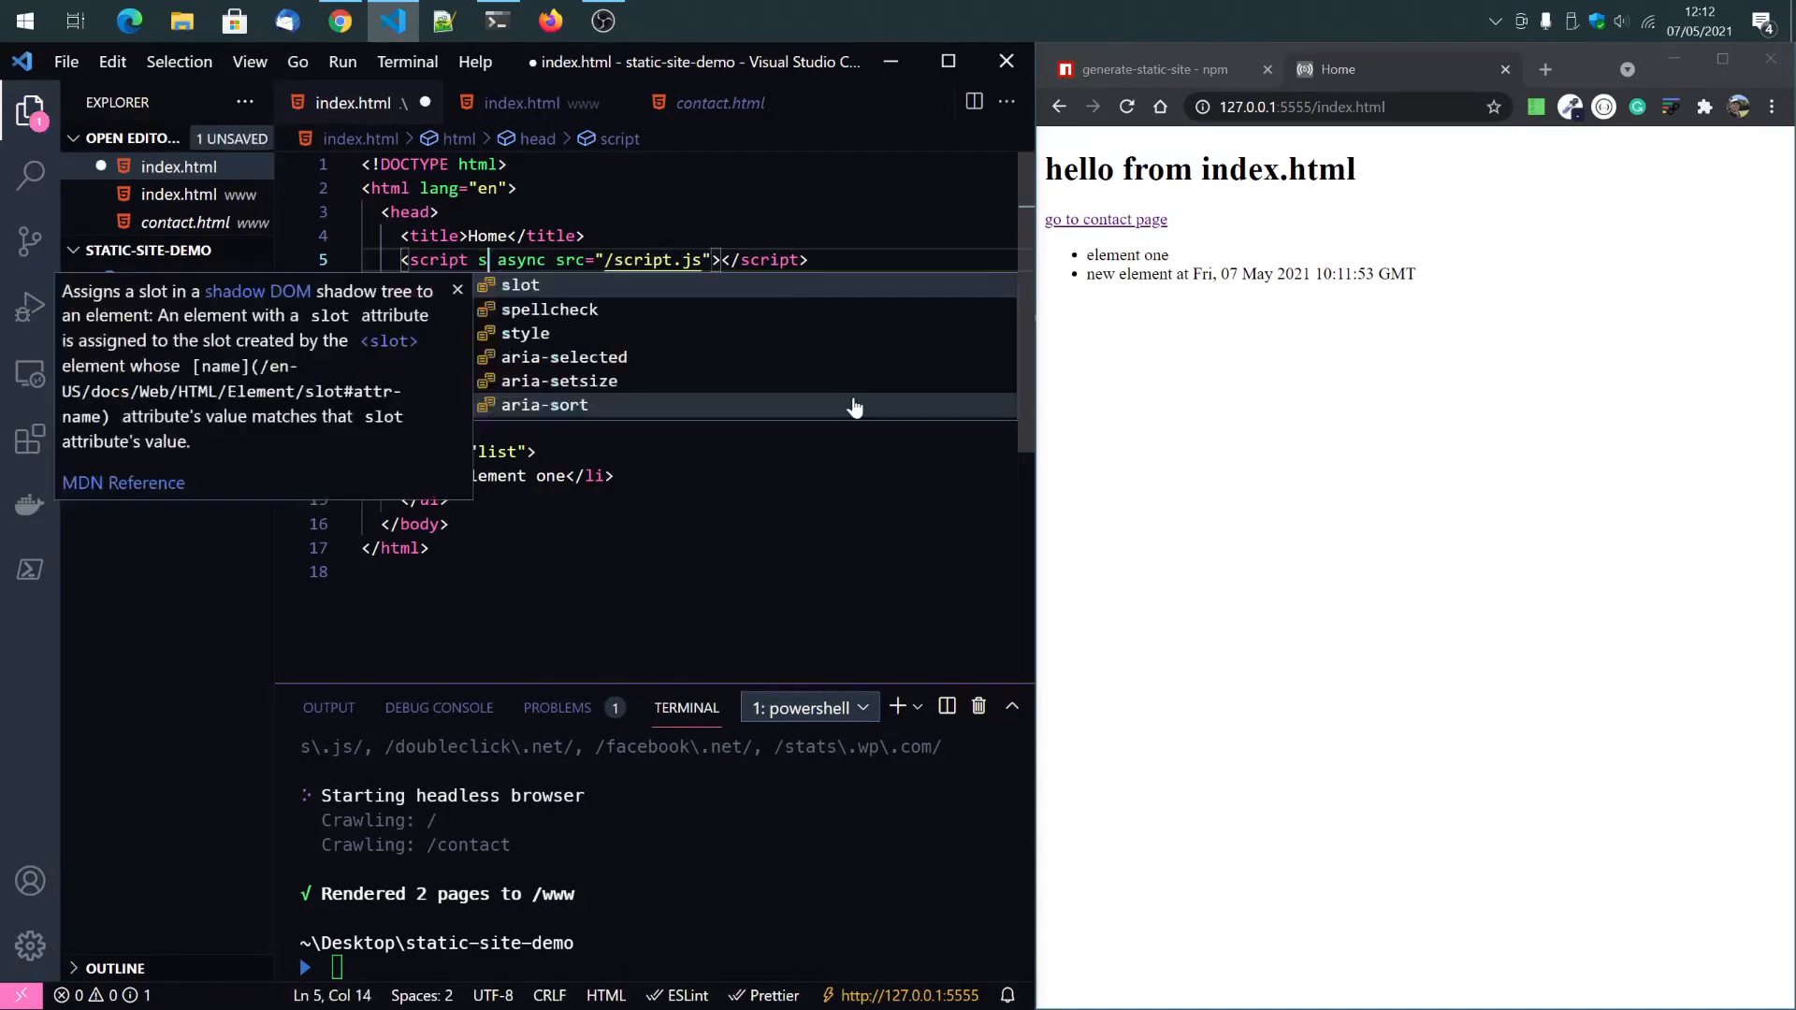
text(SR)
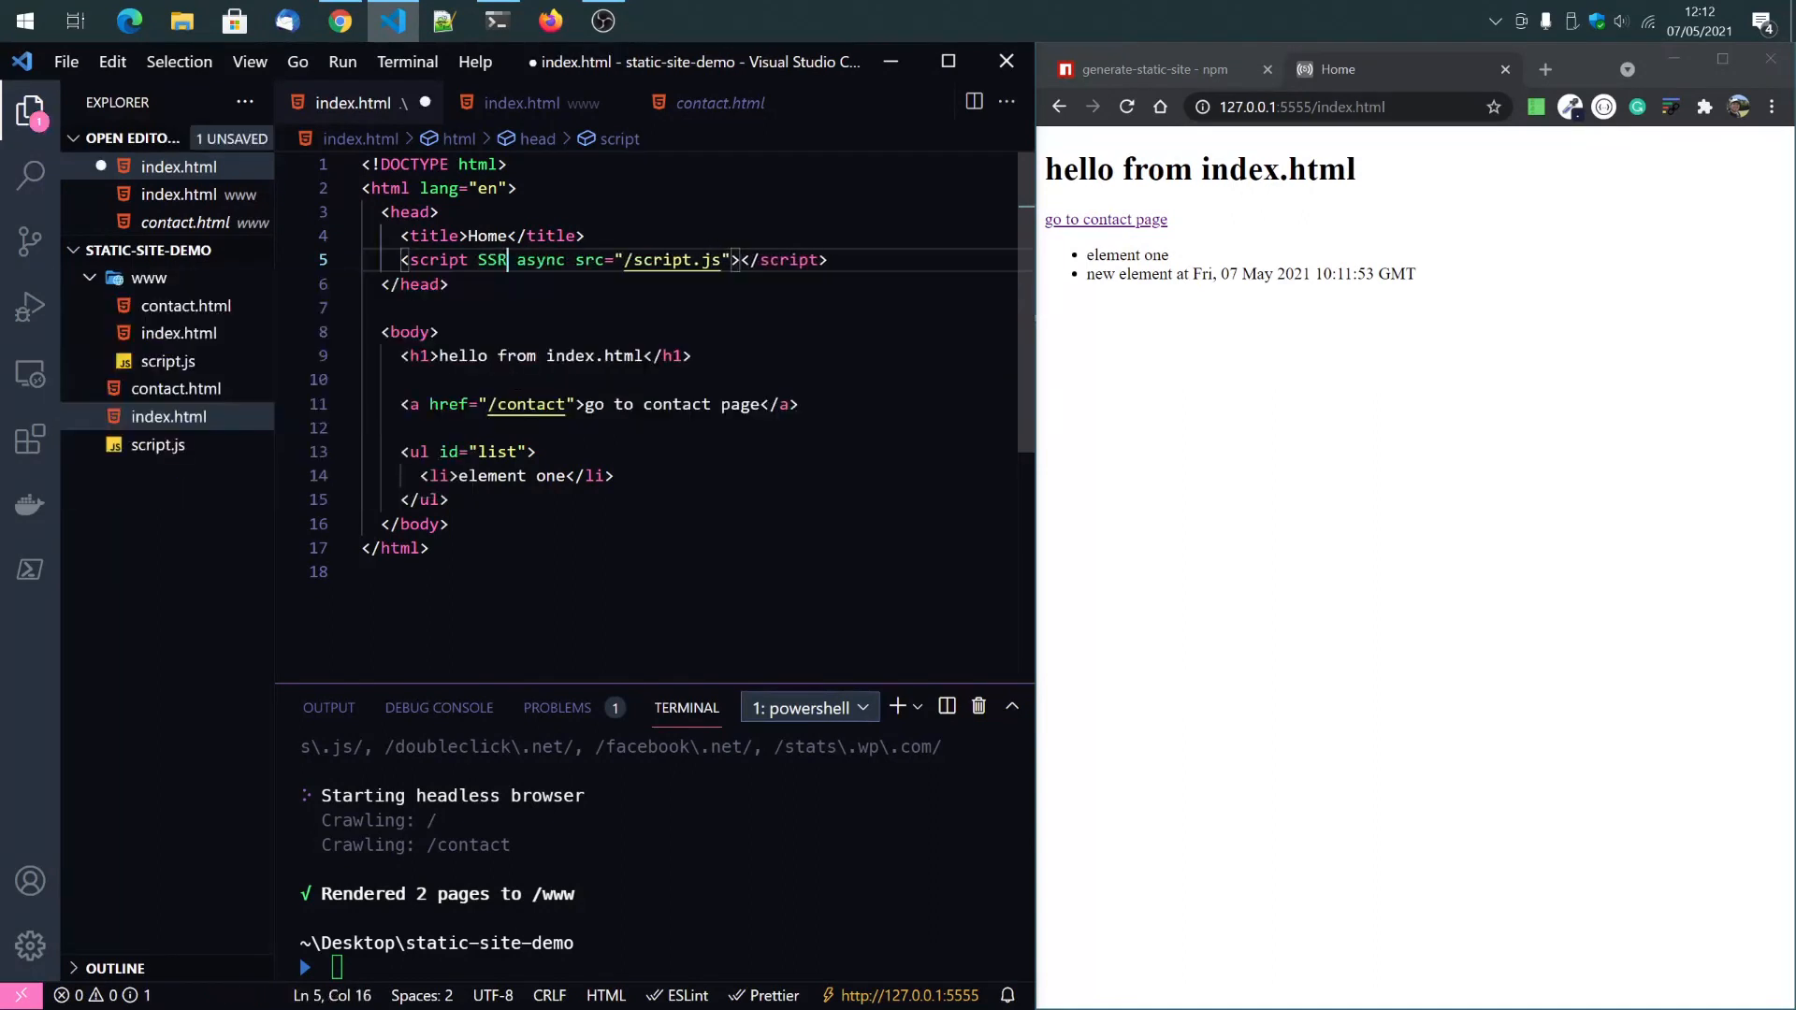
text(only)
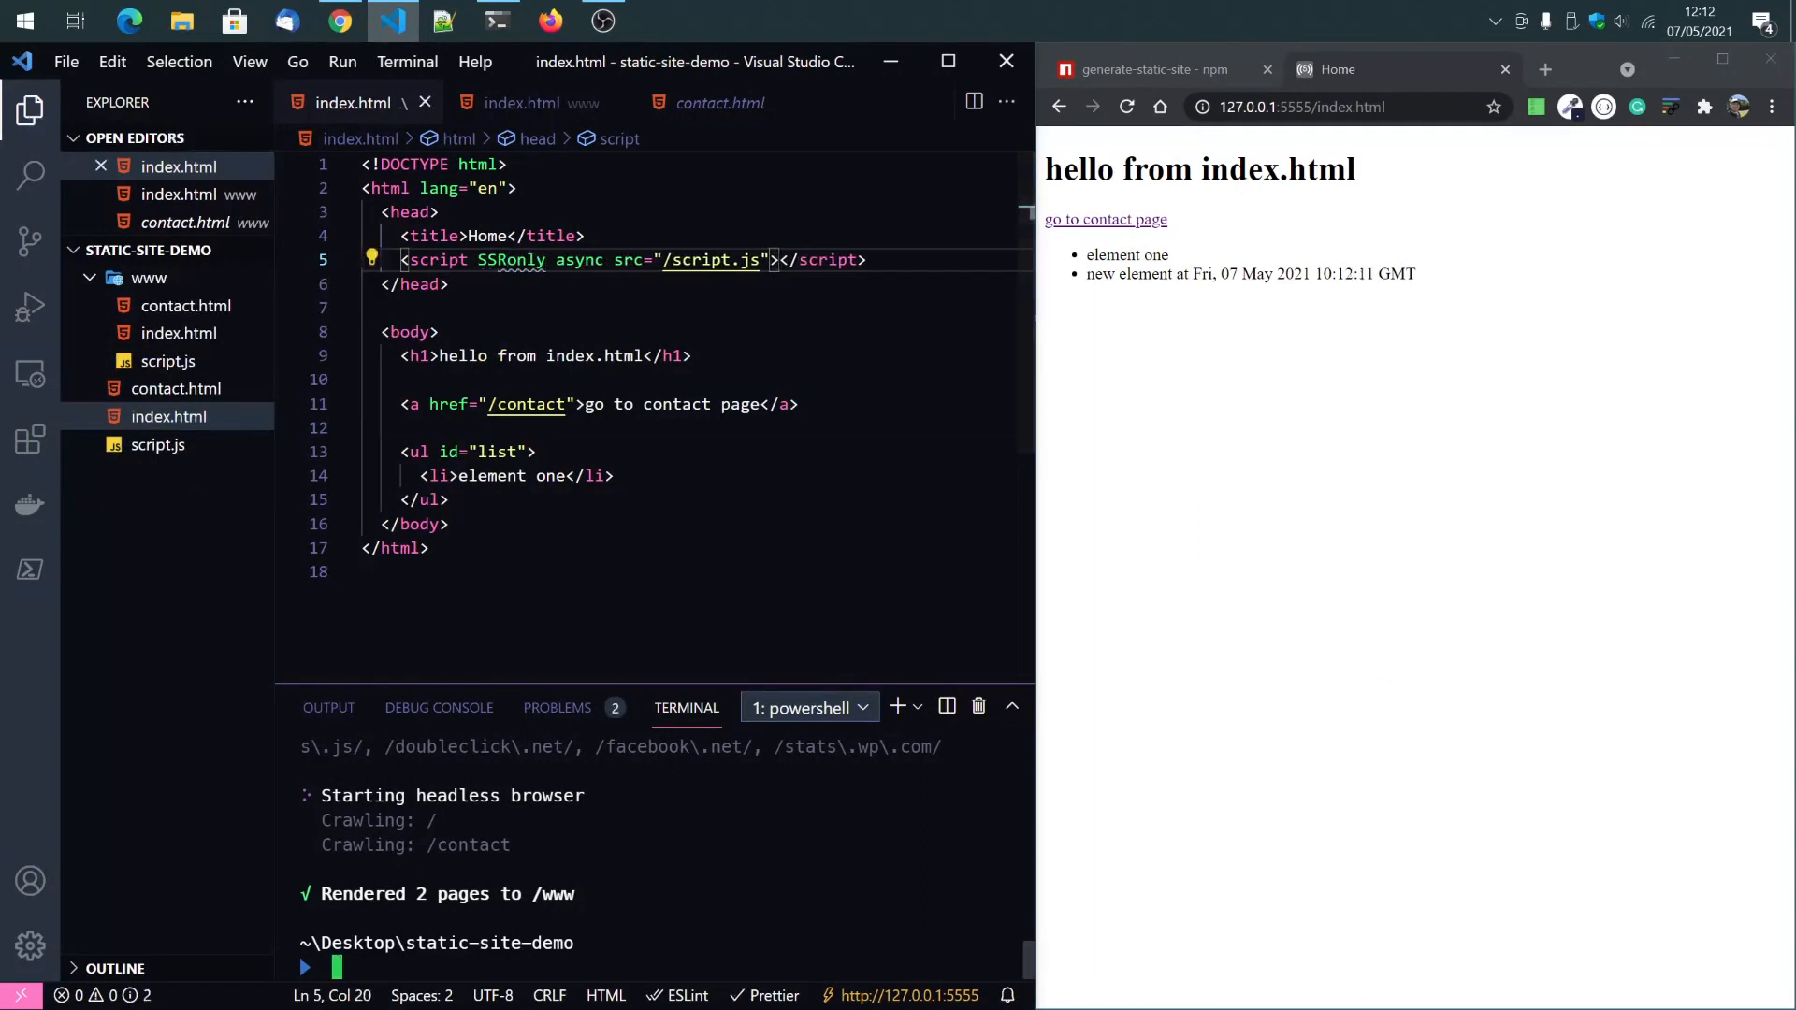
text(generate-static-site . www)
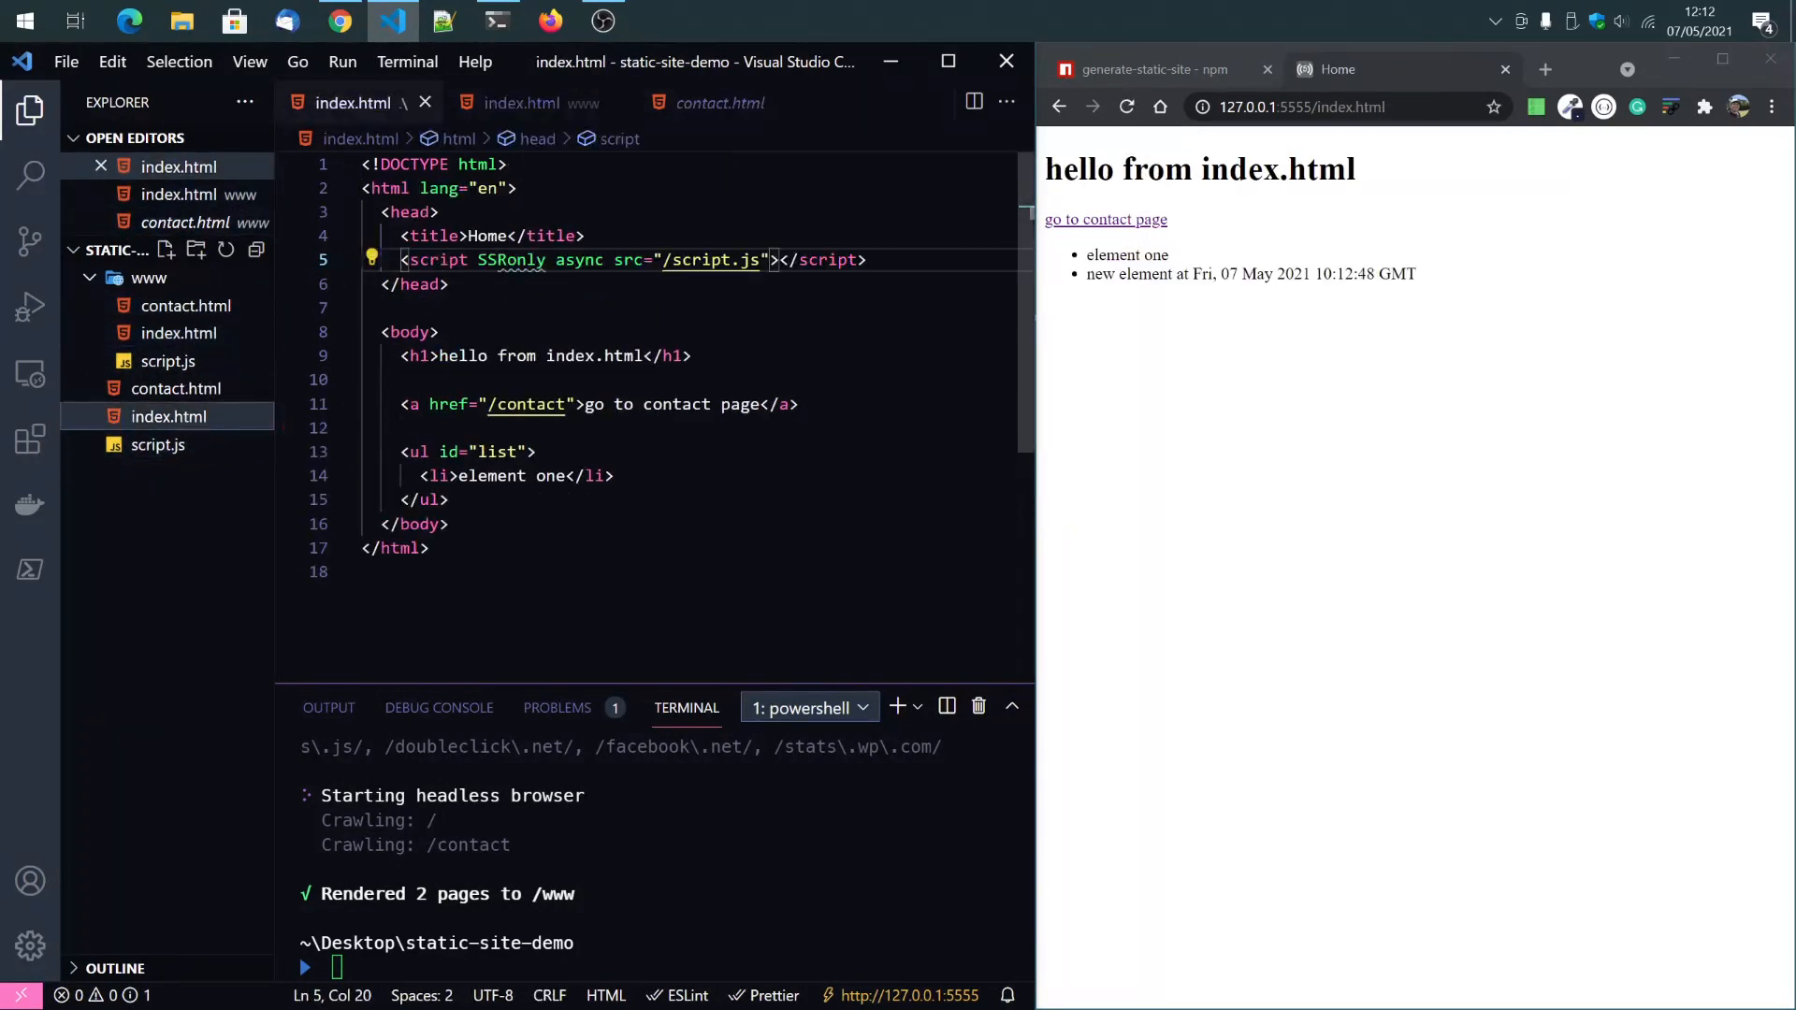
Review the SSRonly script example on the generate-static-site npm page.
click(409, 332)
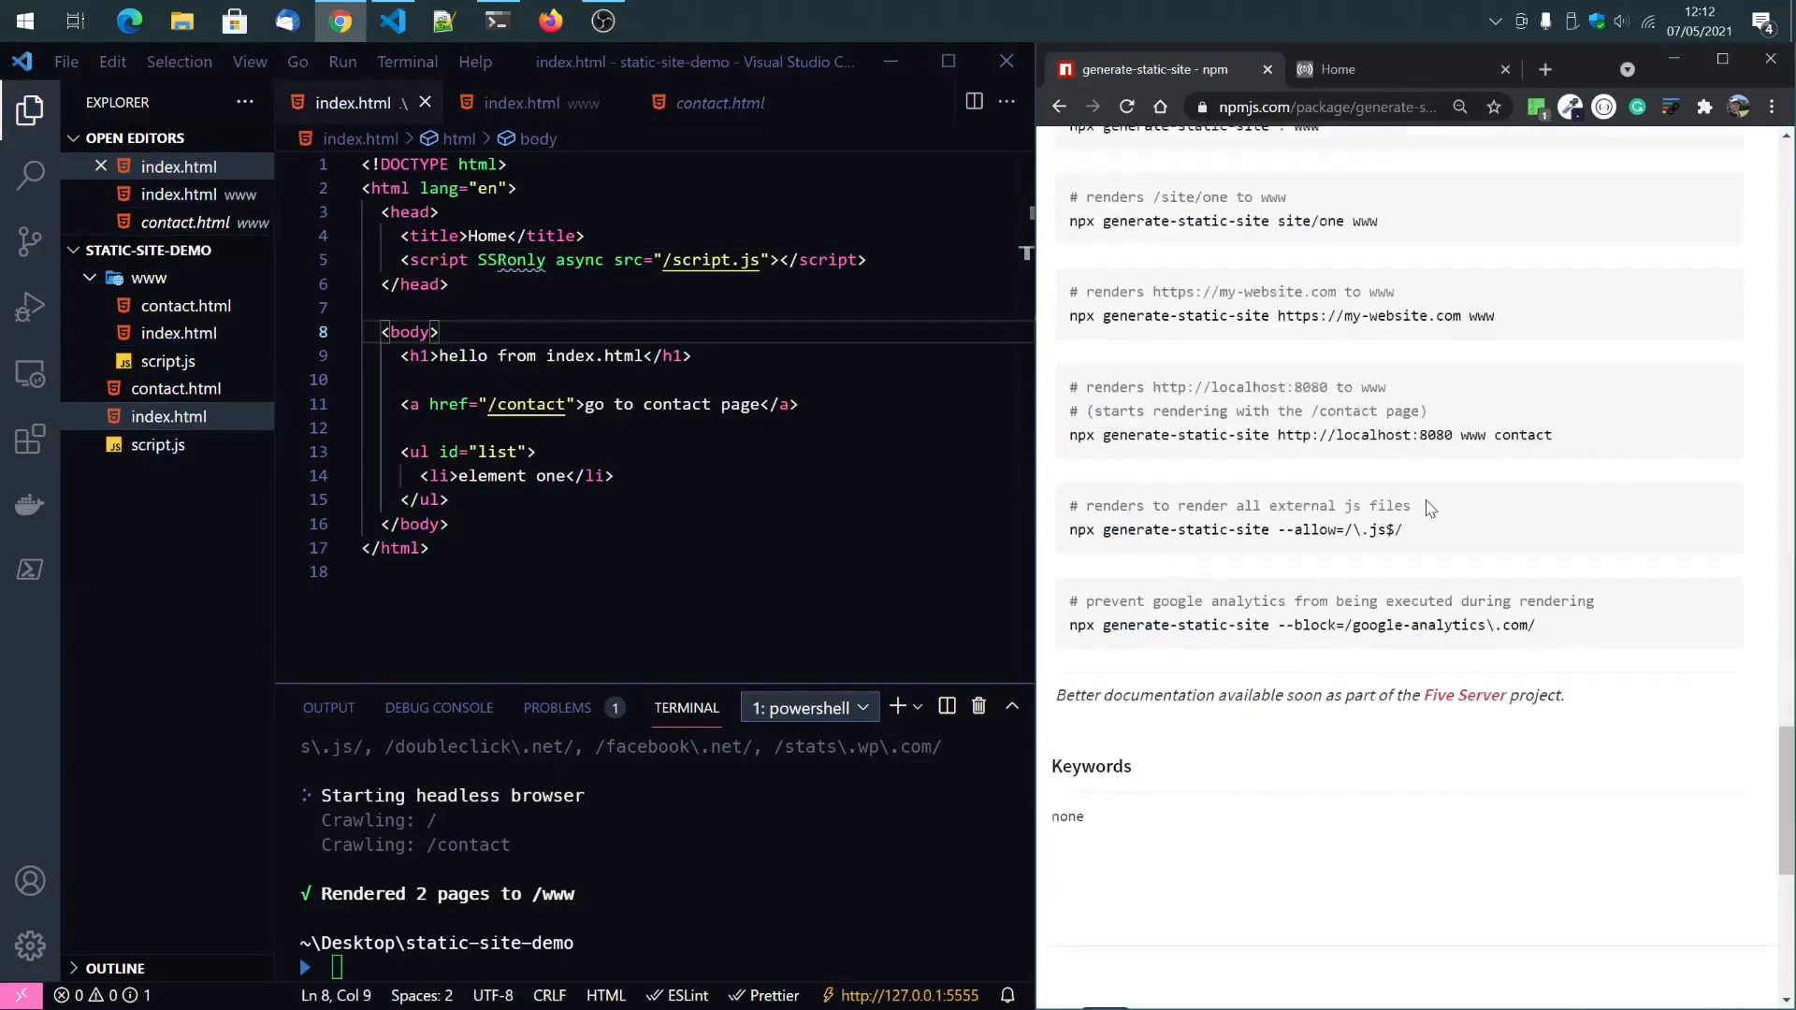
scroll(down, 3)
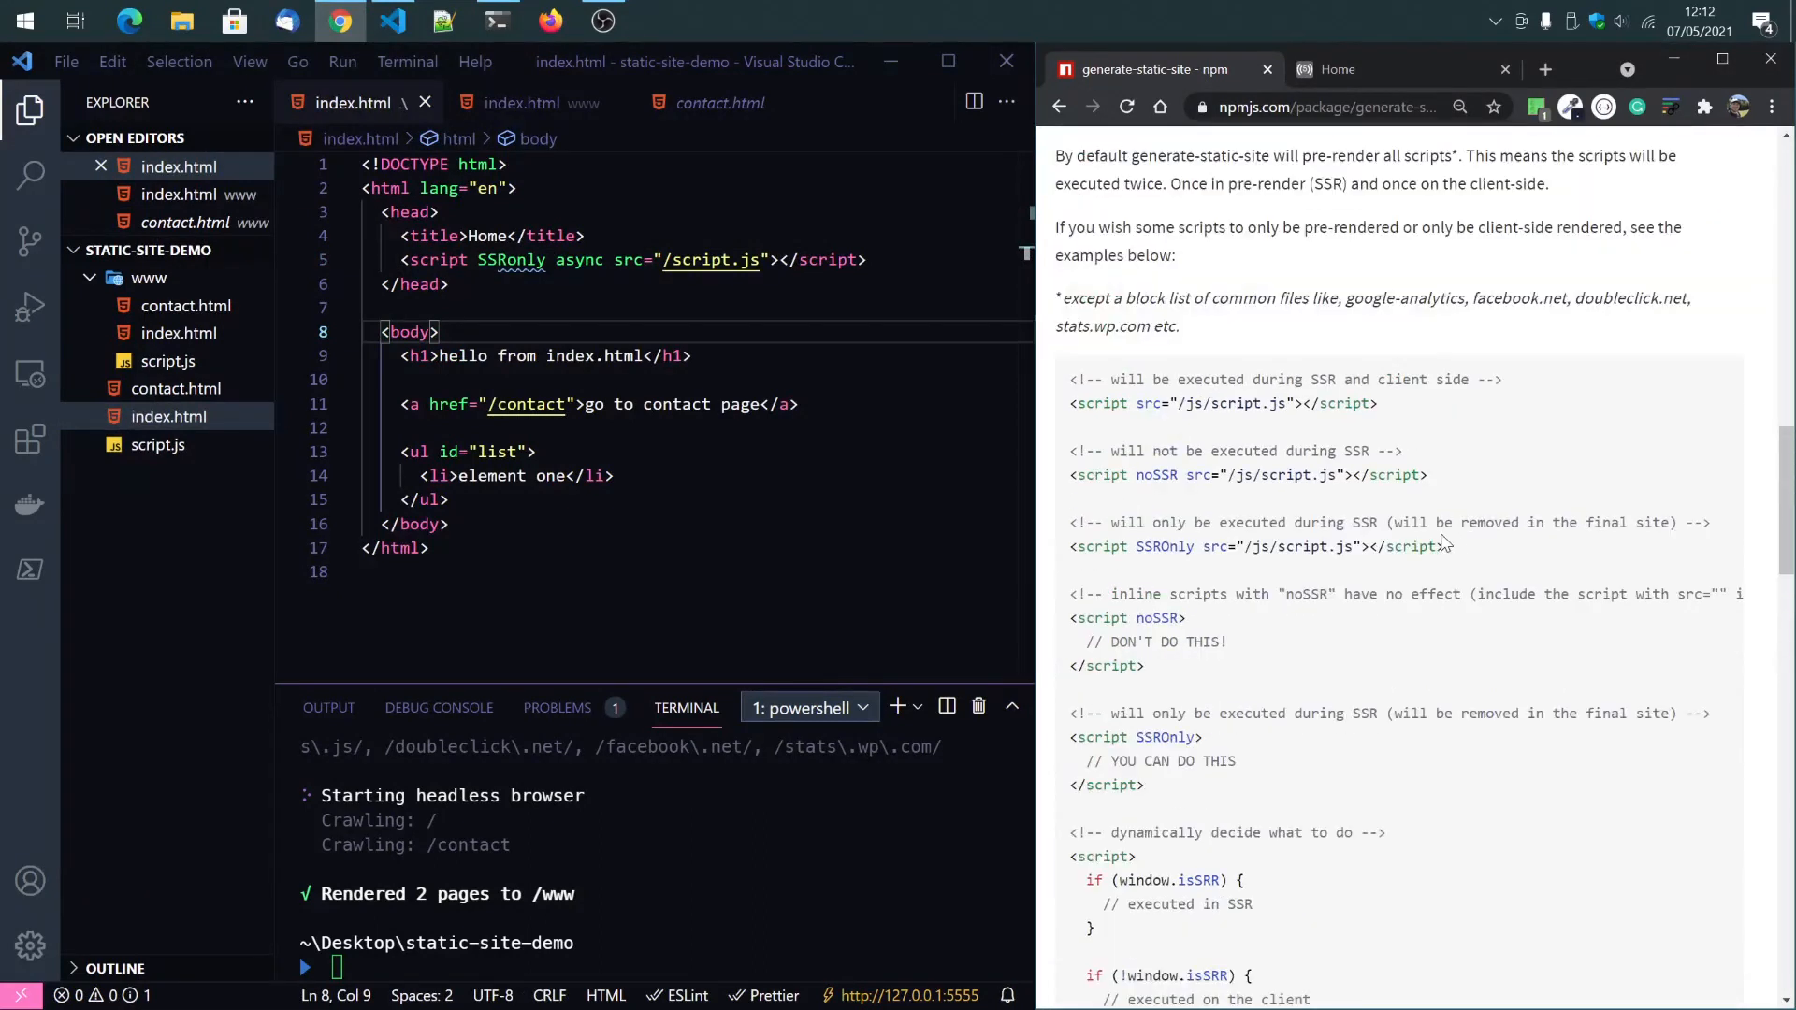
scroll(down, 3)
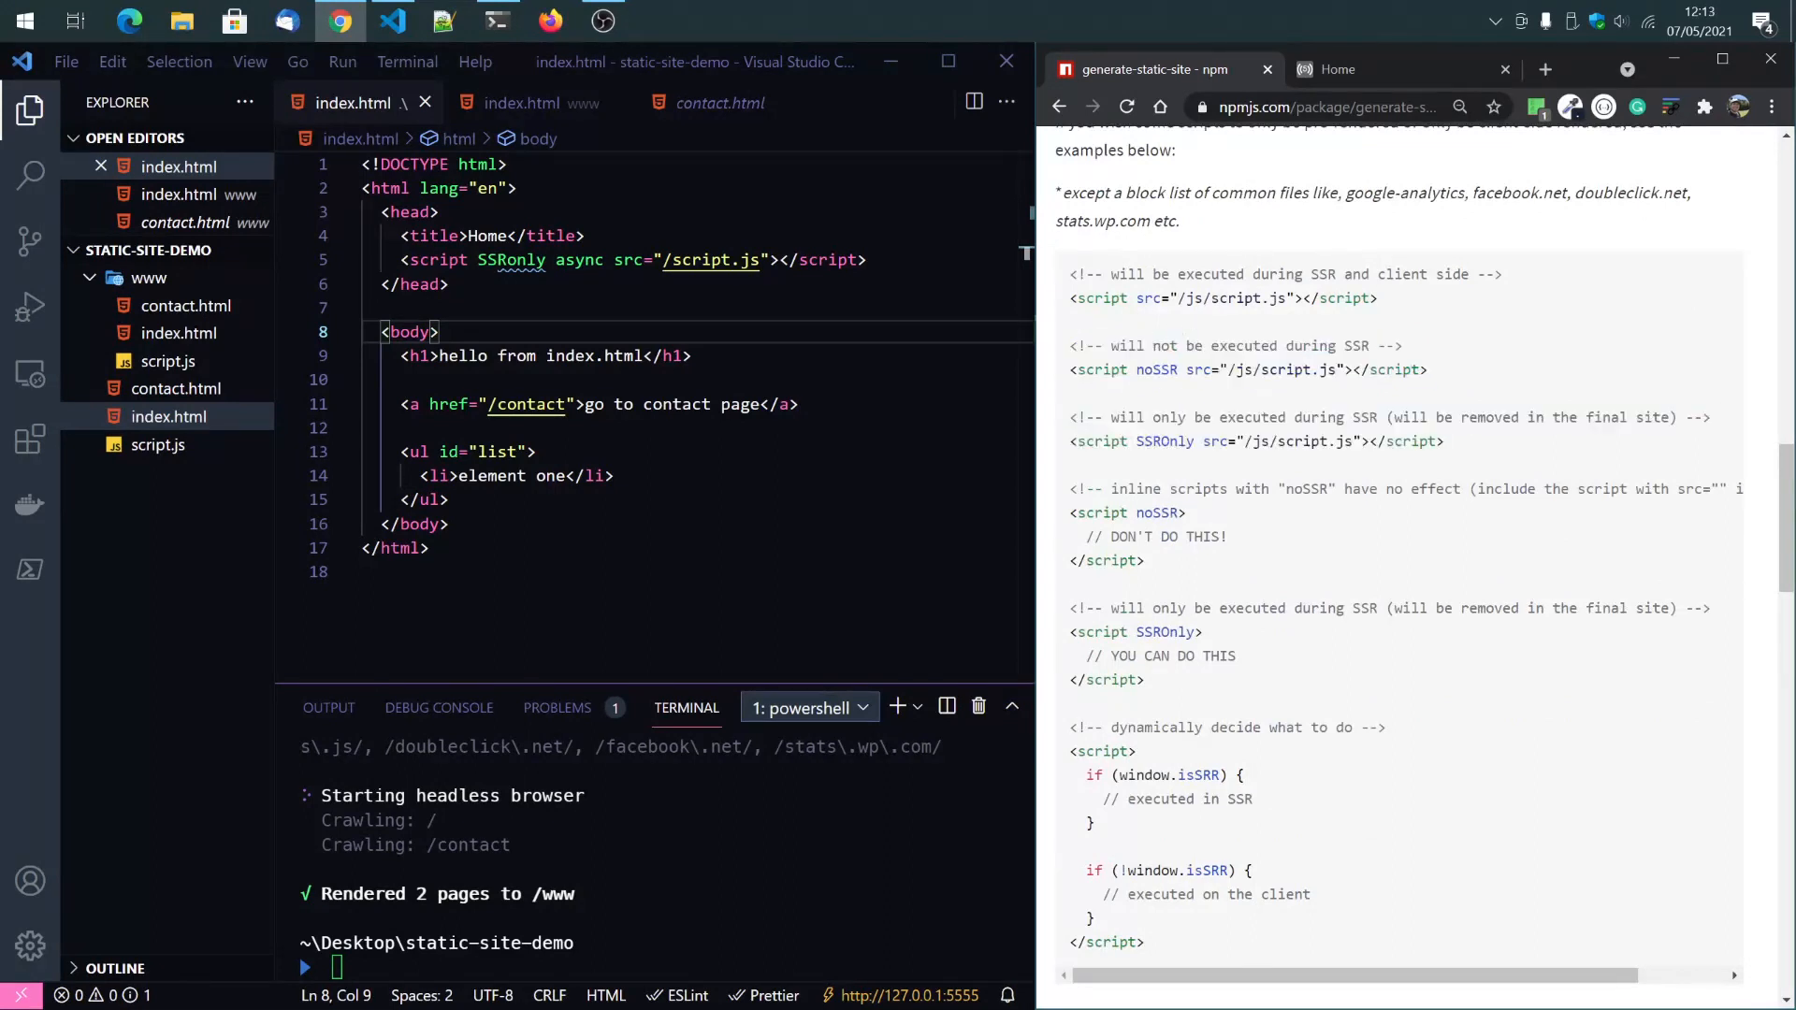
double_click(1223, 297)
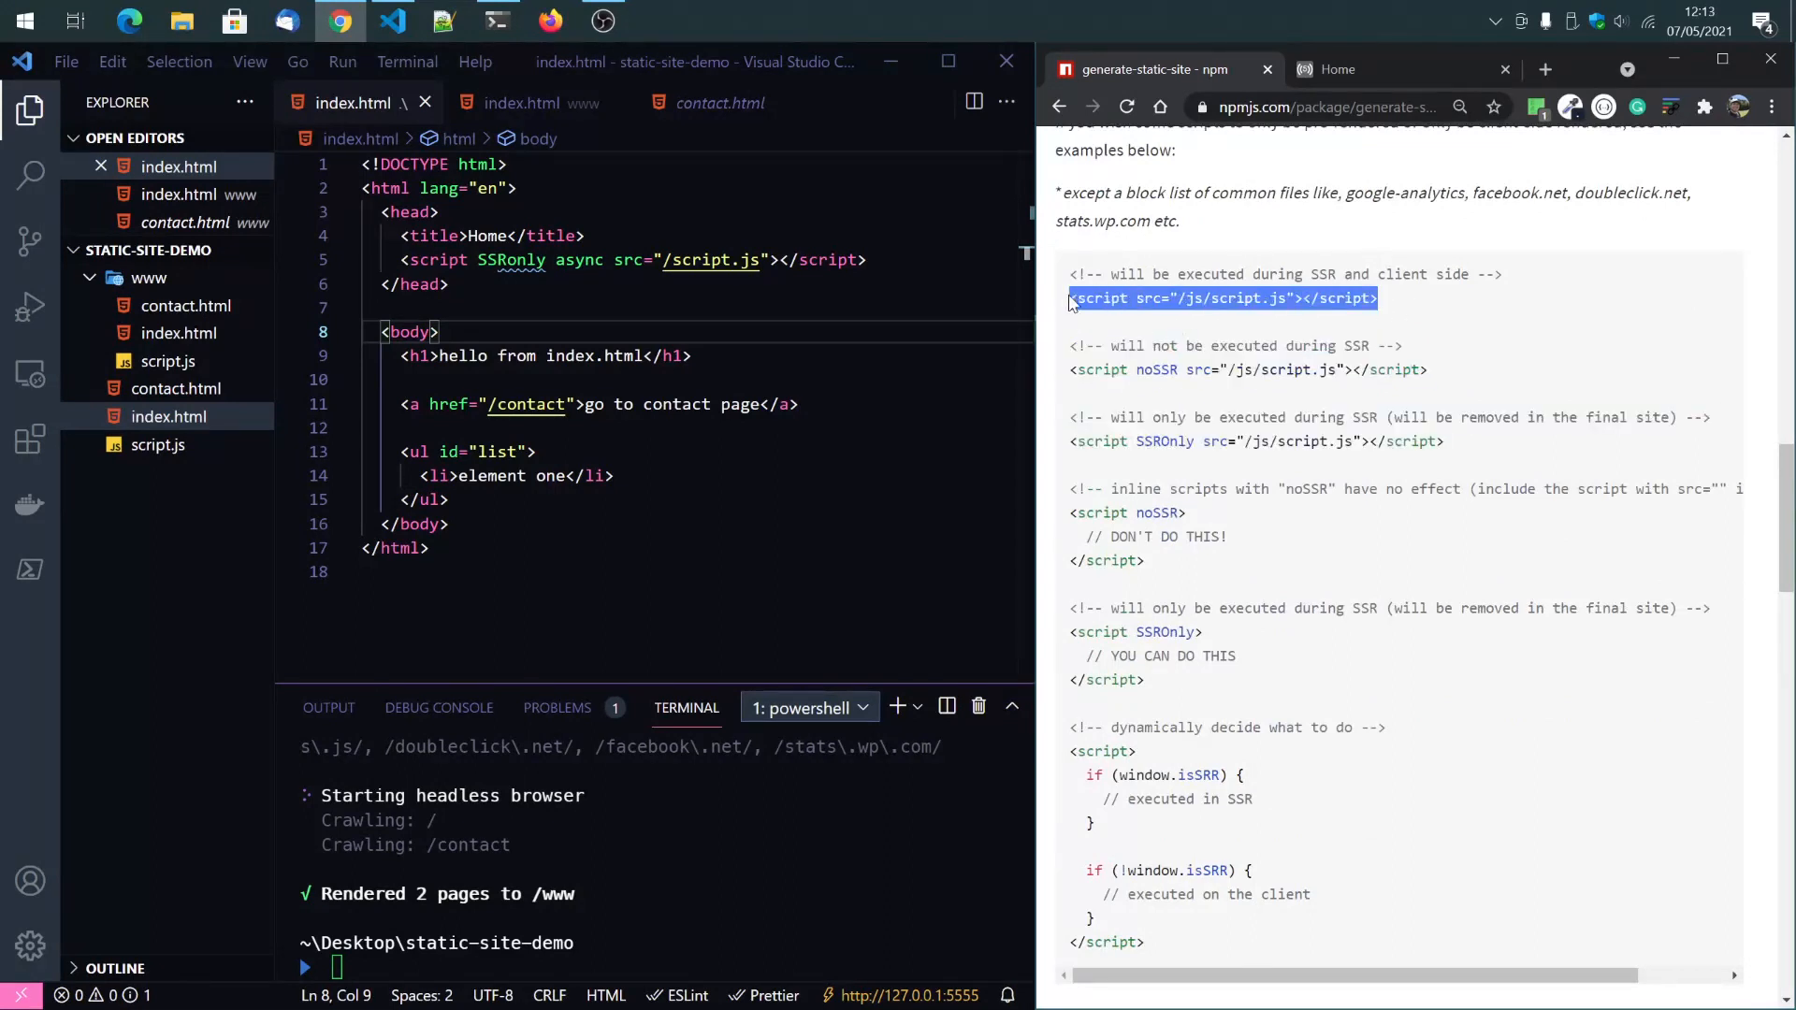
click(1369, 298)
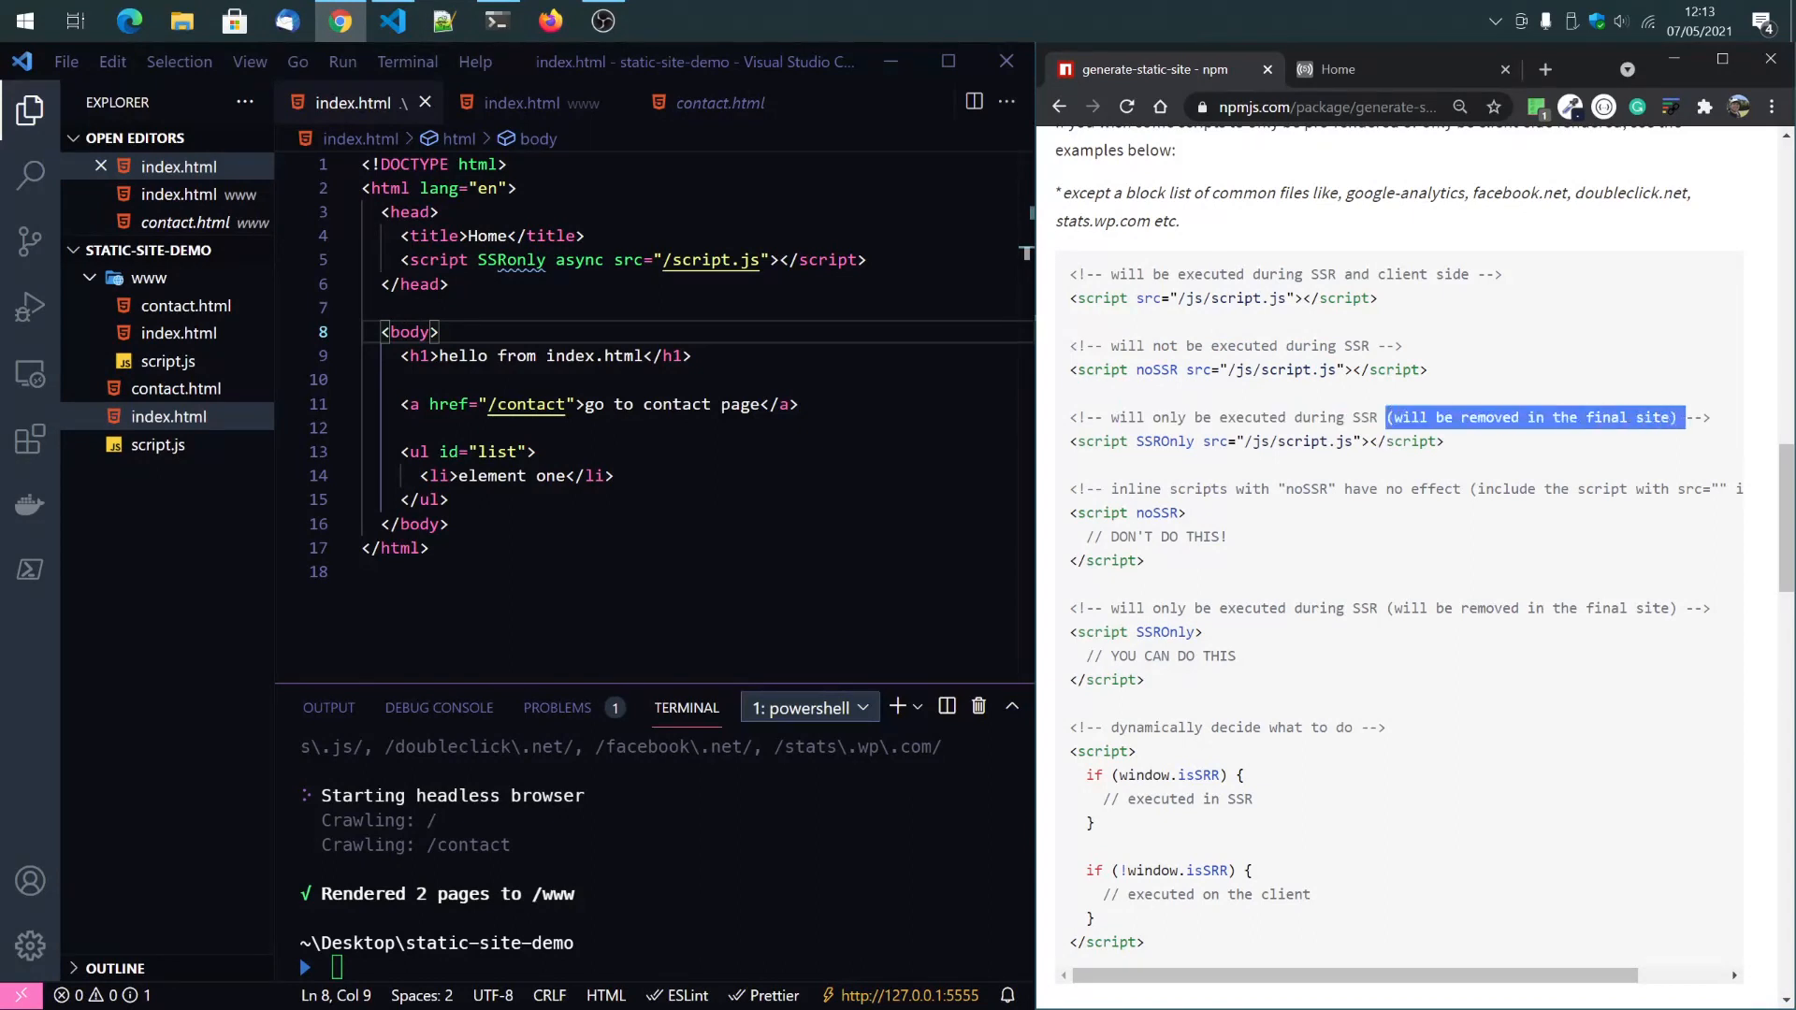
scroll(down, 3)
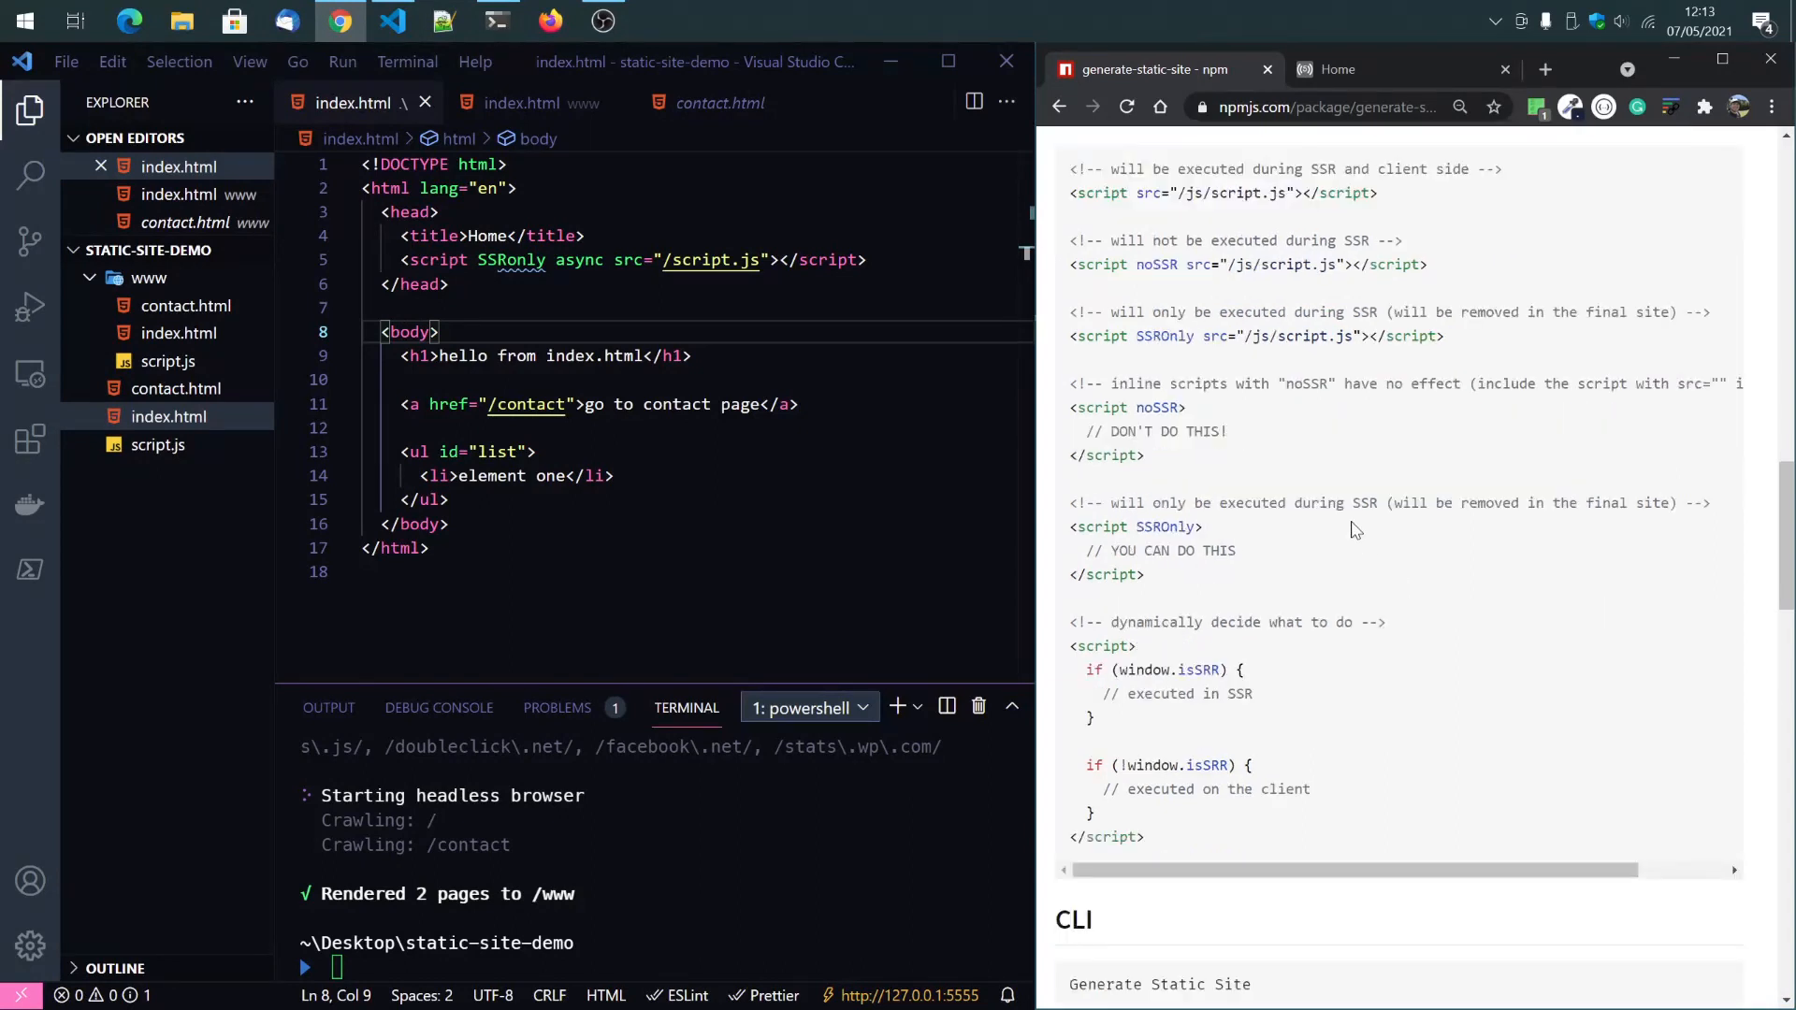
mouse_move(1185, 592)
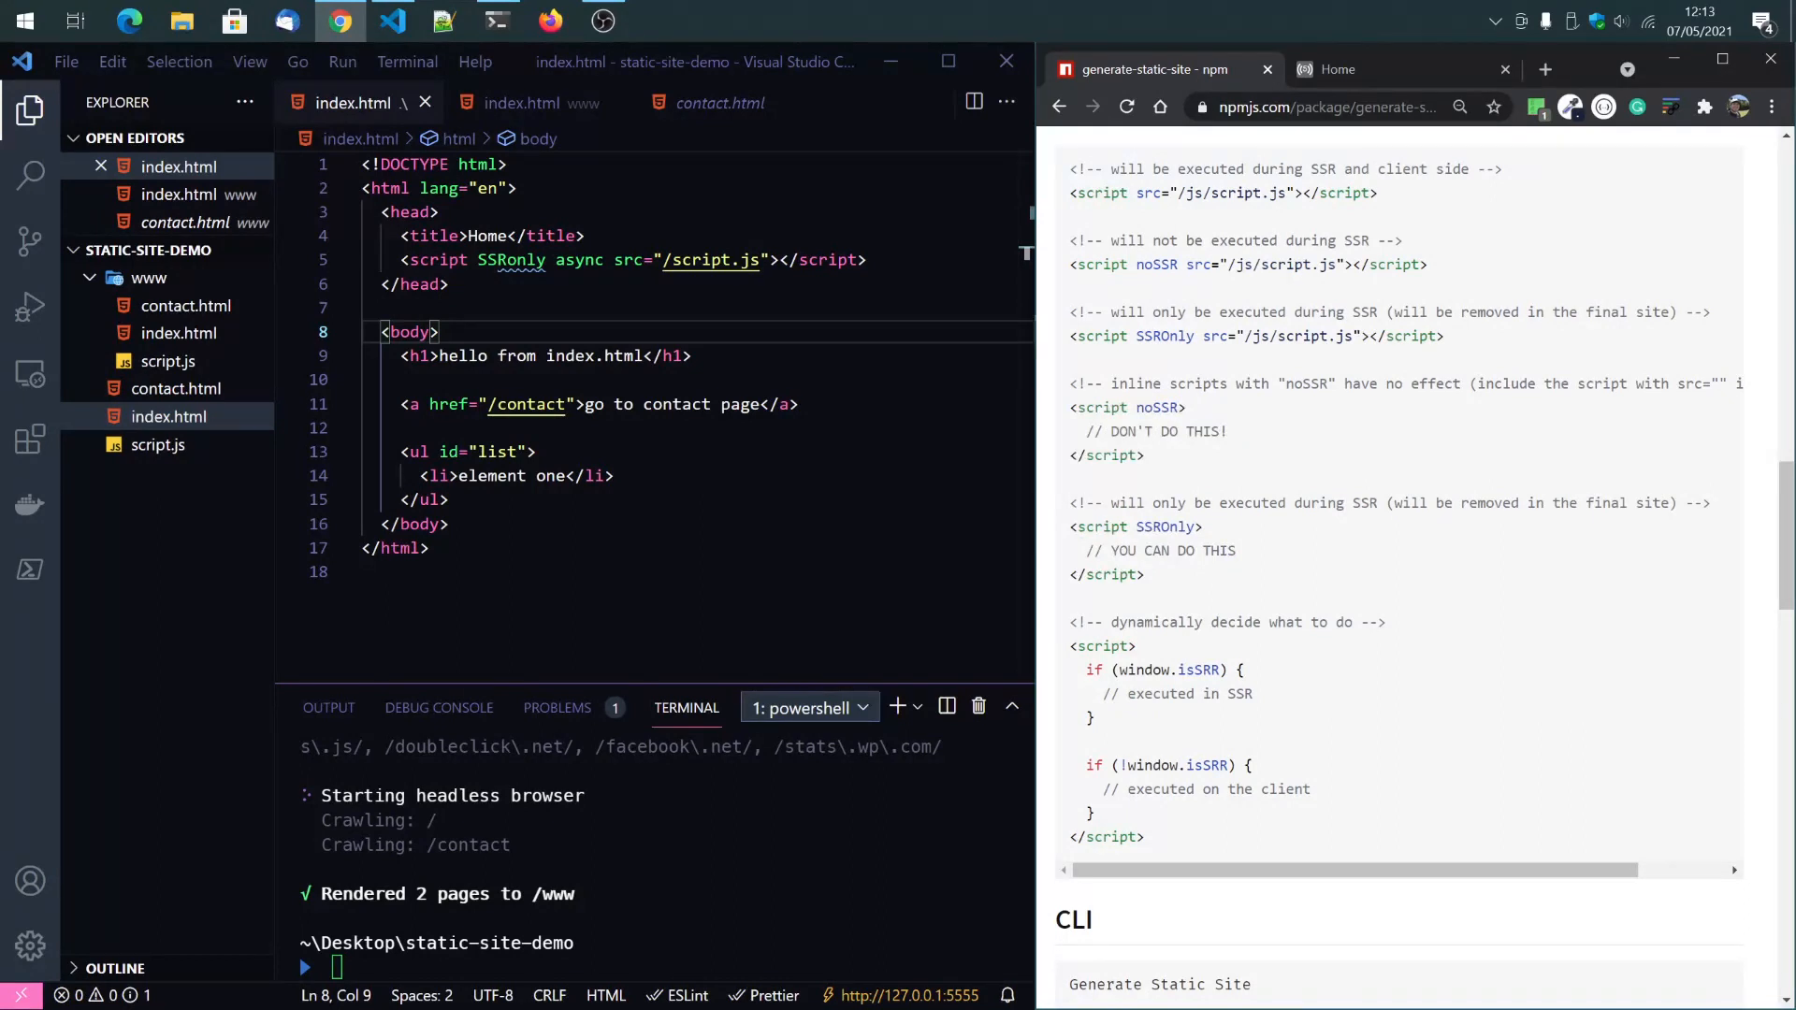
mouse_move(1170, 581)
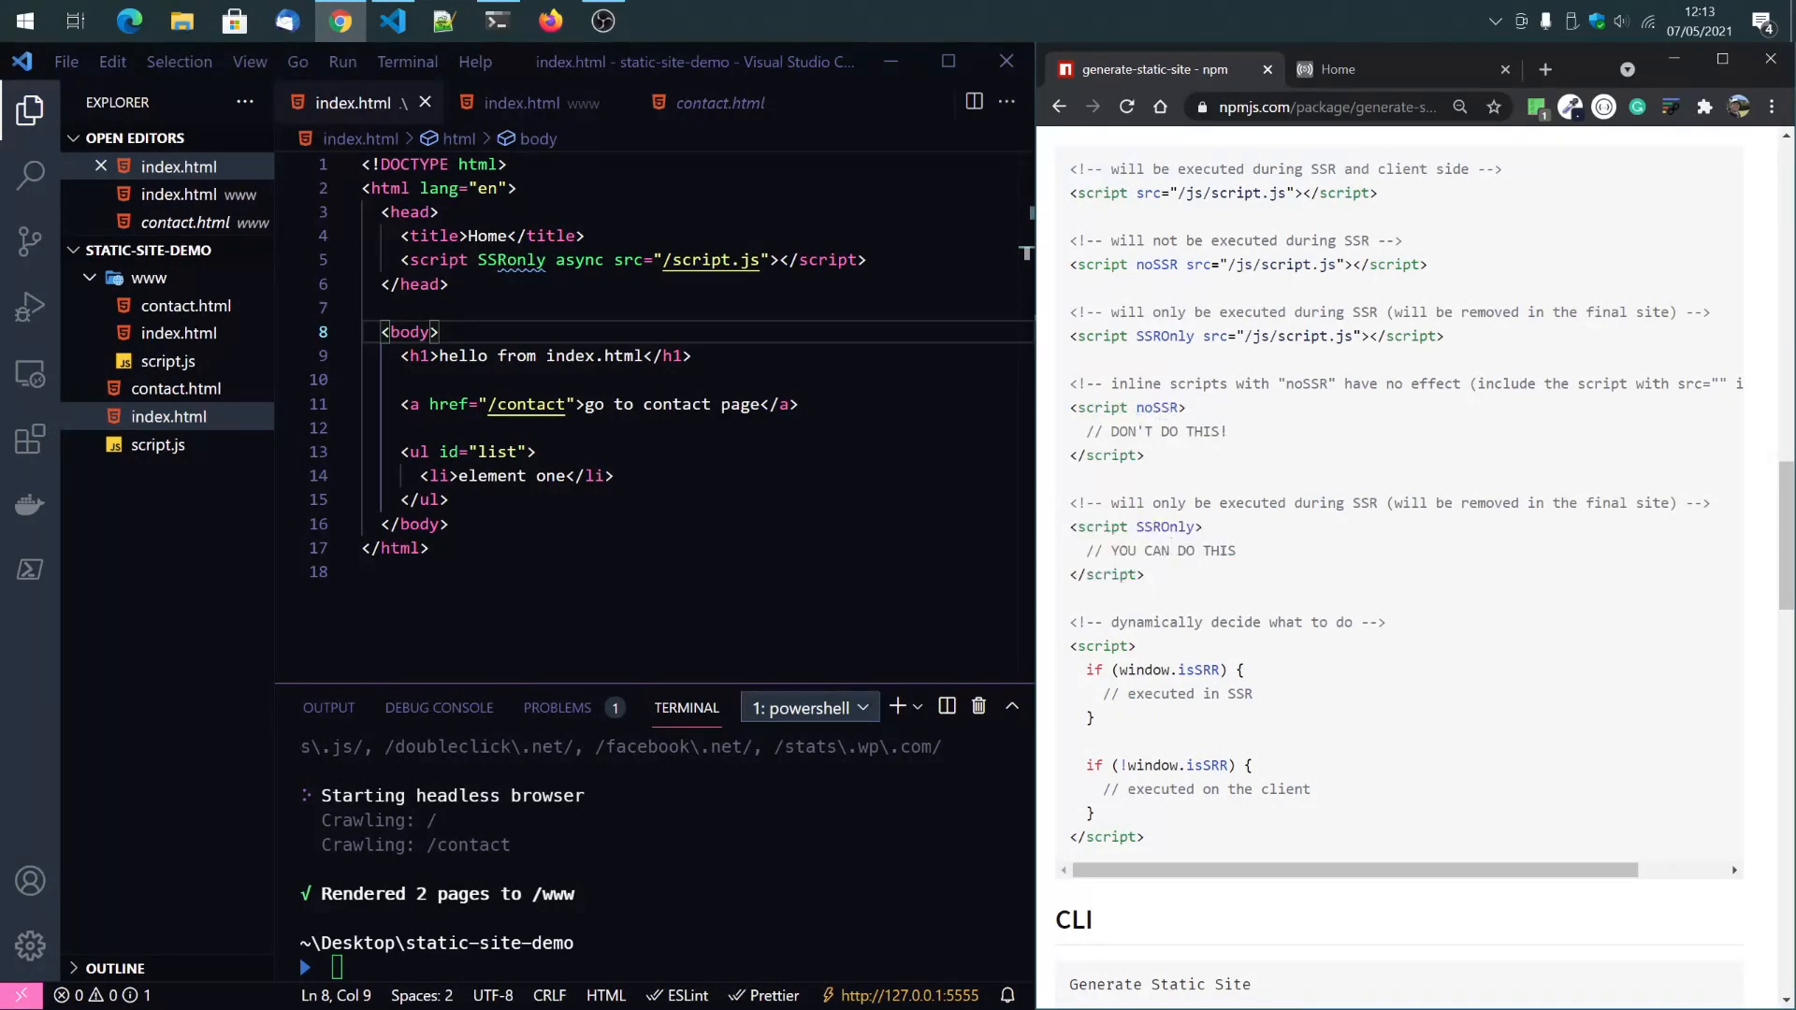
mouse_move(1255, 566)
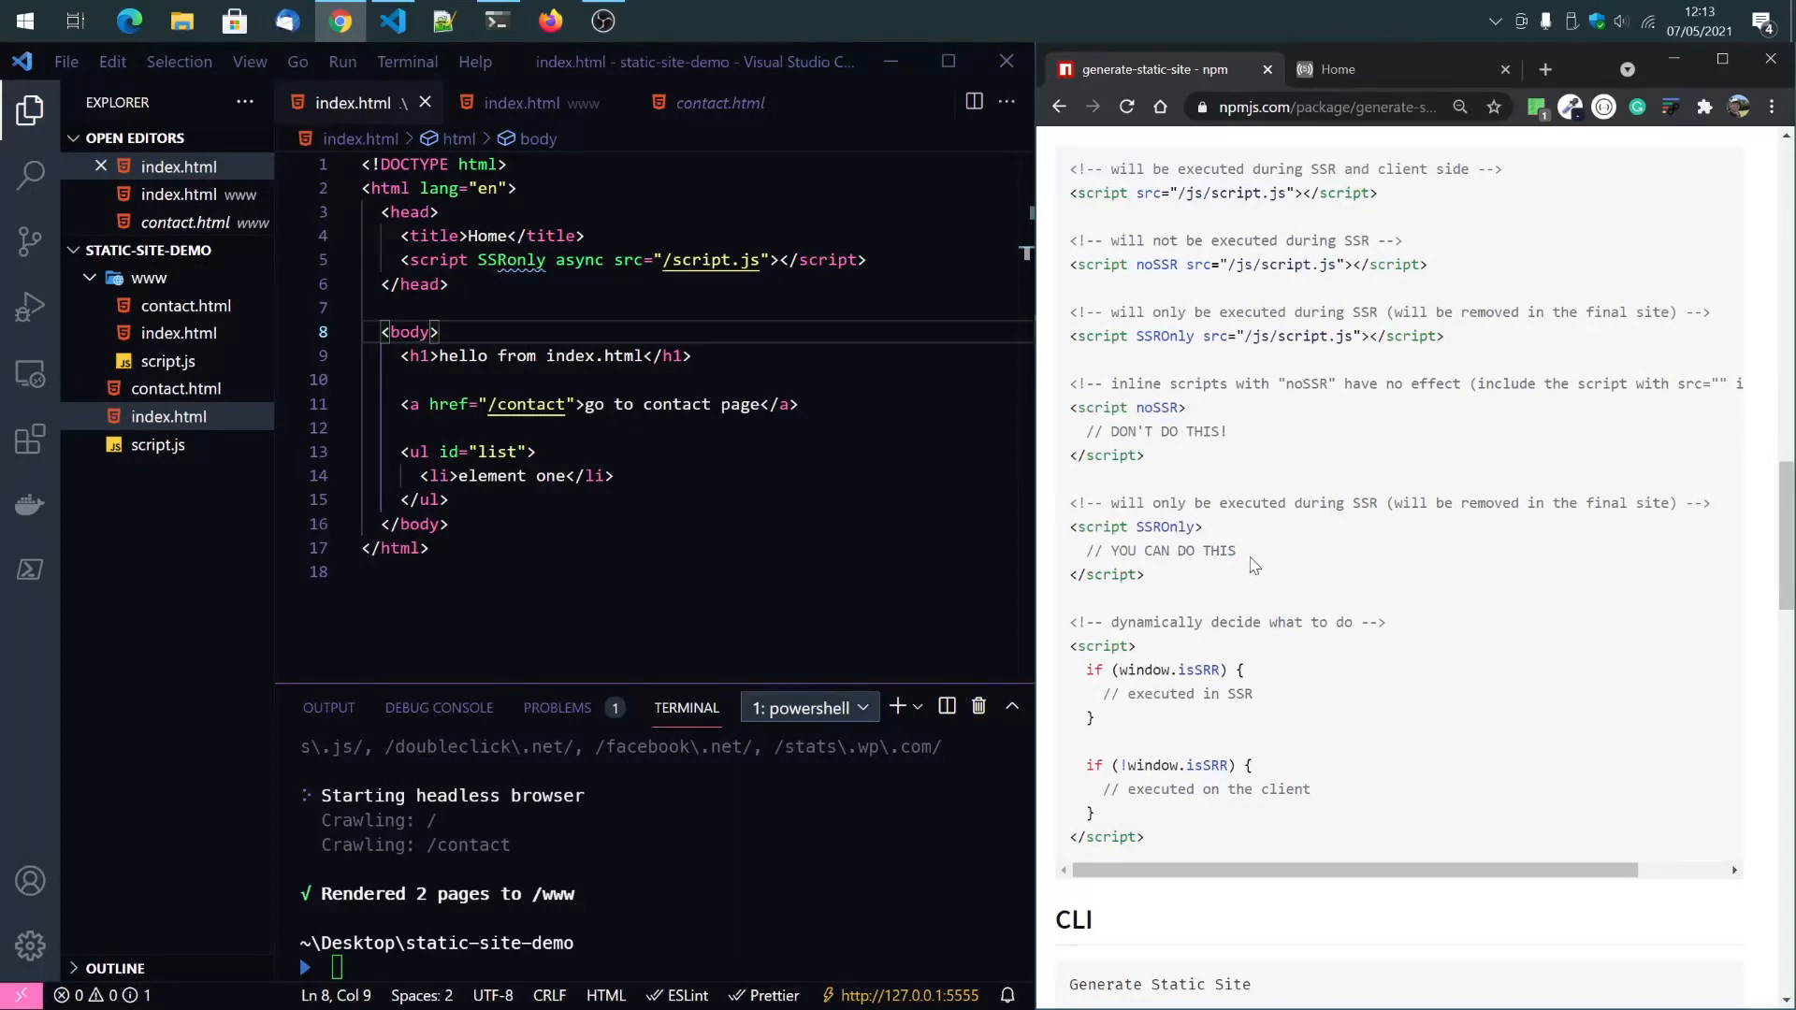
Highlight the notes on removed scripts and window.isSSR client-side code, then scroll to the CLI usage.
drag(1386, 503, 1667, 503)
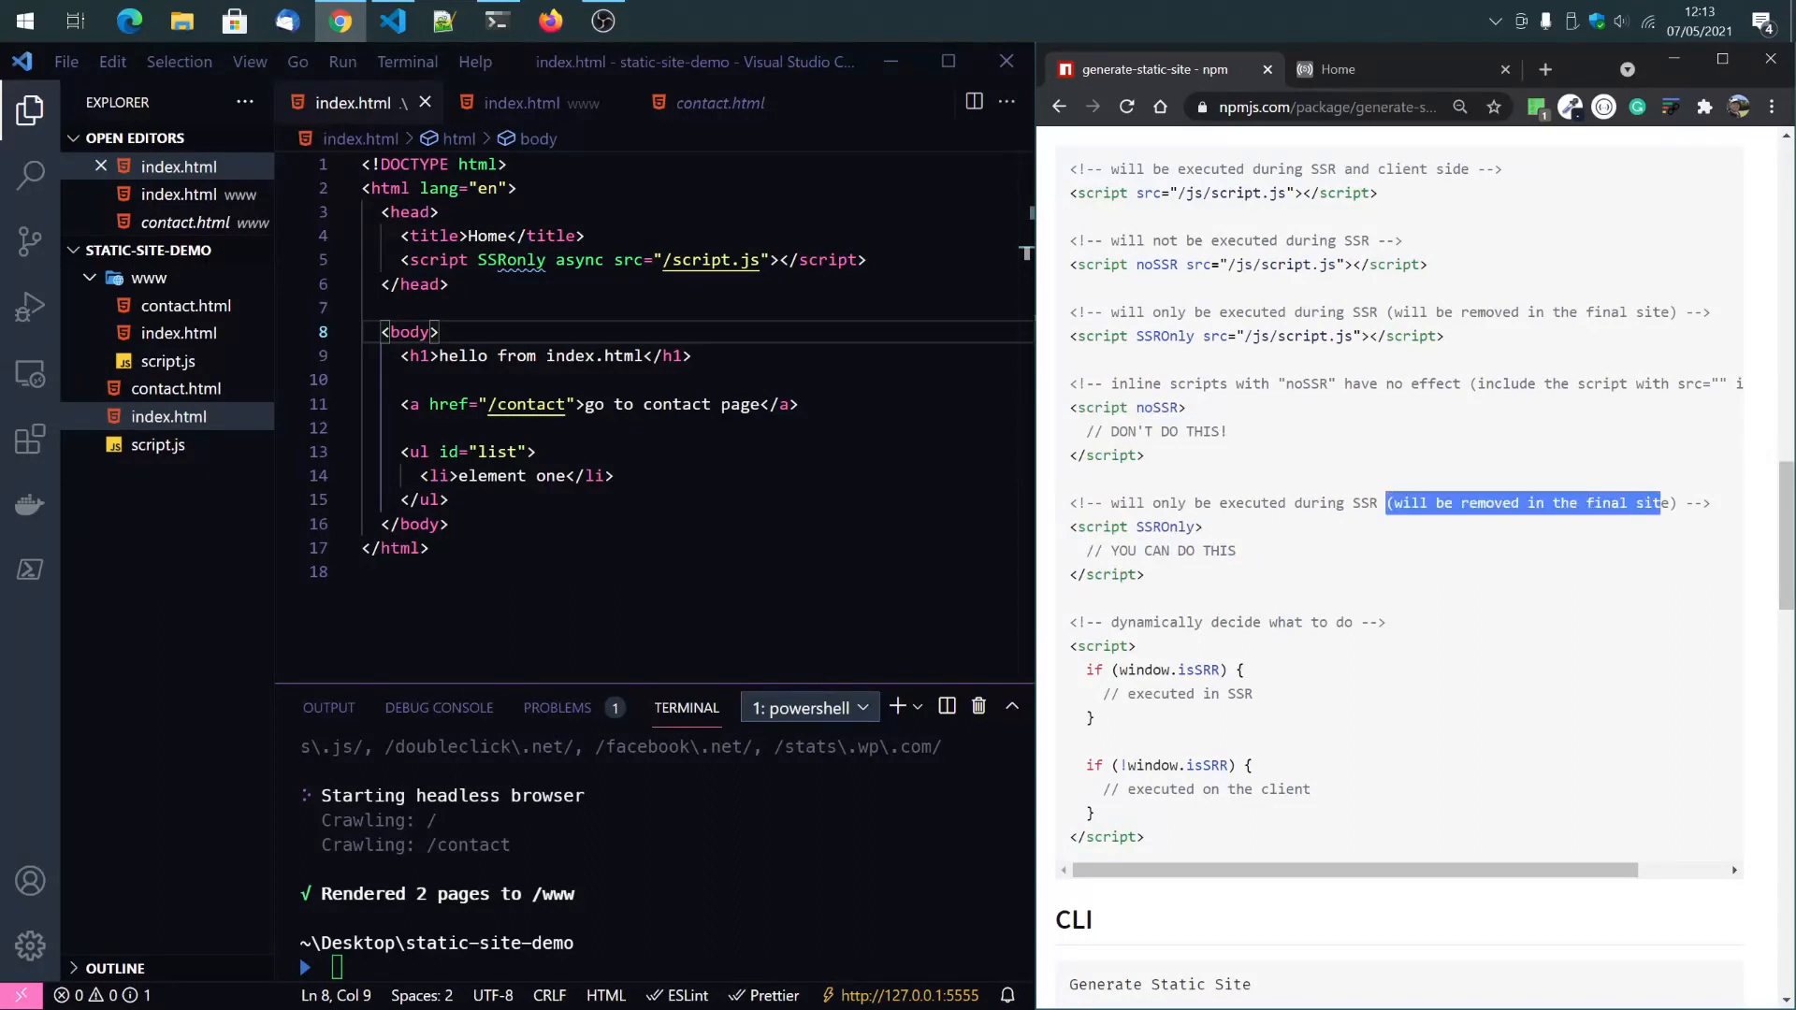
scroll(down, 3)
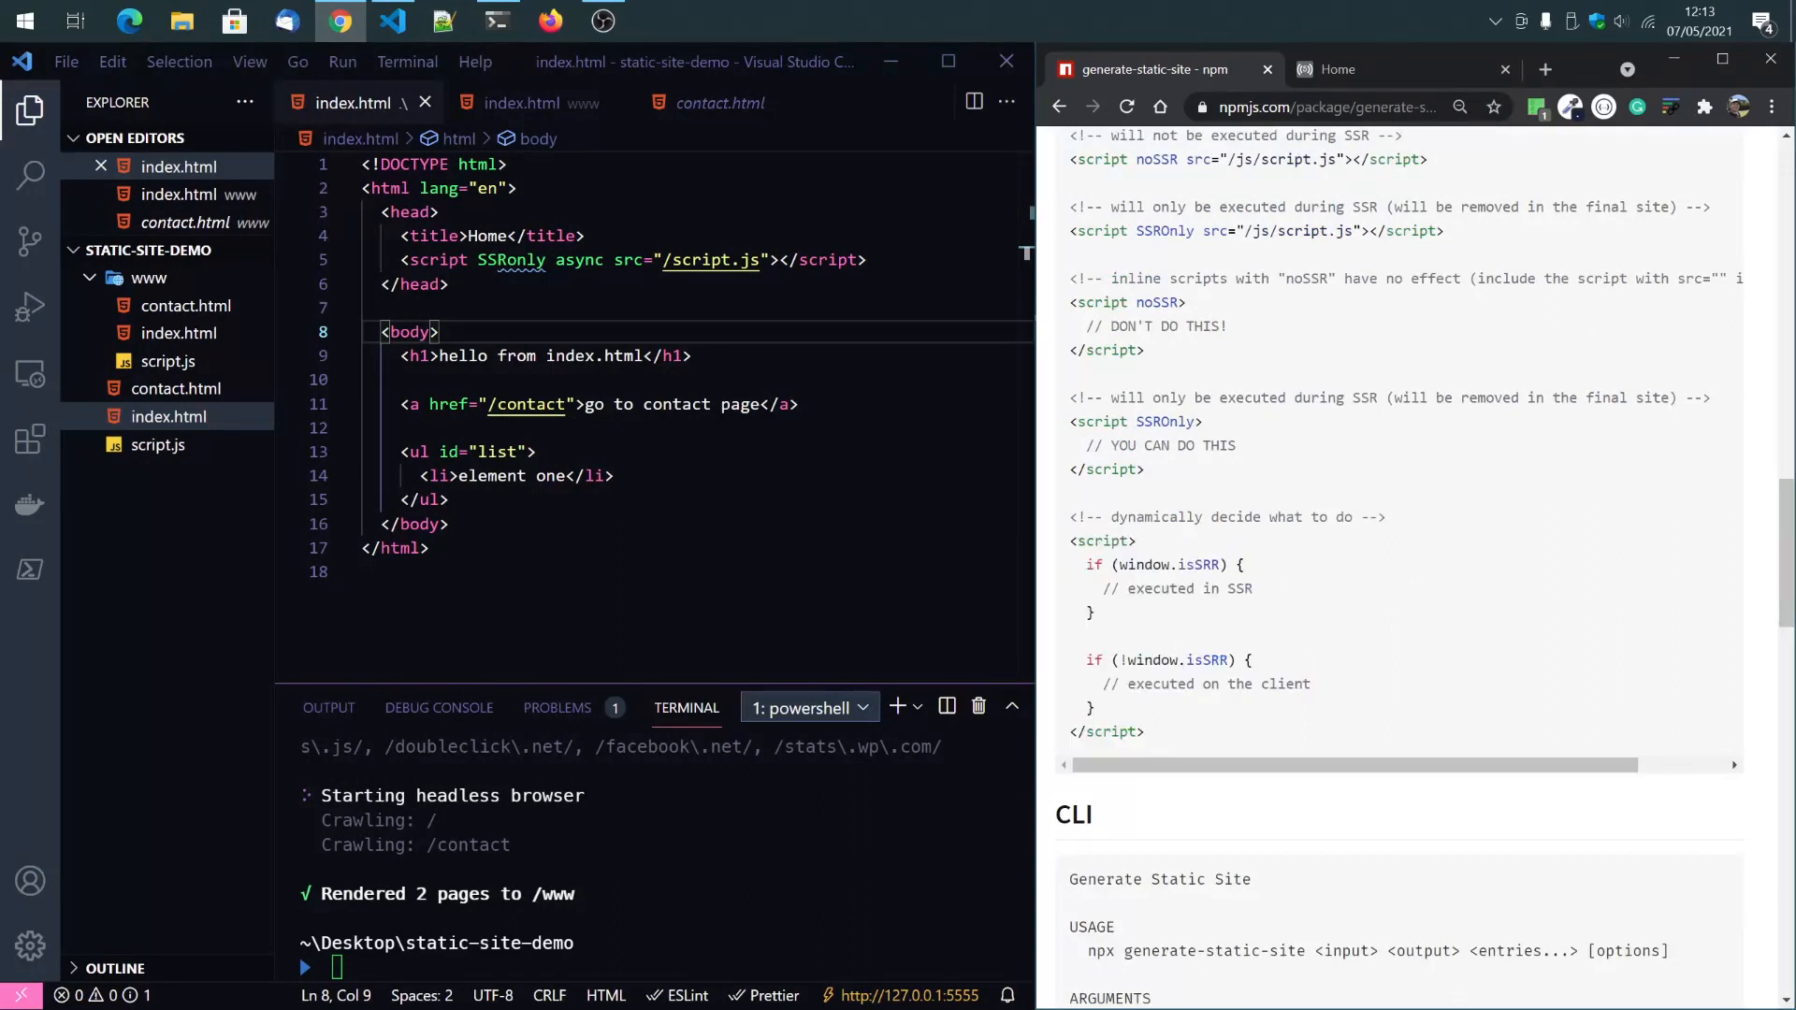
mouse_move(1128, 581)
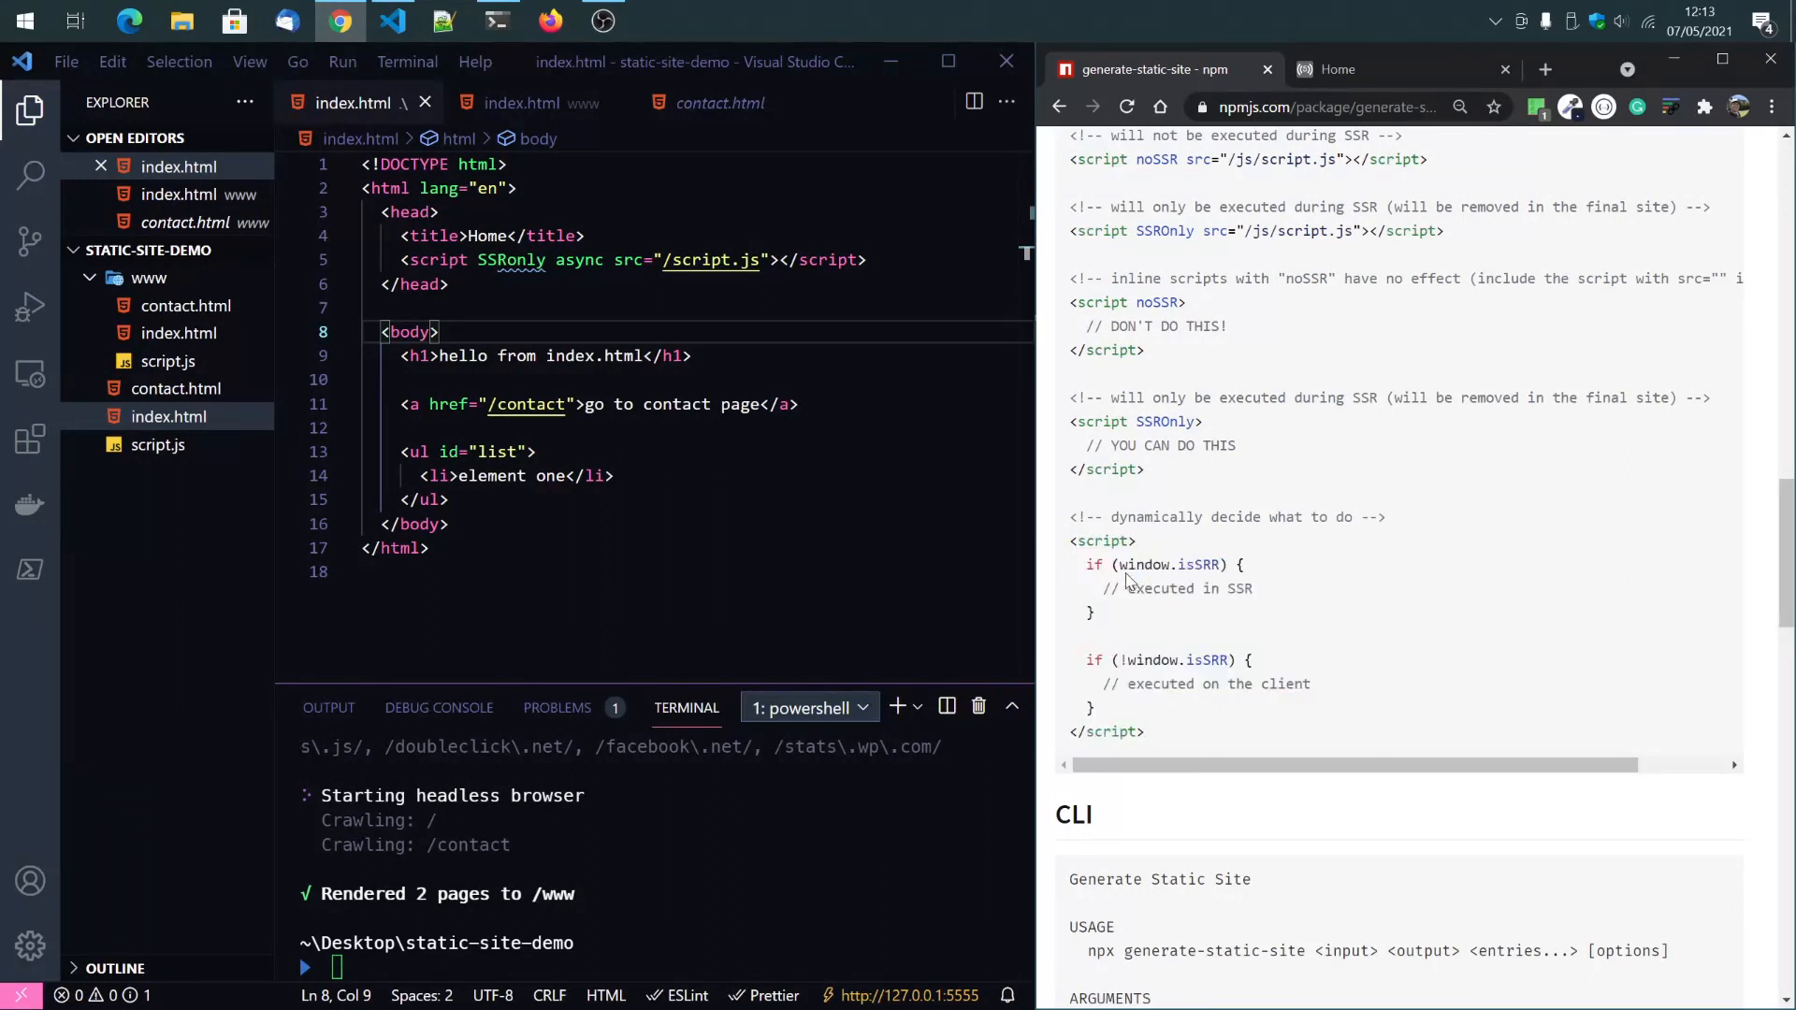
mouse_move(1198, 550)
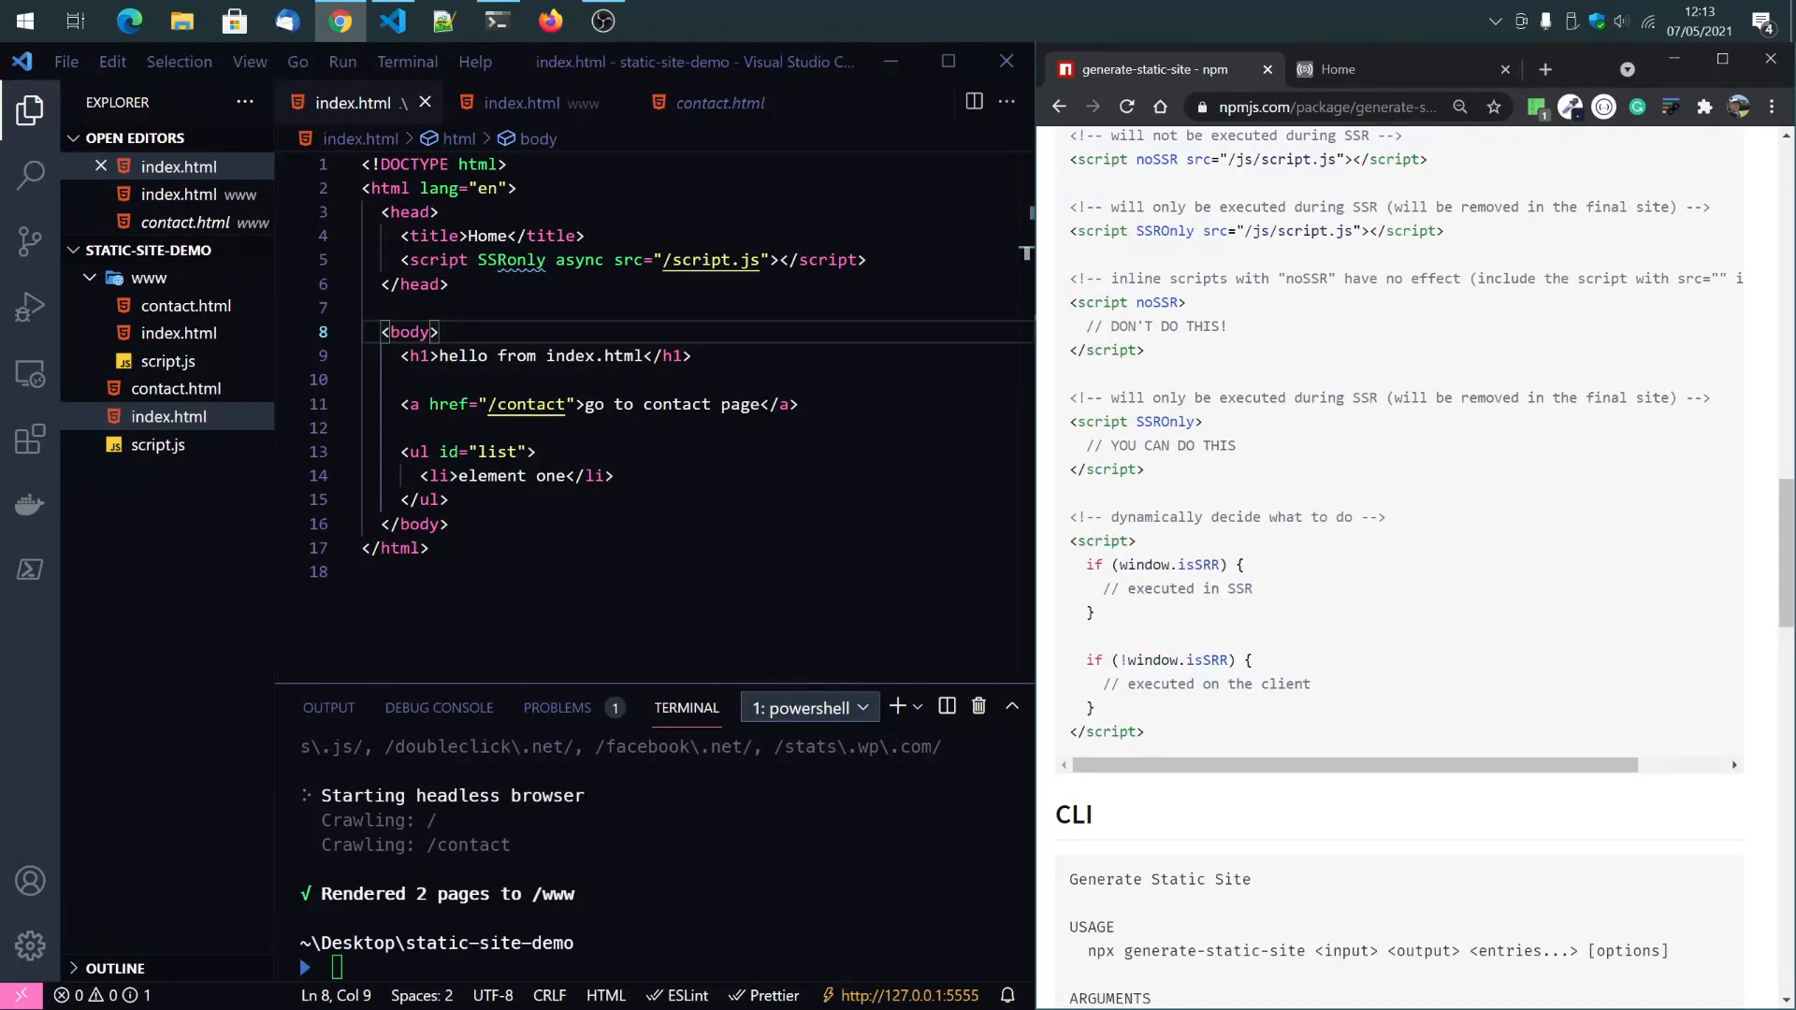
double_click(1167, 565)
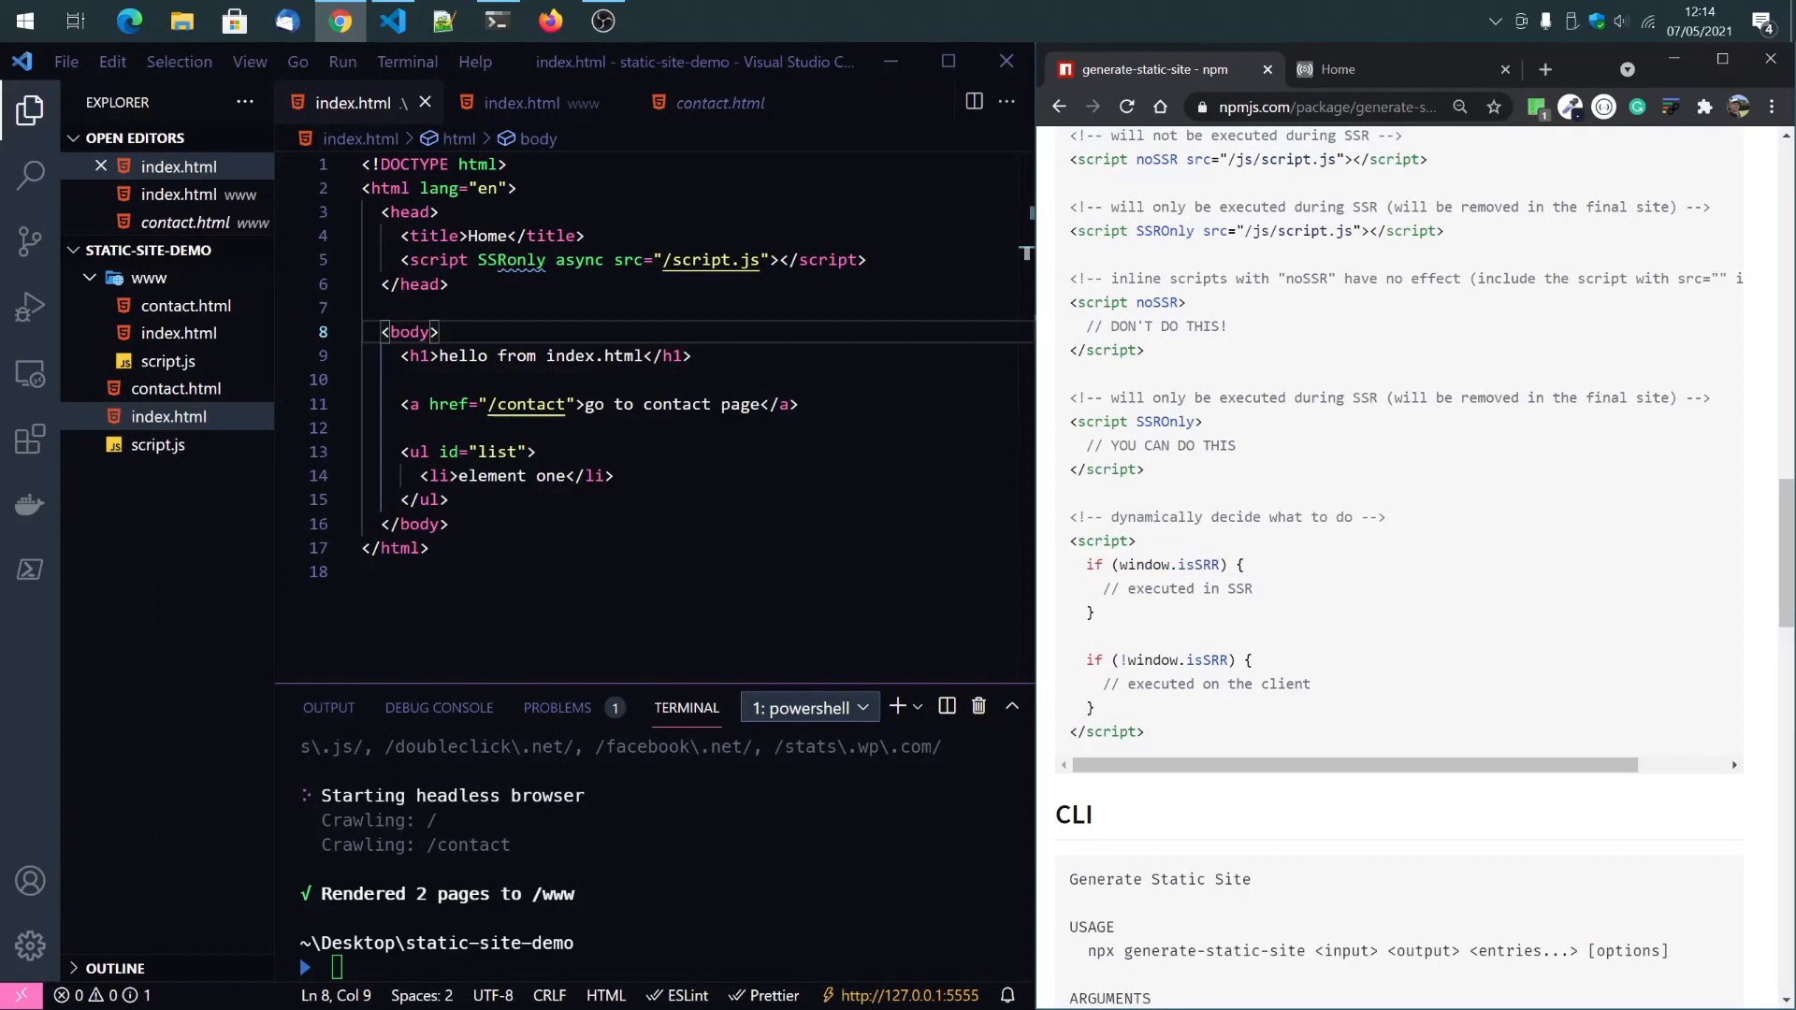
double_click(1268, 684)
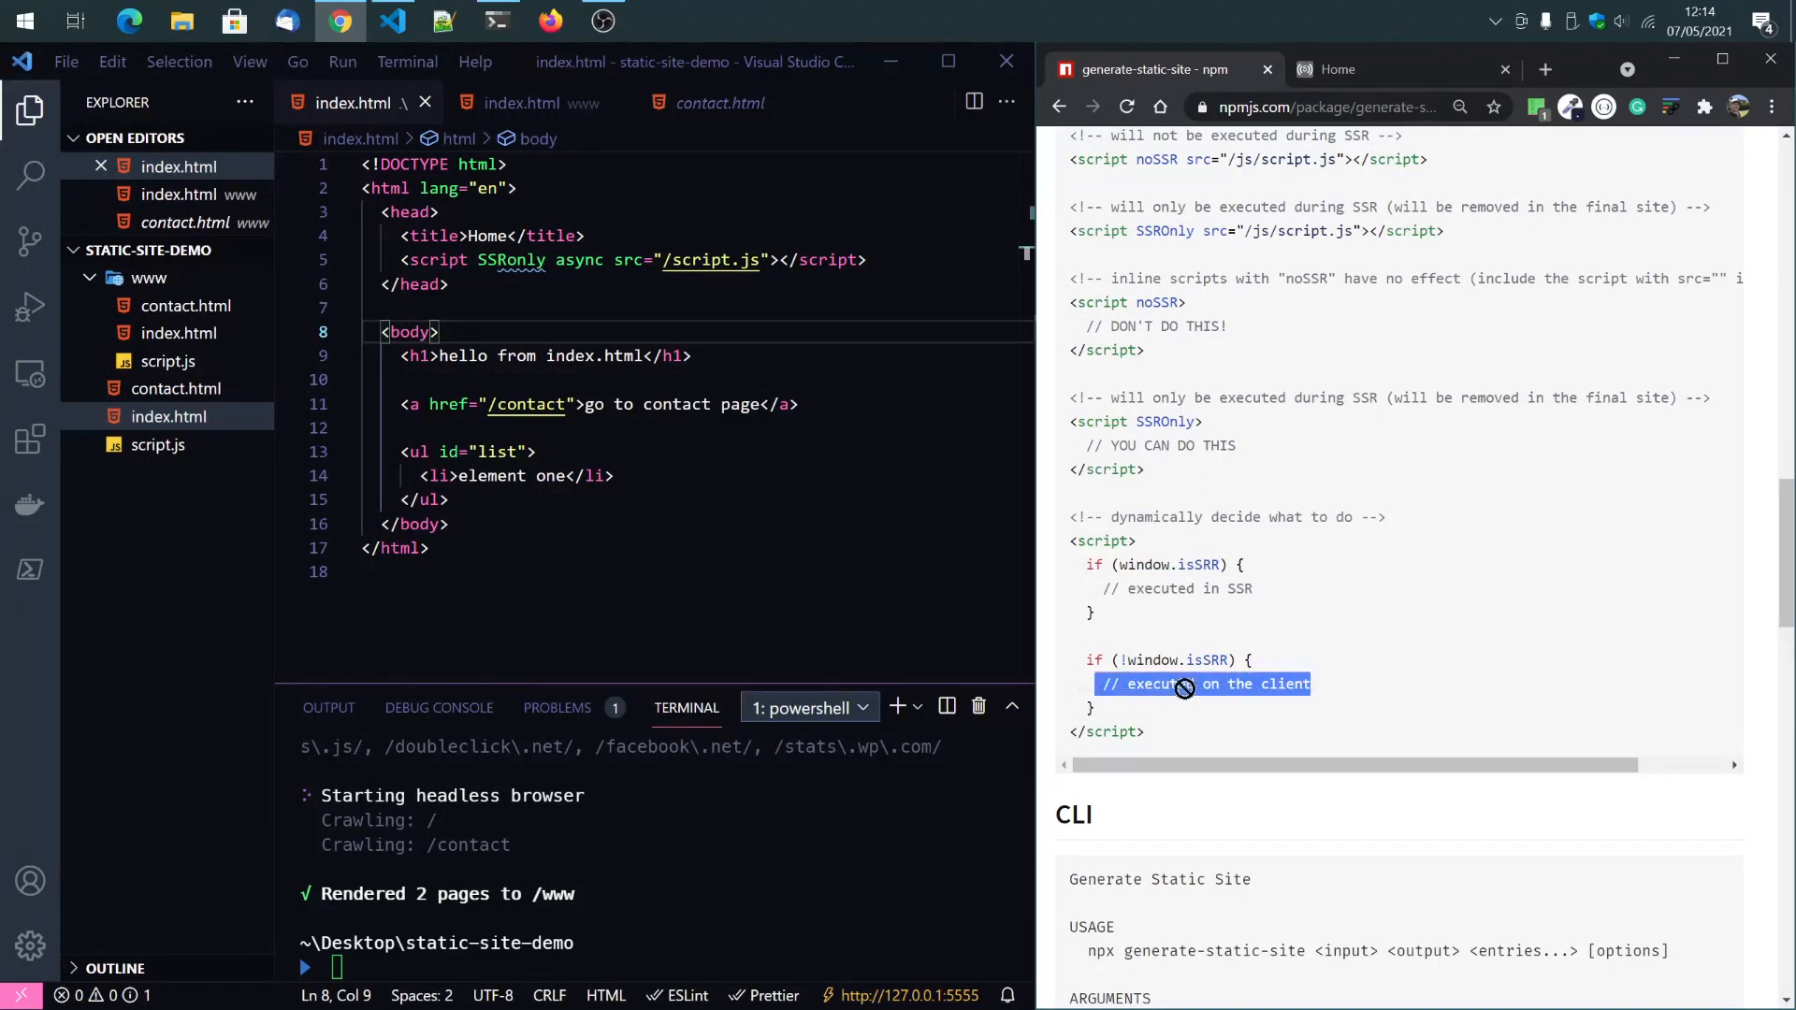
scroll(down, 3)
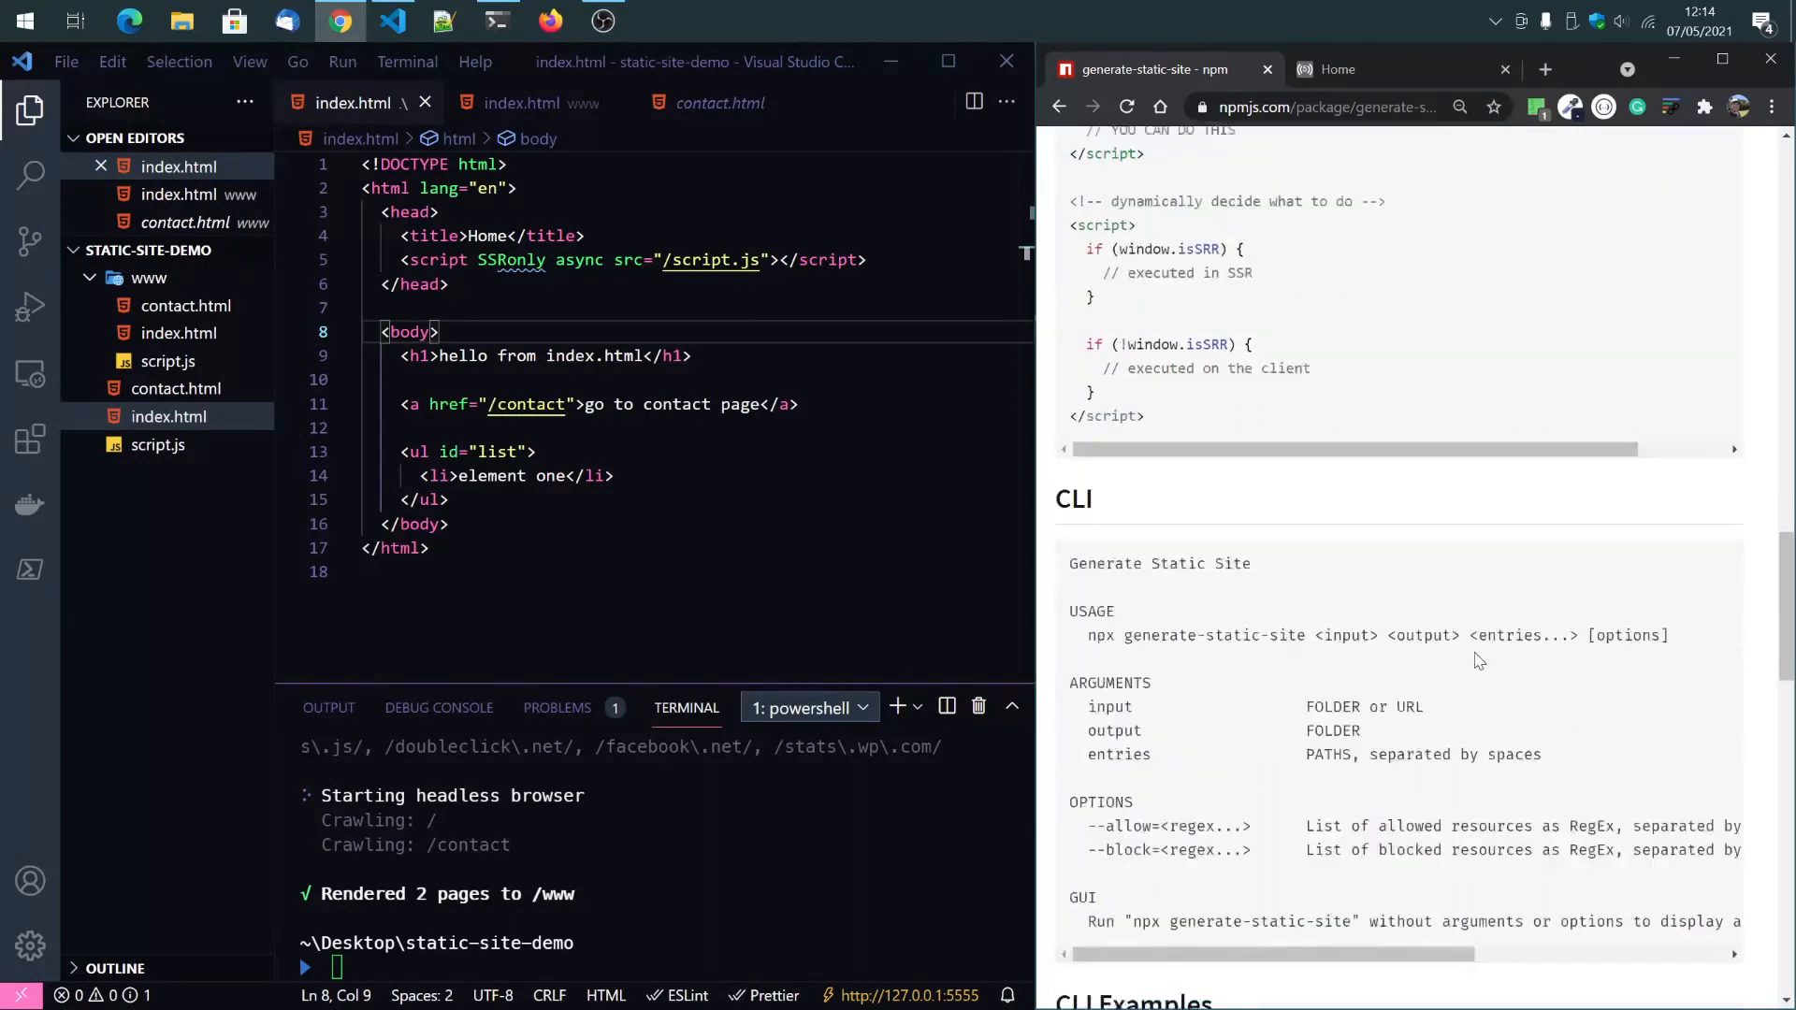
Open the project's contact.html showing its Contact Page heading and home link.
scroll(down, 3)
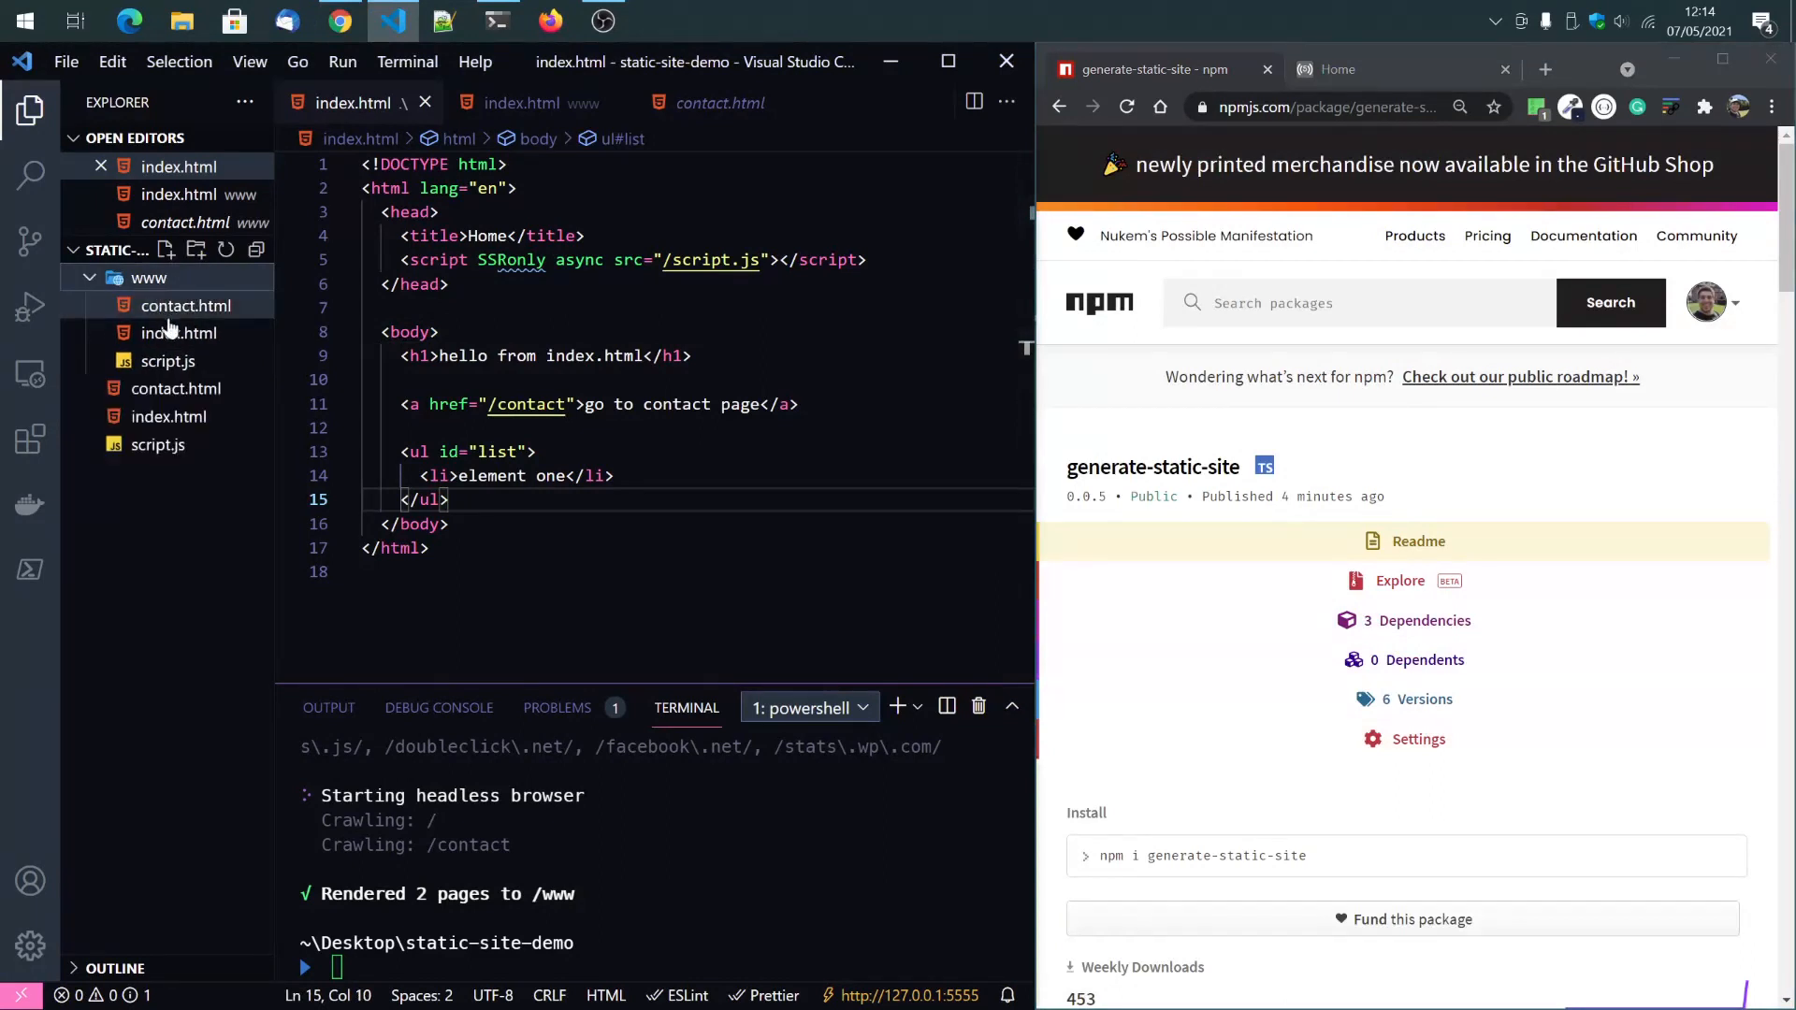
mouse_move(149, 277)
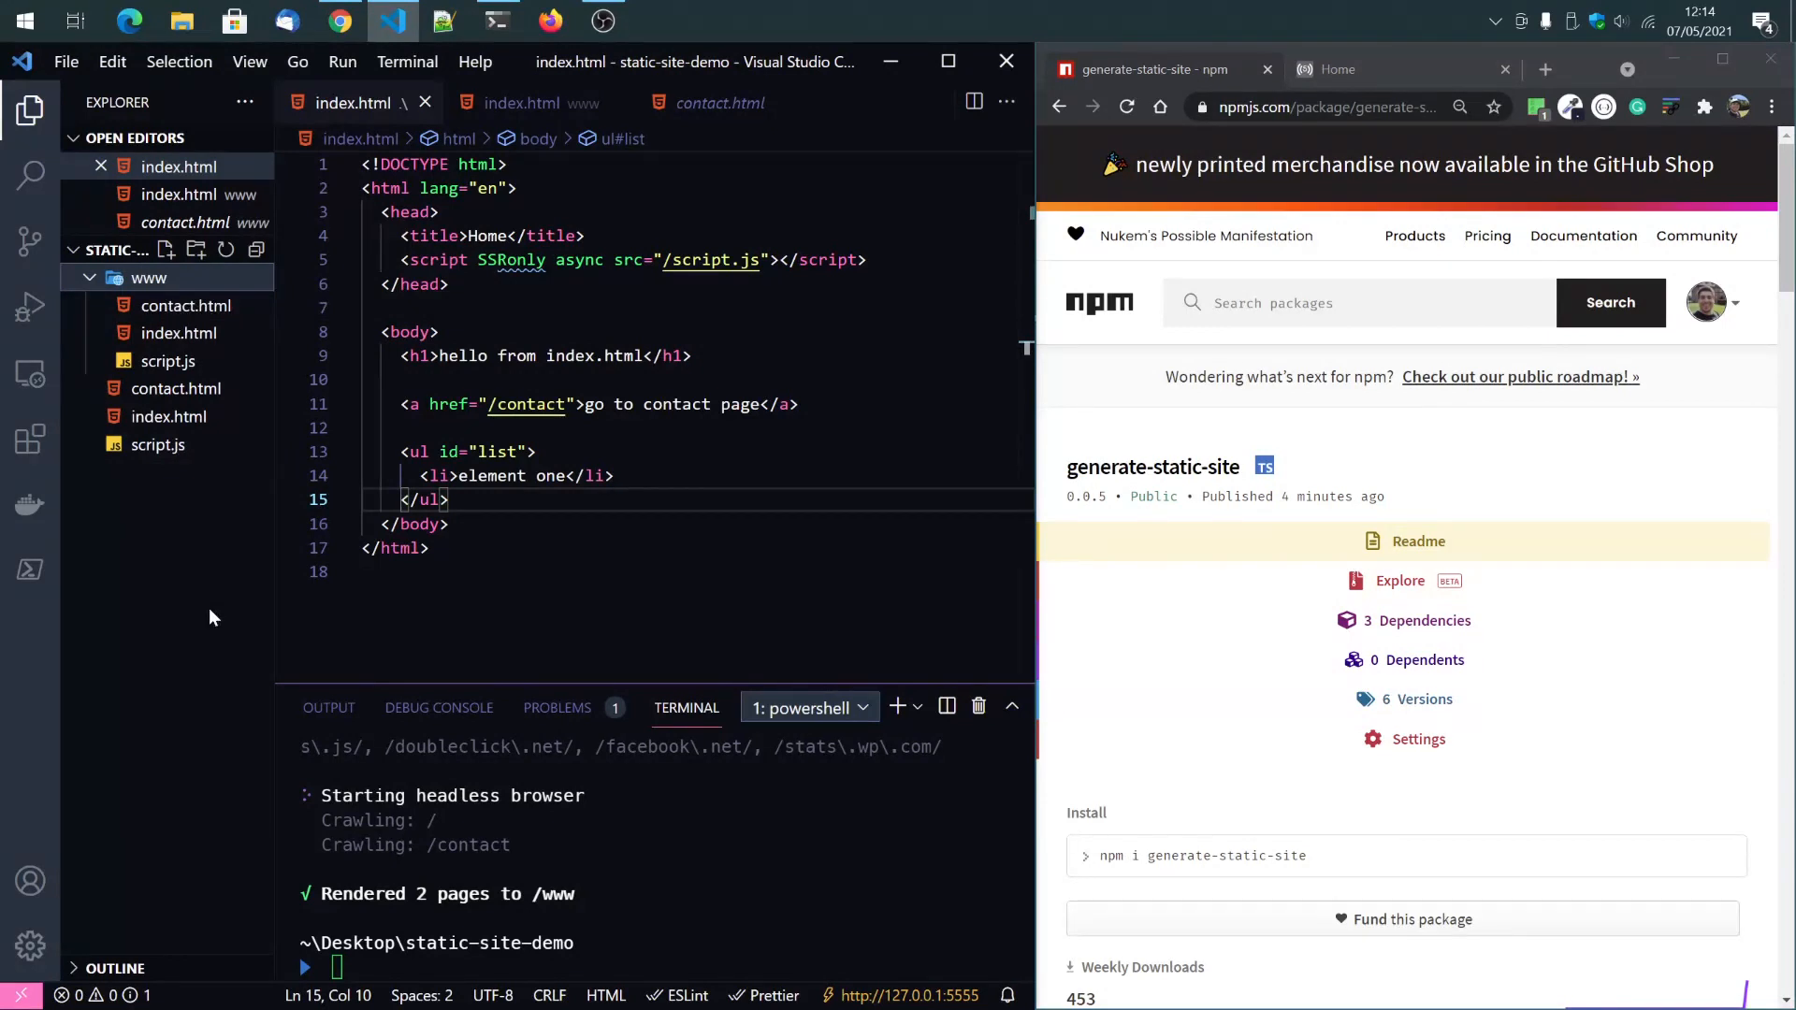
mouse_move(189, 595)
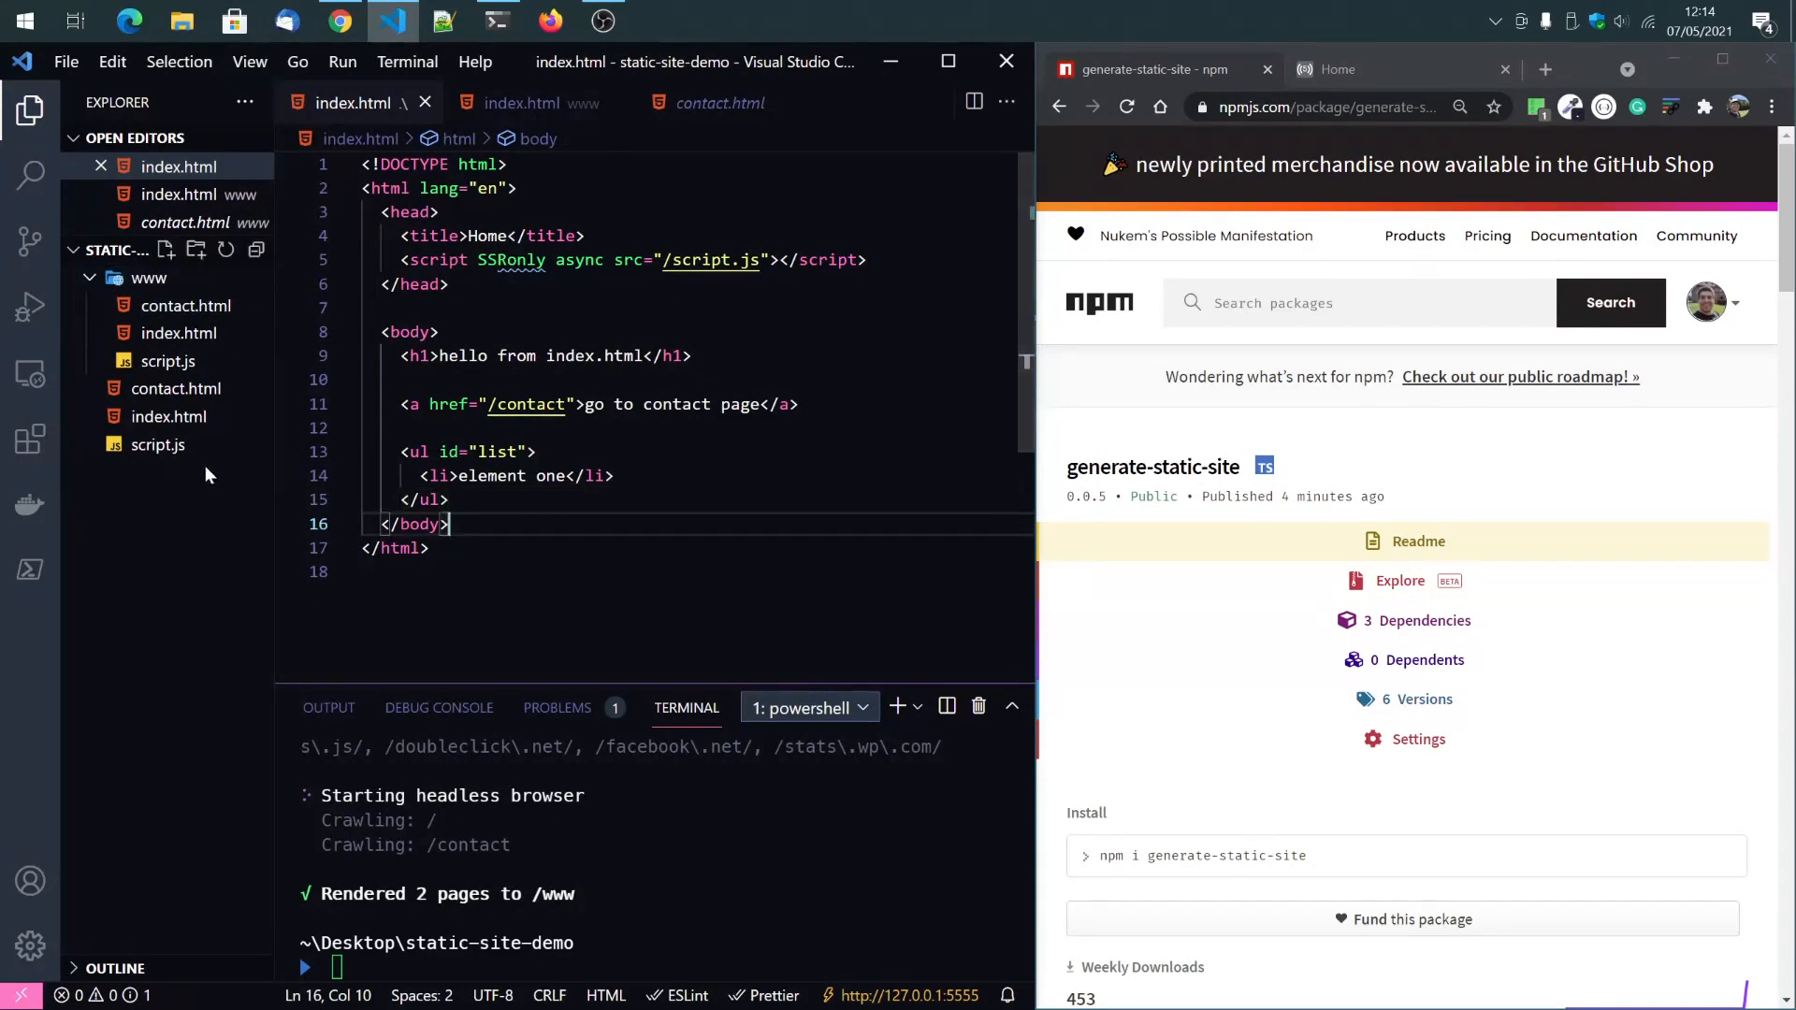
click(177, 388)
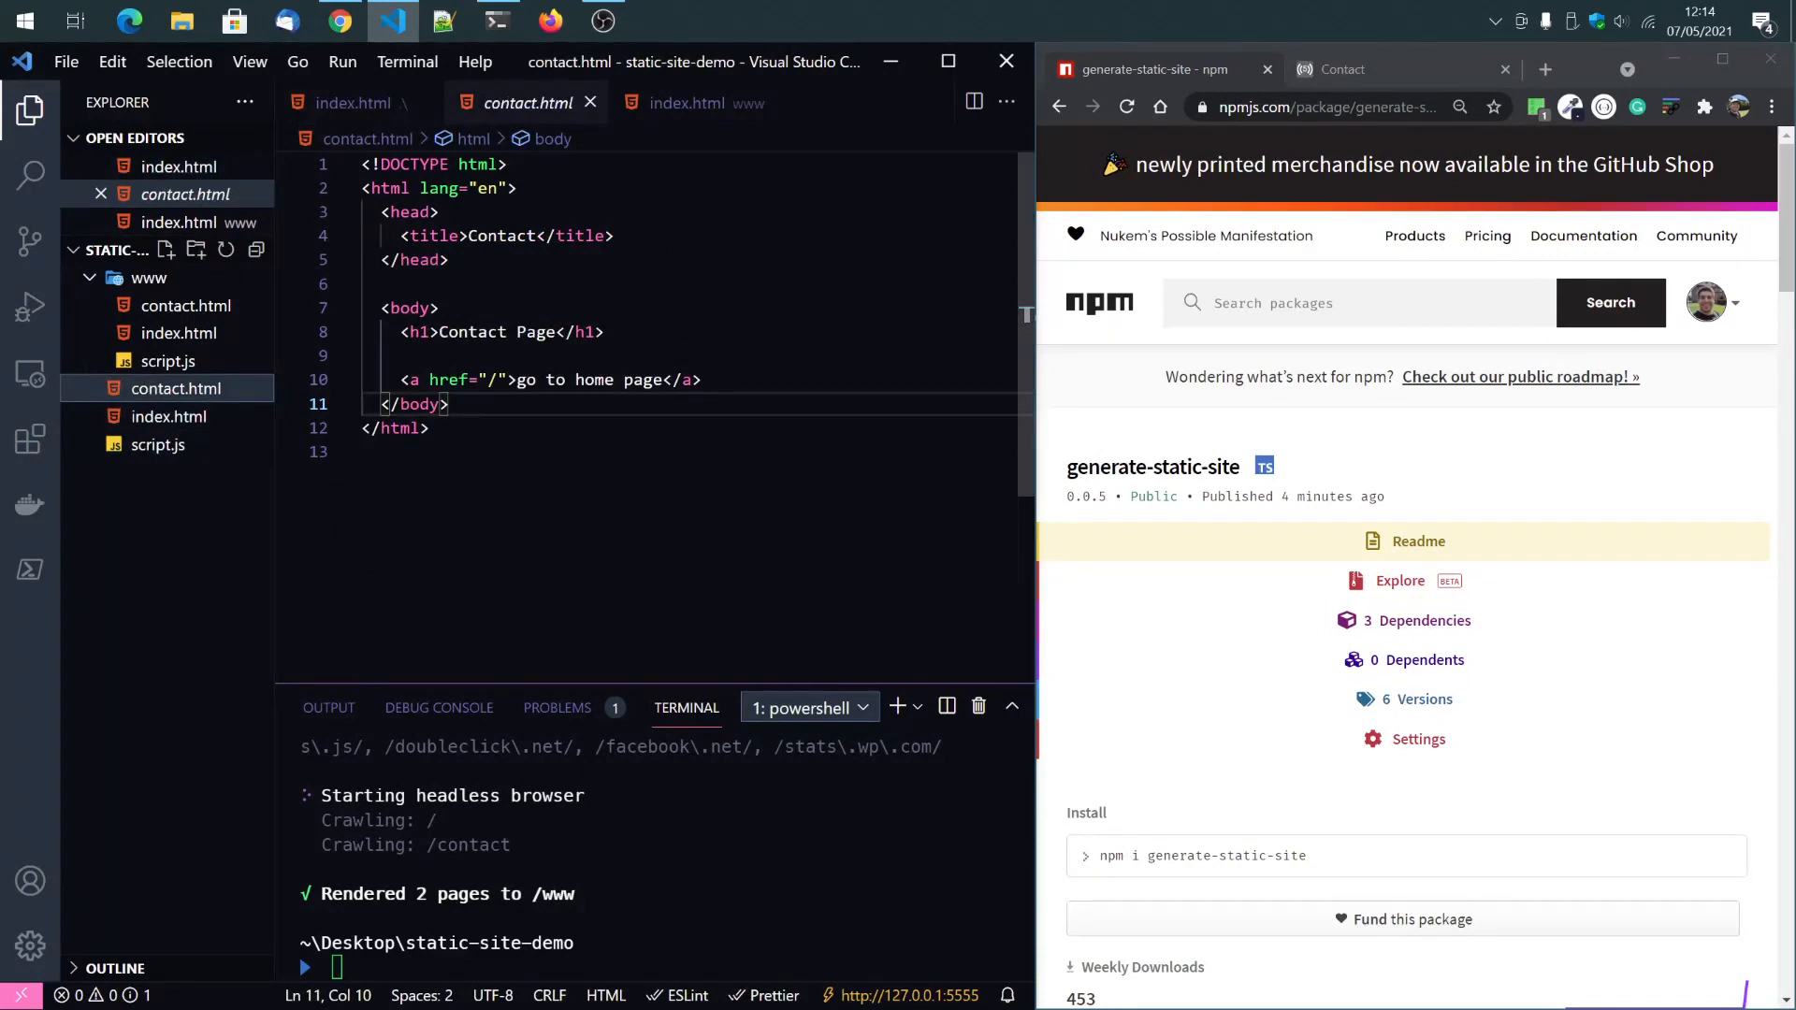
Scroll through the npm page's package details, Usage section and CLI examples down to the footer.
scroll(down, 3)
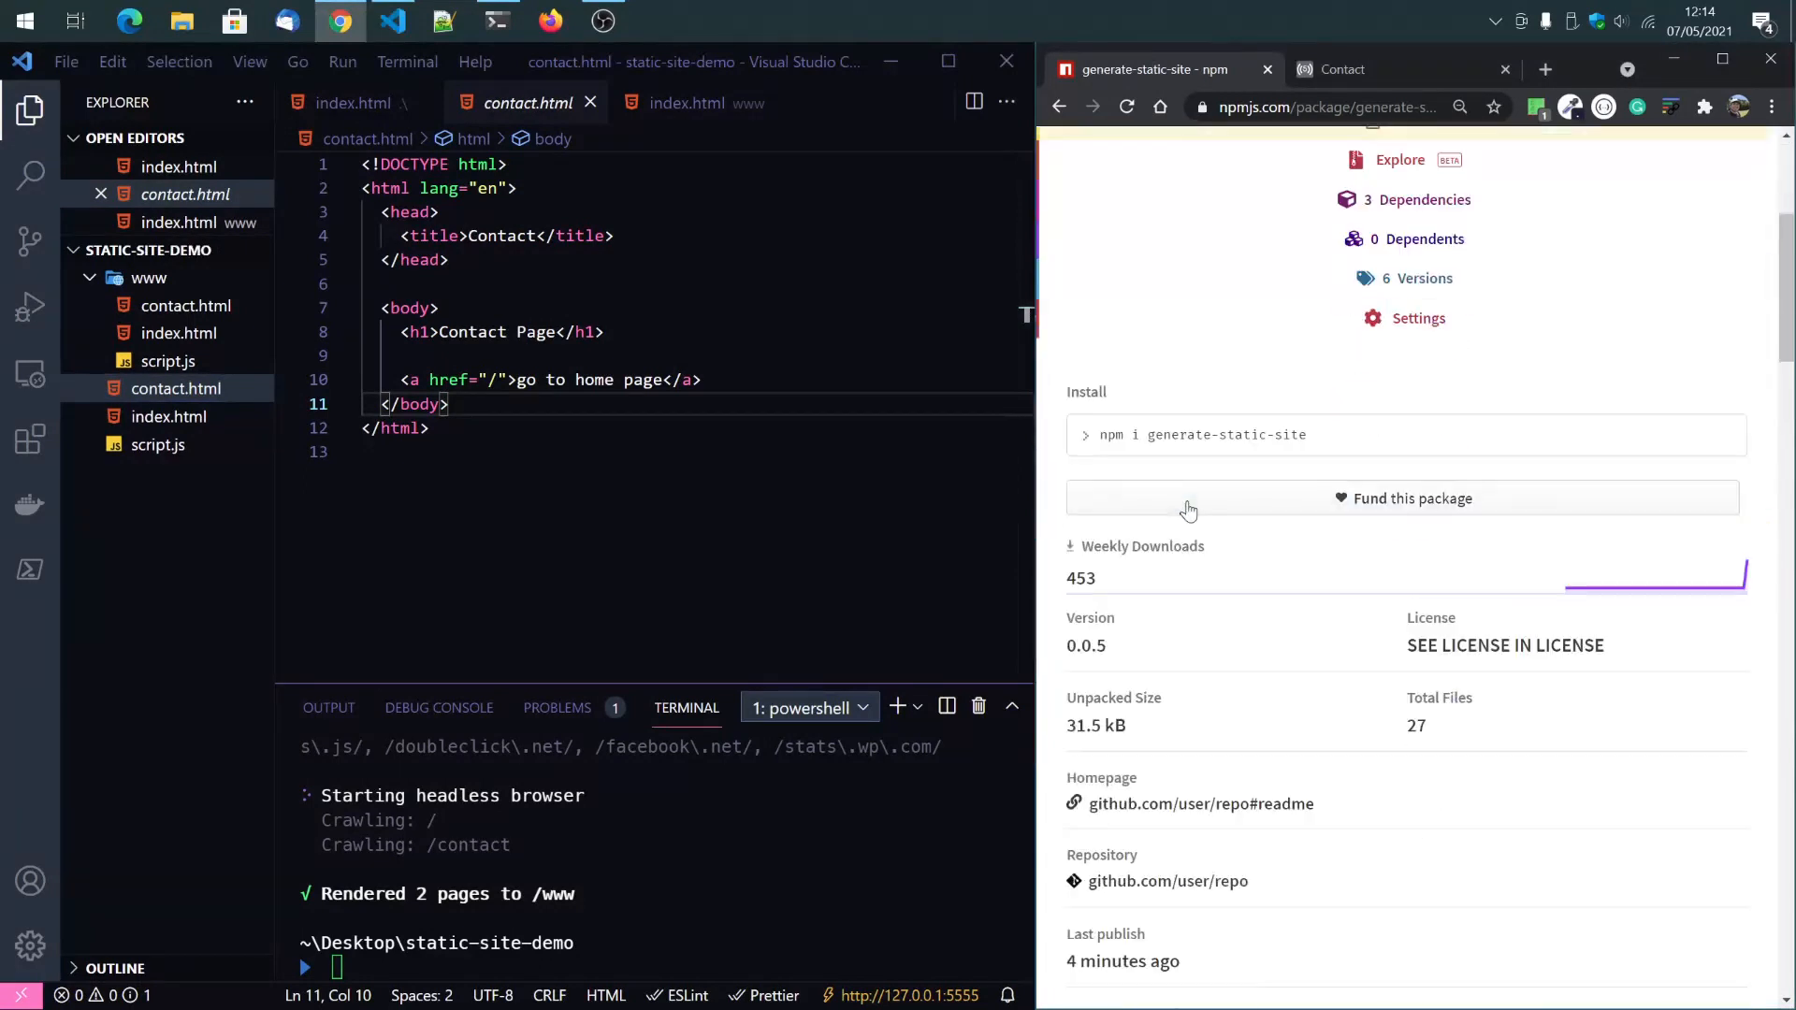
scroll(down, 3)
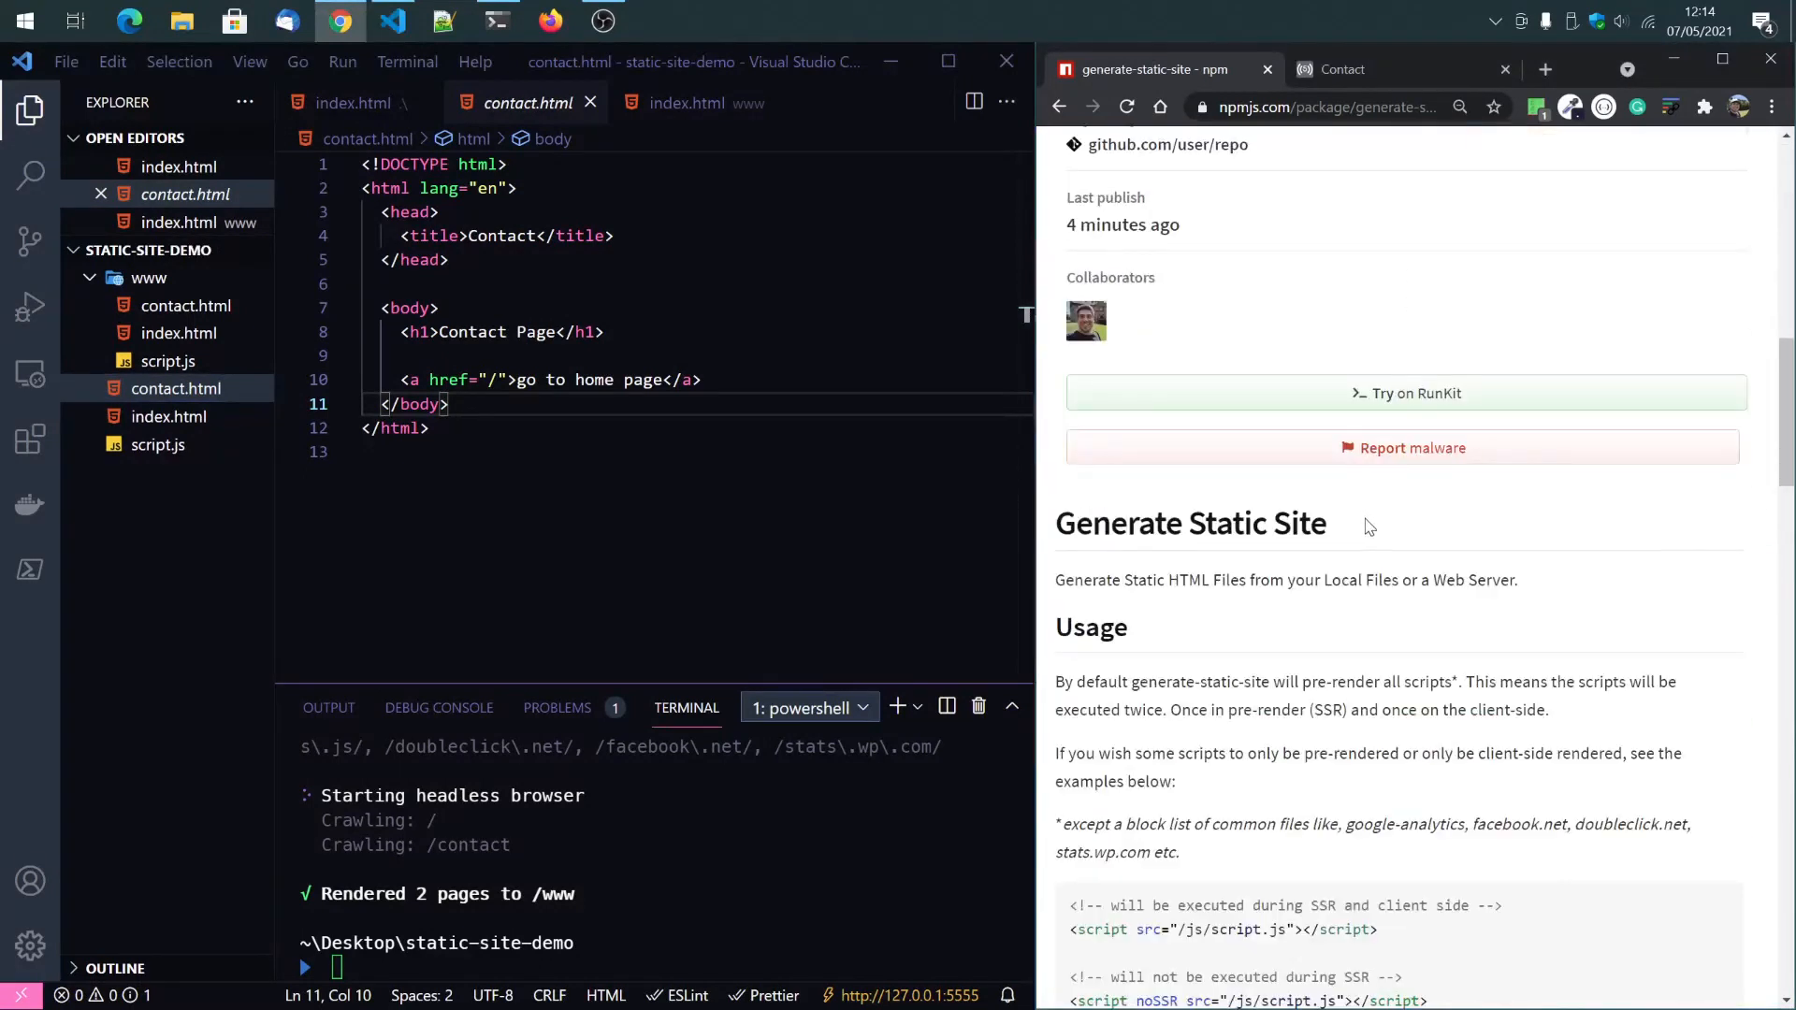
scroll(down, 3)
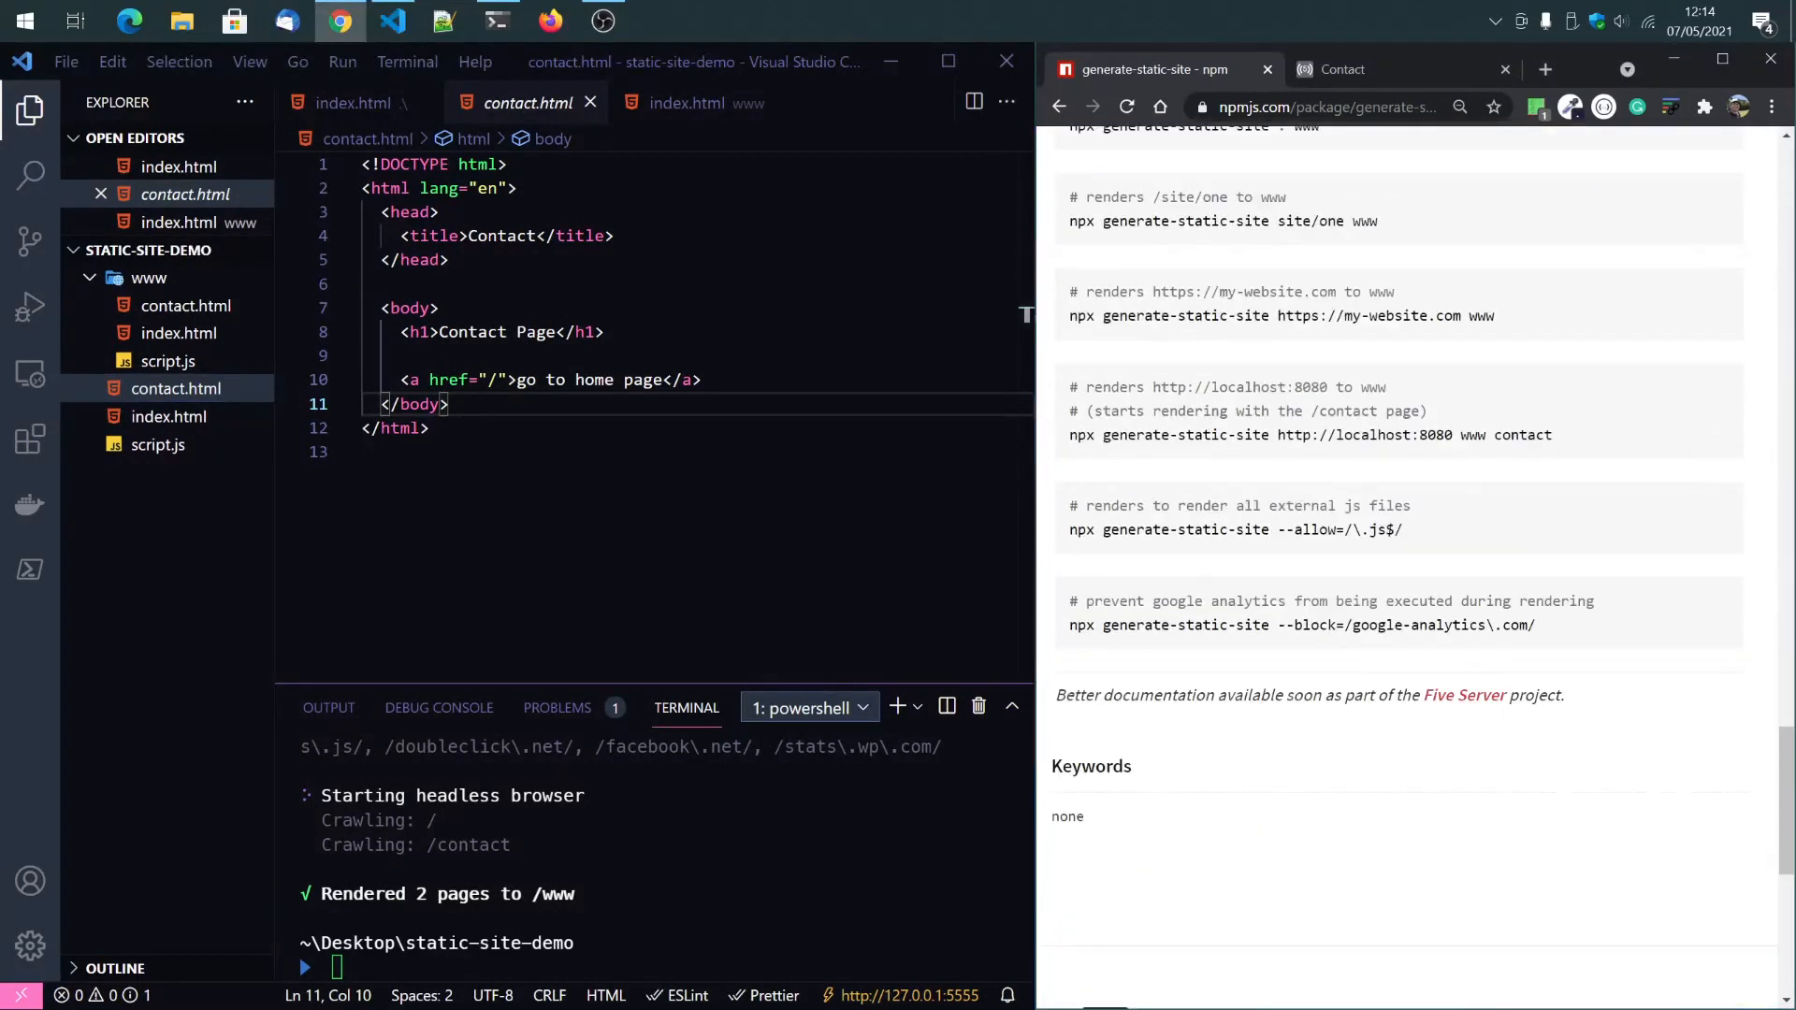
scroll(down, 3)
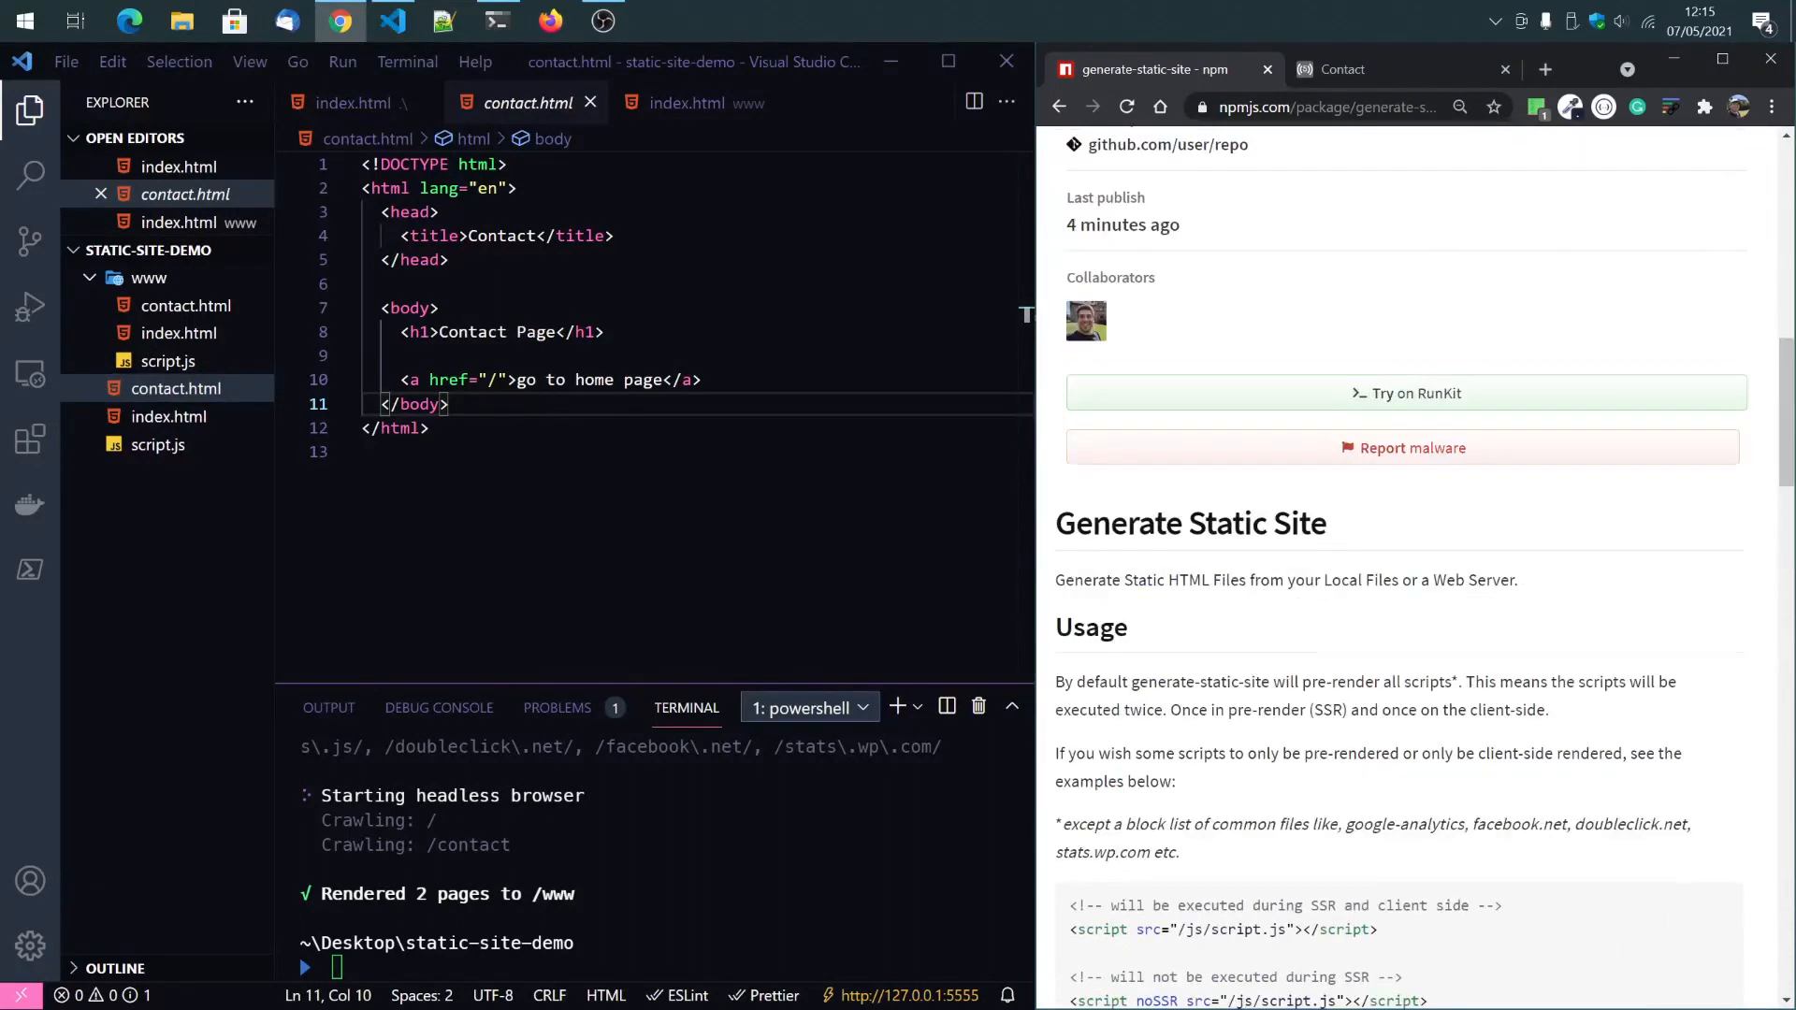
scroll(up, 3)
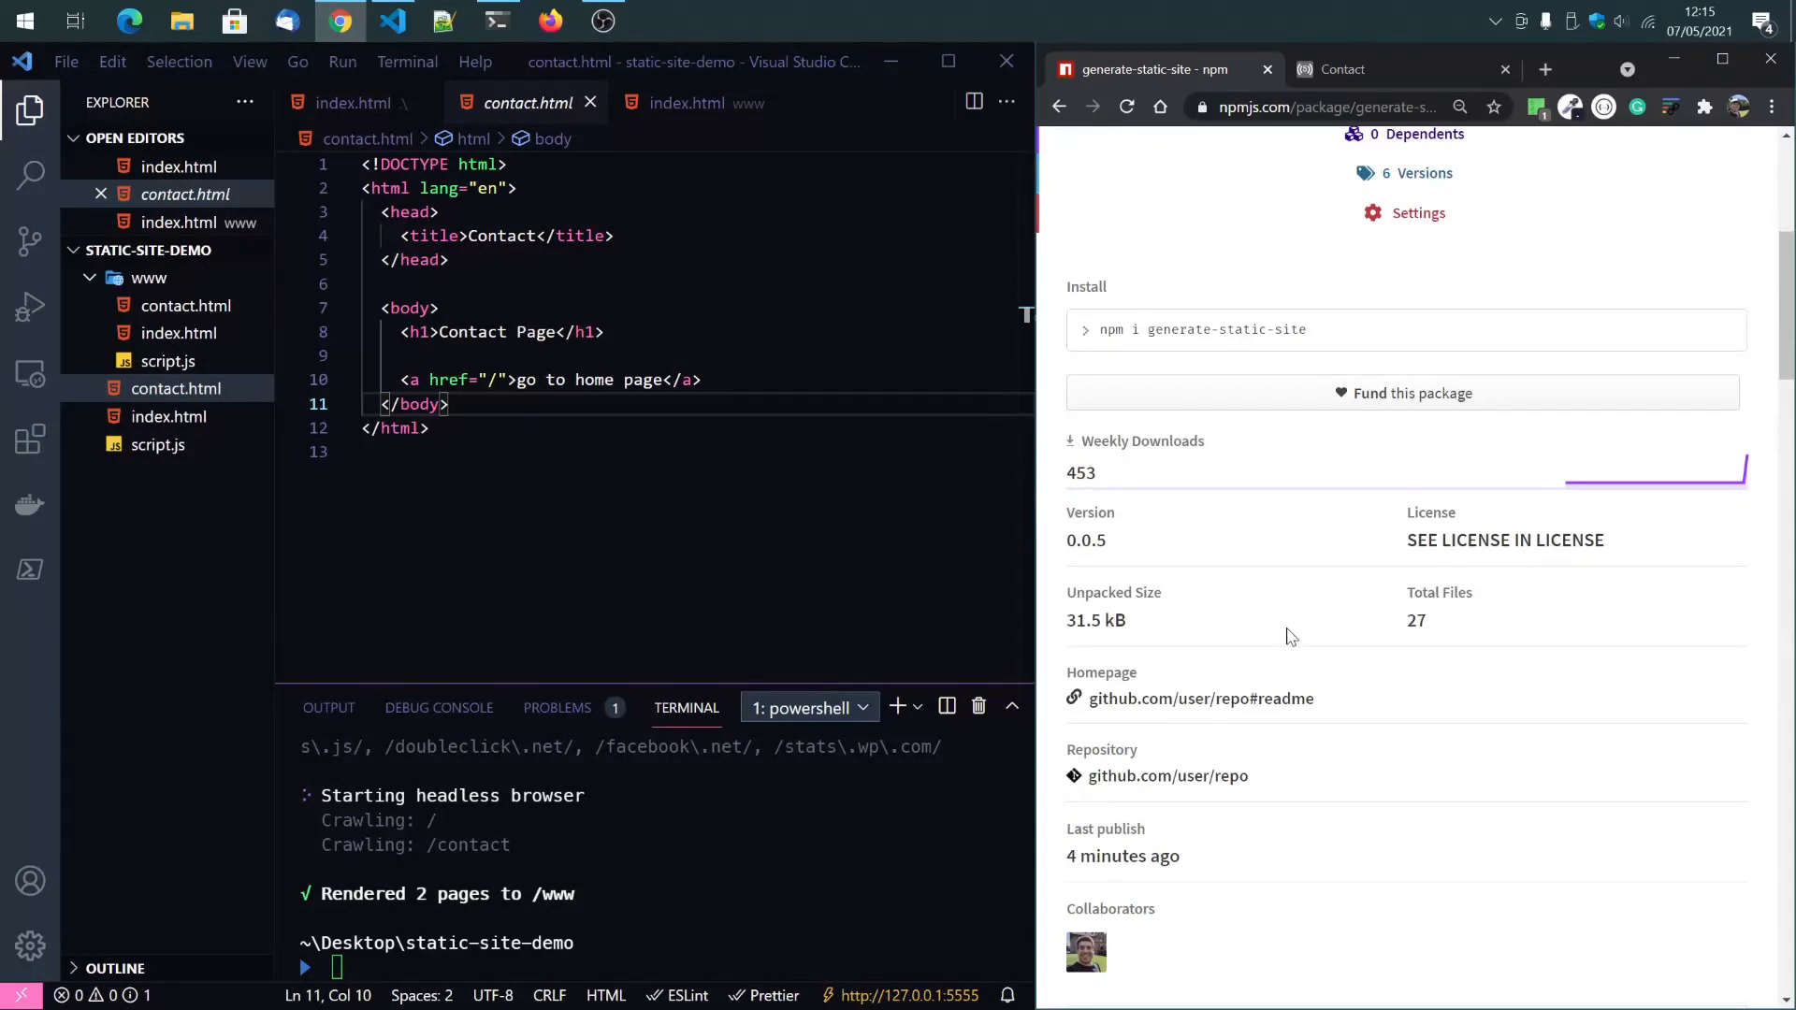
scroll(down, 3)
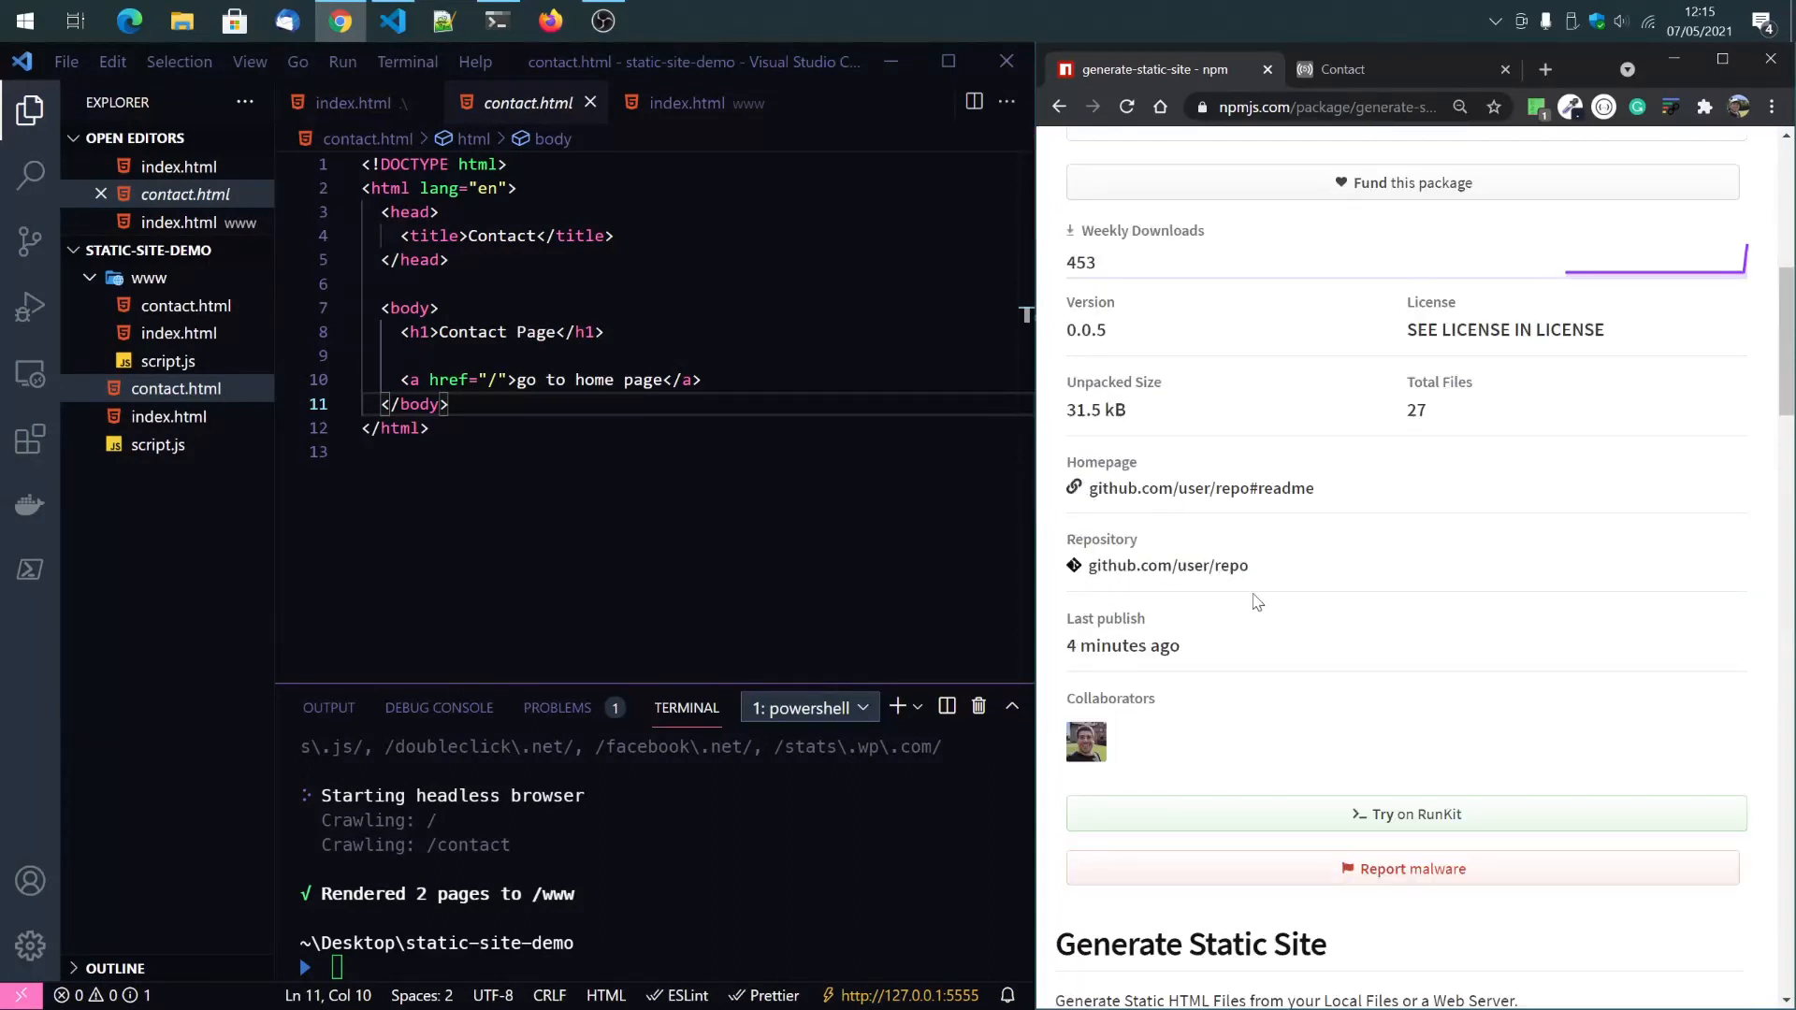
scroll(down, 3)
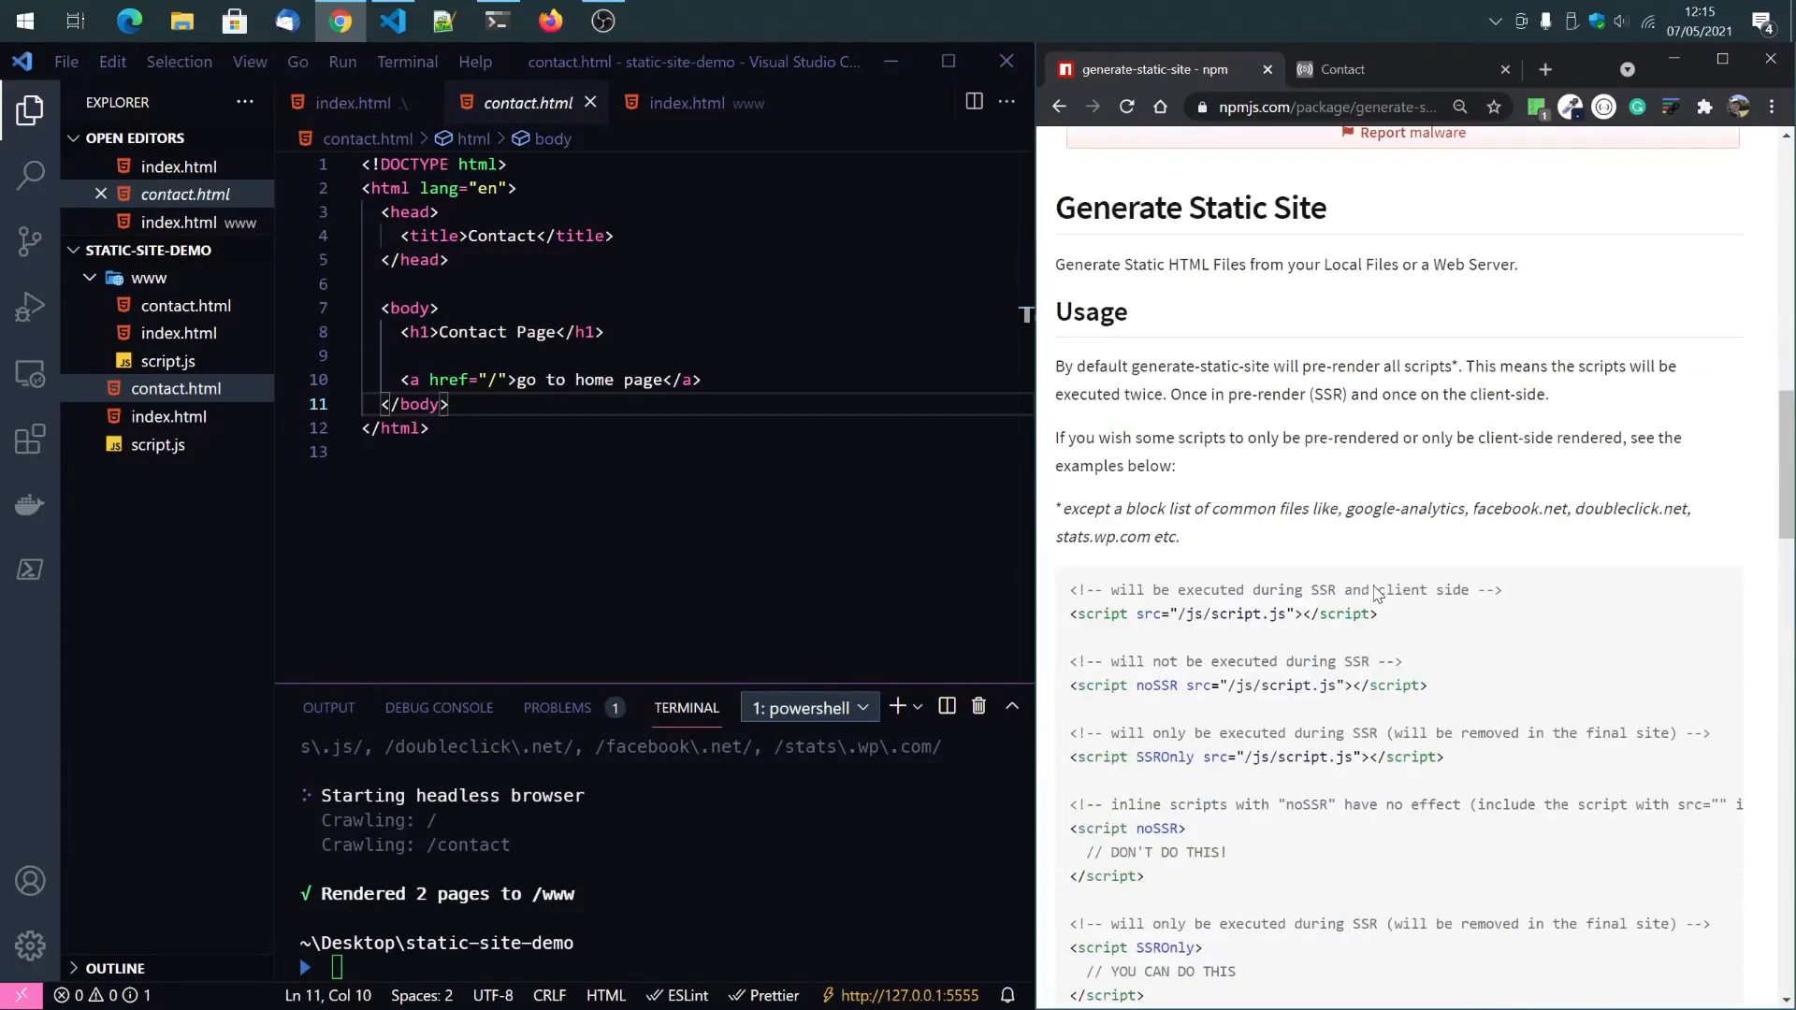
scroll(down, 3)
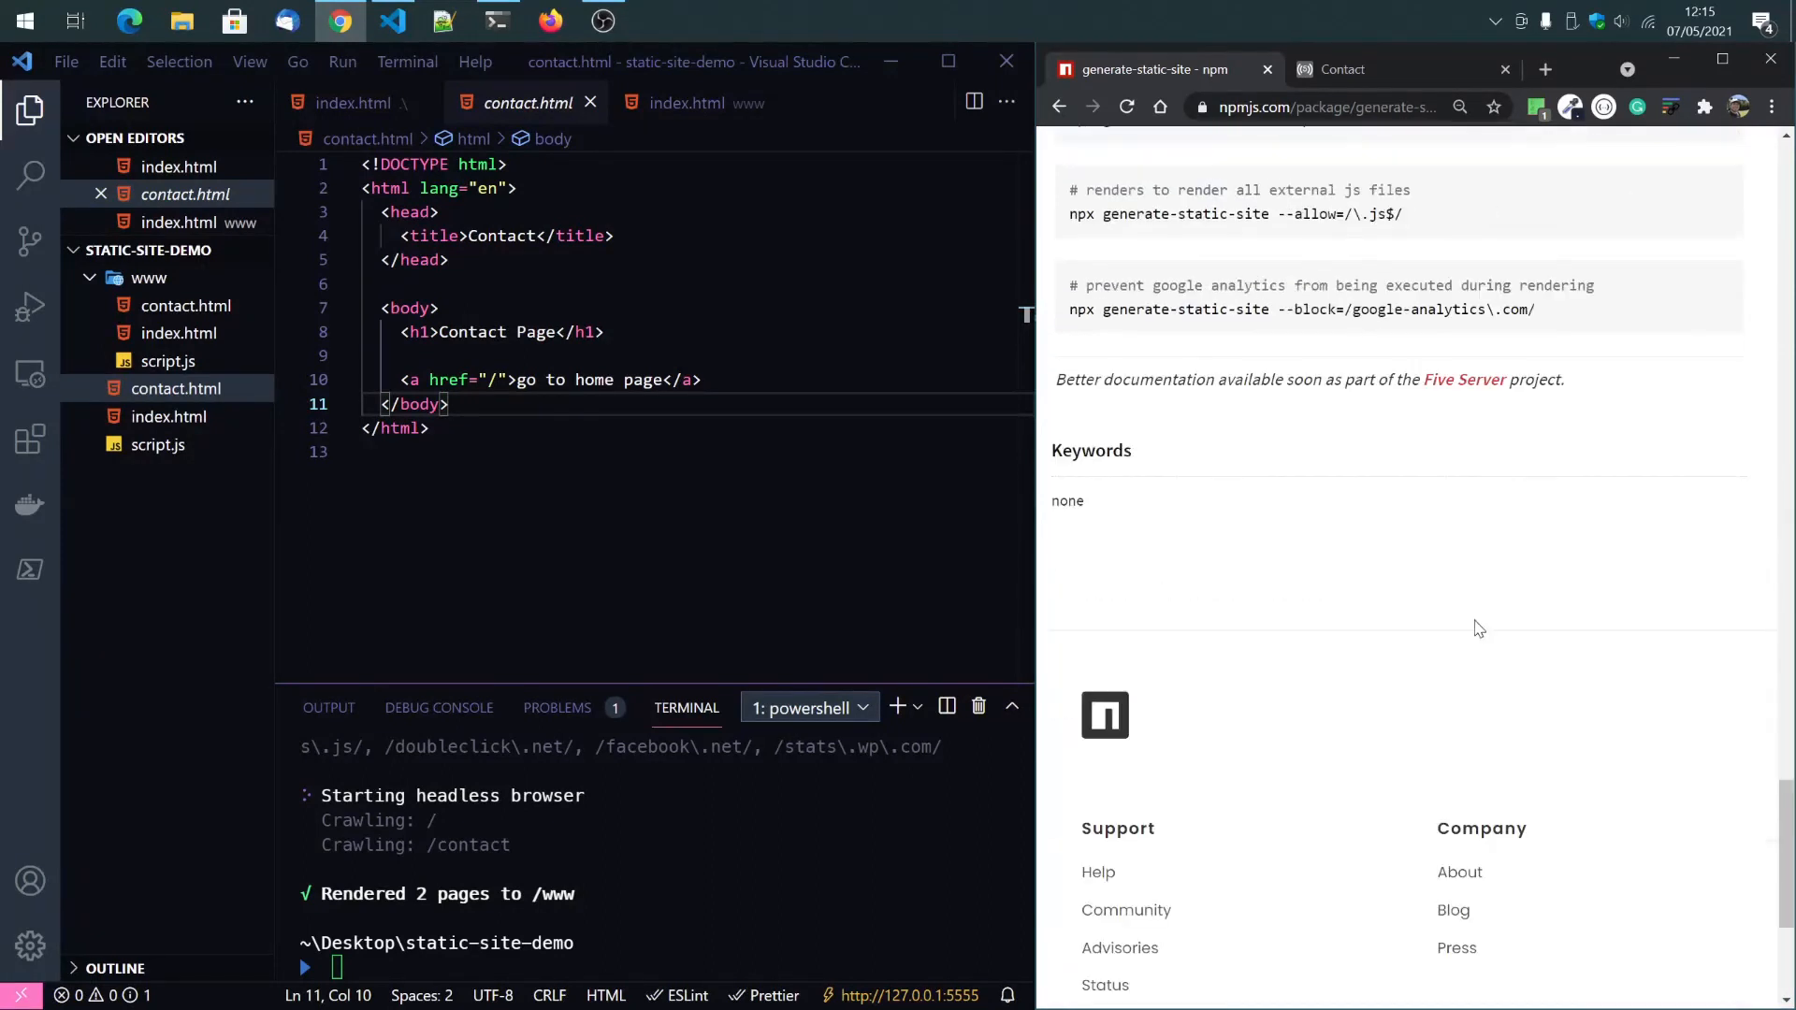